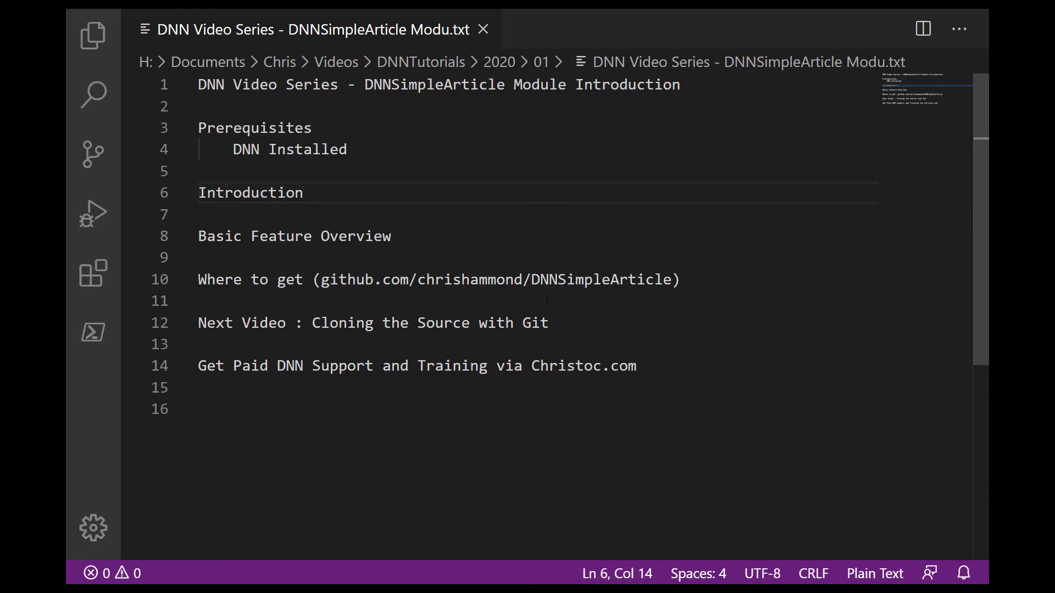
- Switch from the VS Code outline notes to the BicycleTips.com site in the browser
{"action": "key", "text": "alt+tab"}
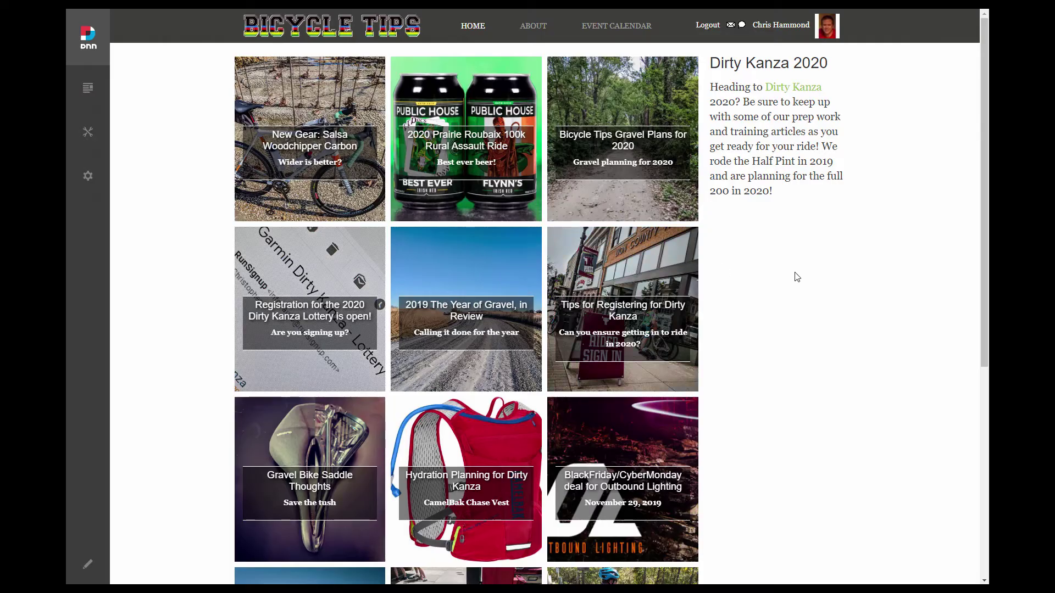
{"action": "mouse_move", "coordinate": [774, 270]}
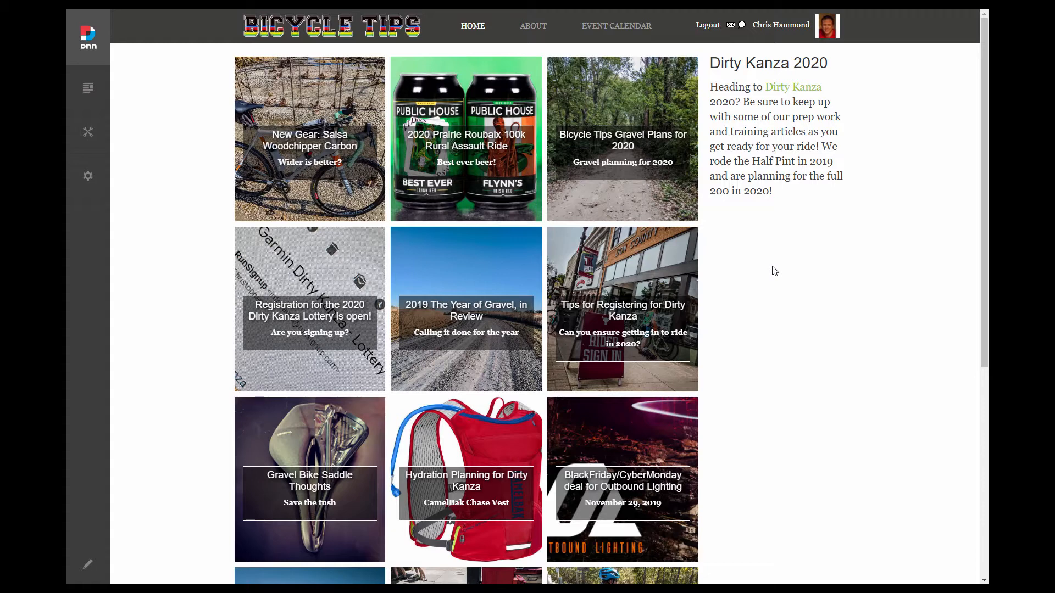
{"action": "mouse_move", "coordinate": [780, 296]}
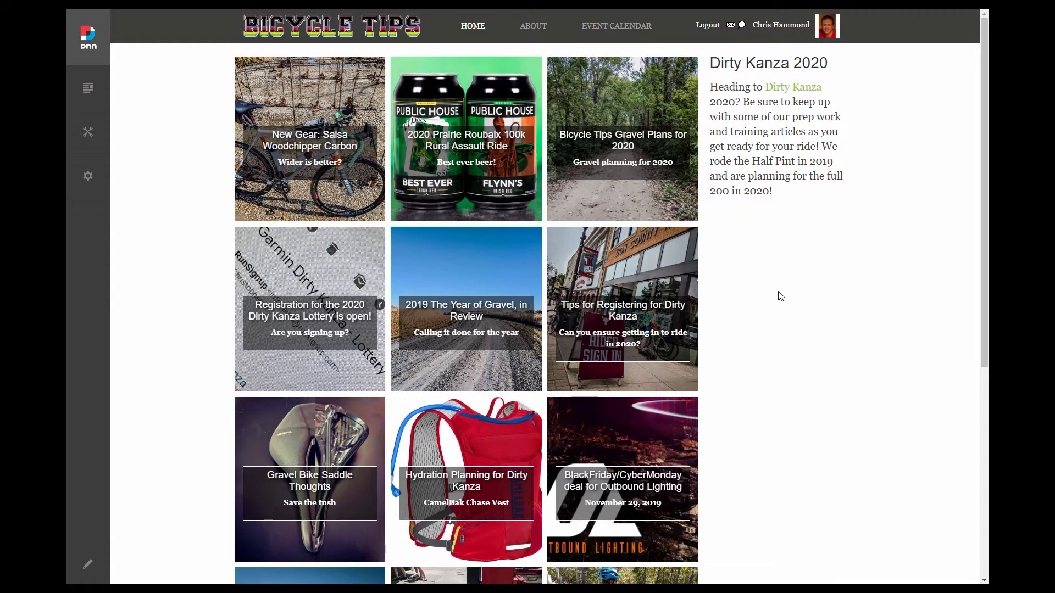
{"action": "mouse_move", "coordinate": [748, 231]}
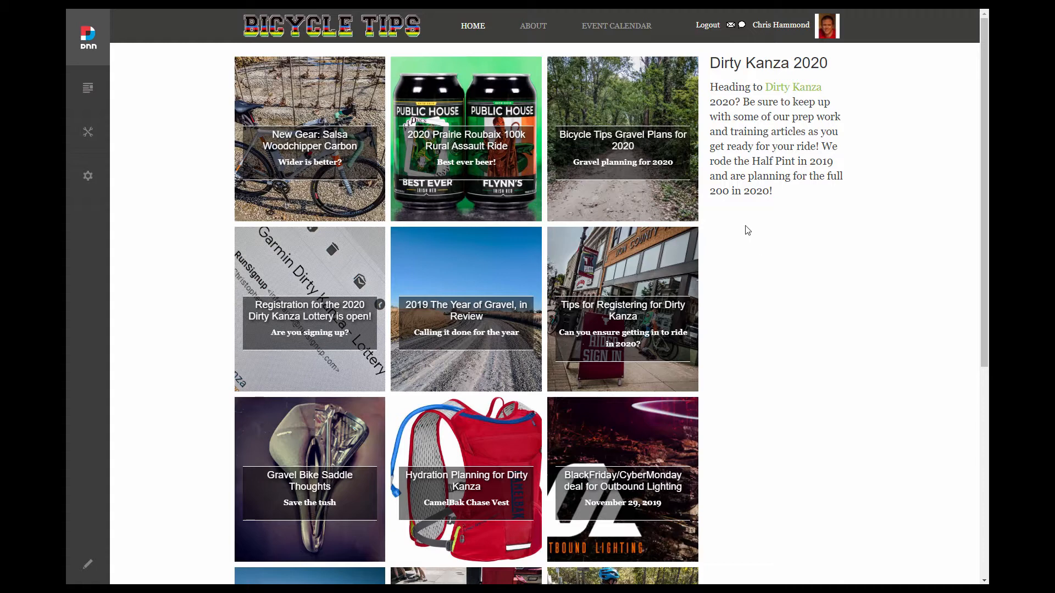
{"action": "mouse_move", "coordinate": [760, 248]}
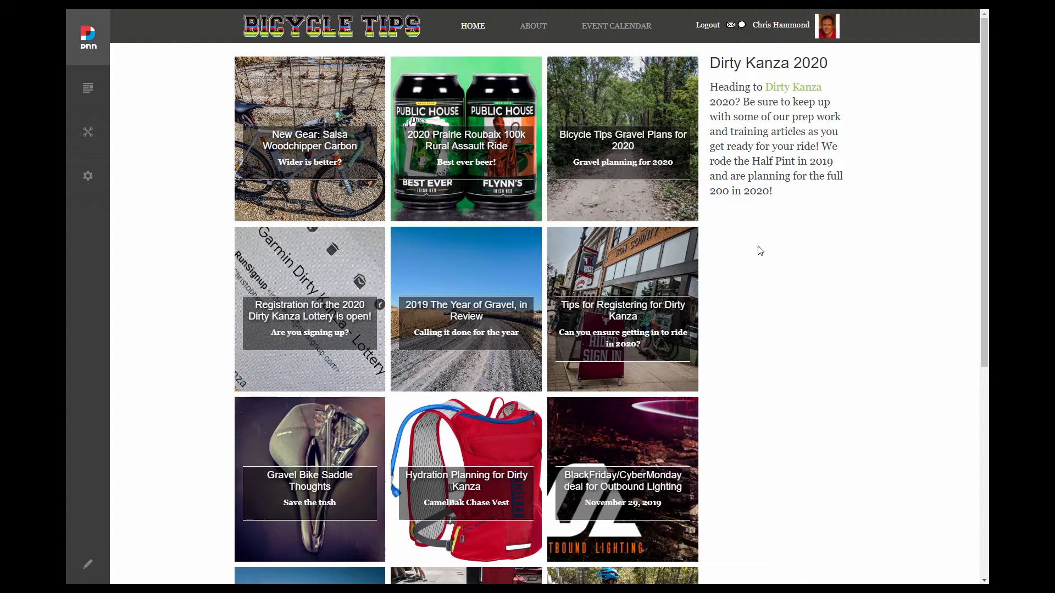
{"action": "mouse_move", "coordinate": [371, 109]}
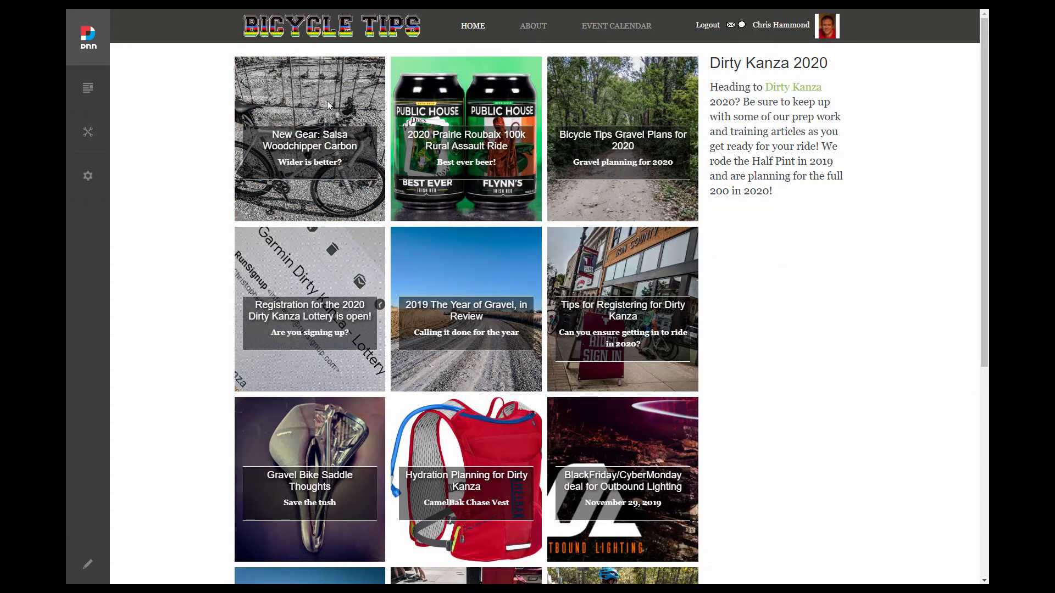
{"action": "mouse_move", "coordinate": [287, 128]}
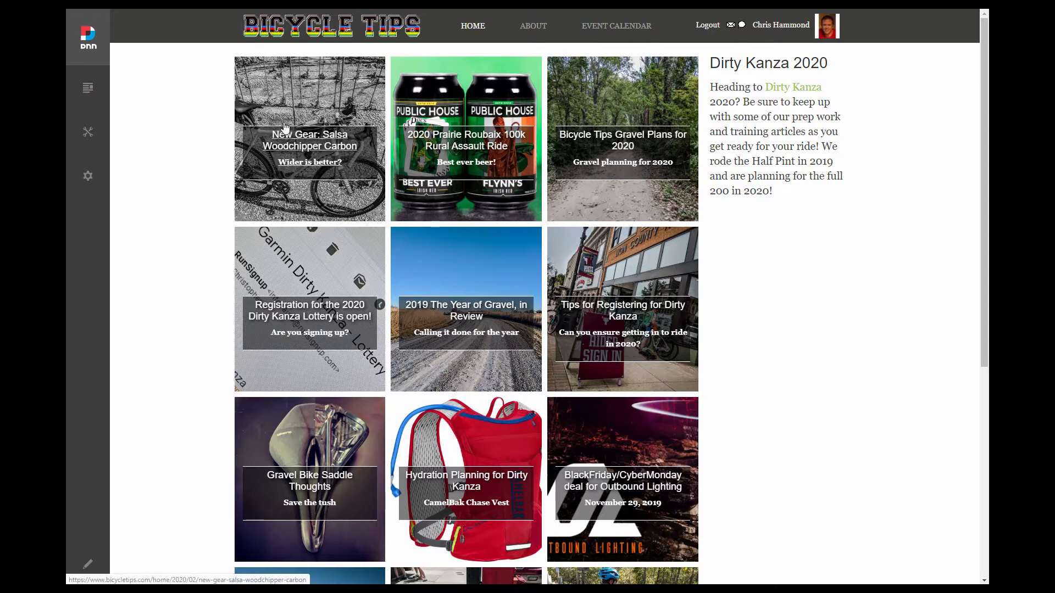
{"action": "mouse_move", "coordinate": [361, 153]}
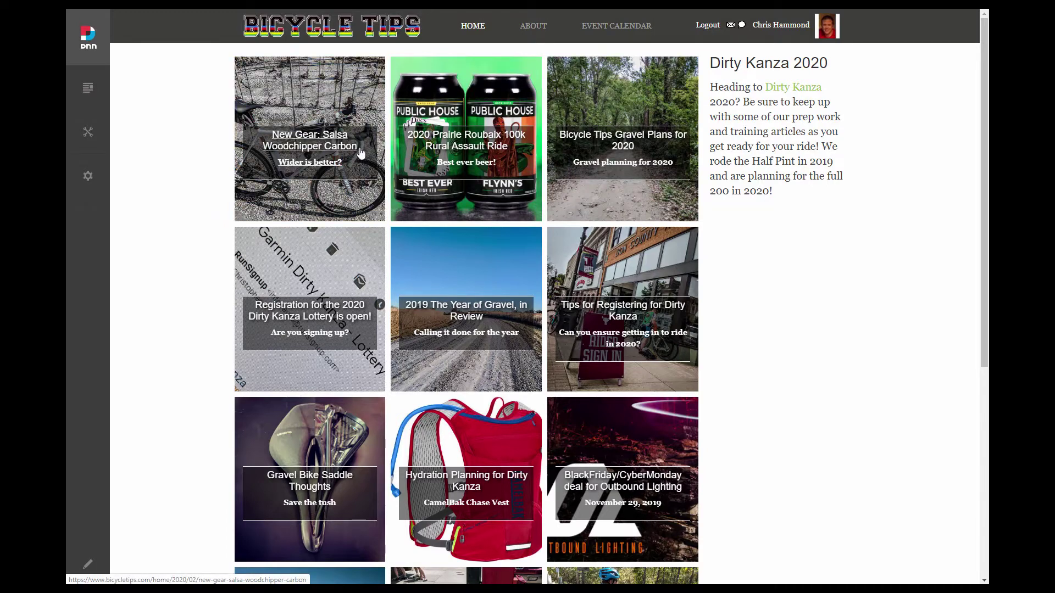
{"action": "mouse_move", "coordinate": [596, 157]}
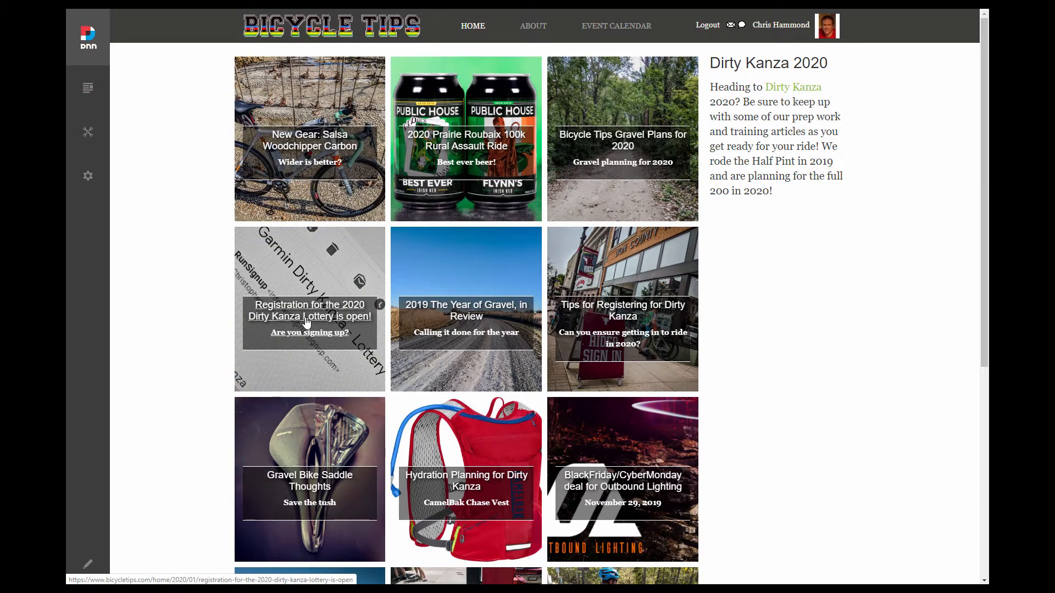
{"action": "mouse_move", "coordinate": [325, 146]}
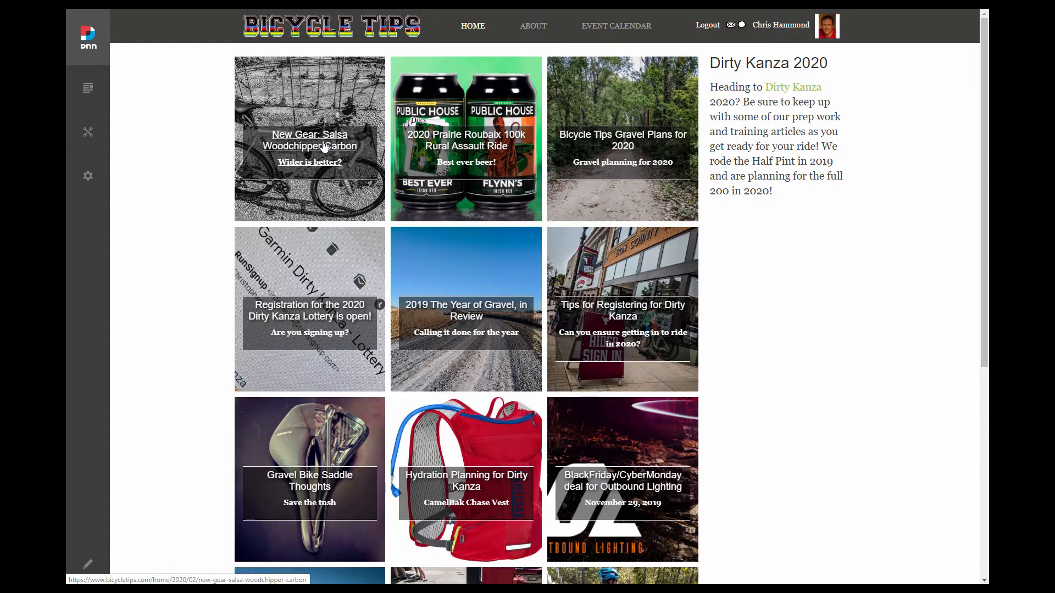
{"action": "left_click", "coordinate": [310, 141]}
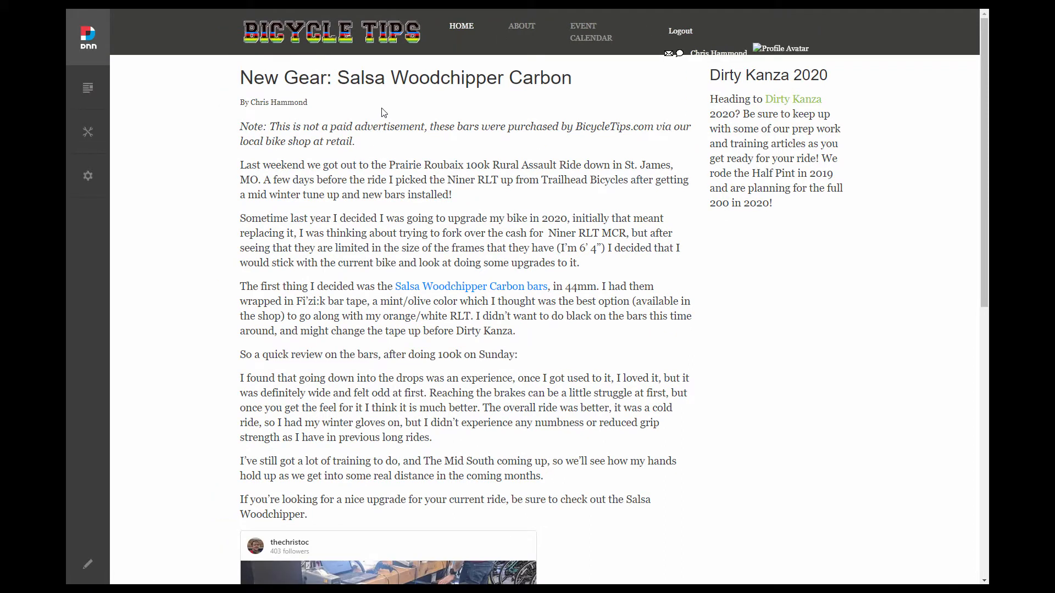
{"action": "mouse_move", "coordinate": [358, 120]}
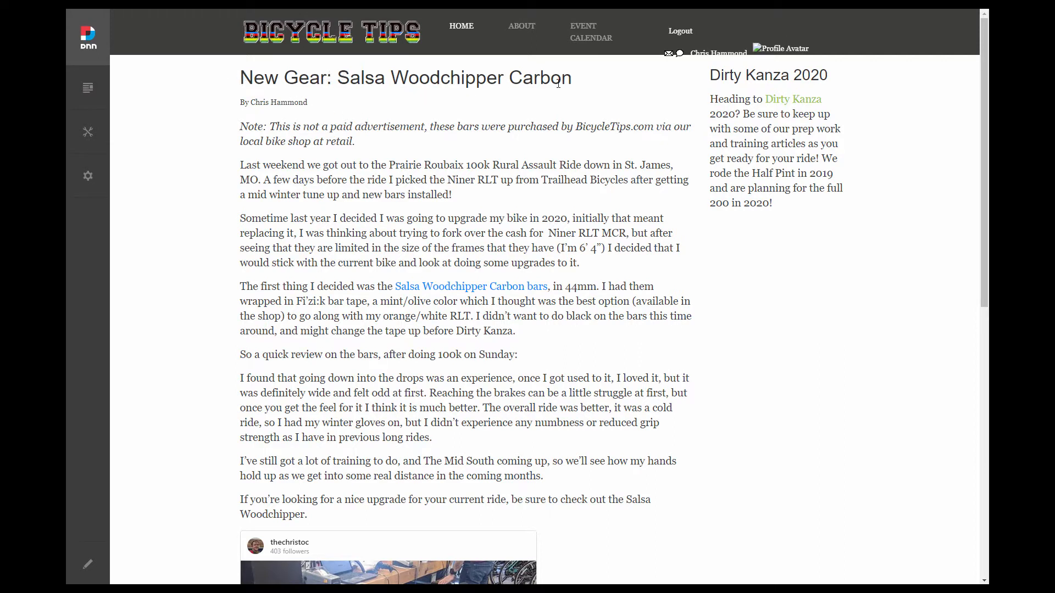
{"action": "mouse_move", "coordinate": [316, 105]}
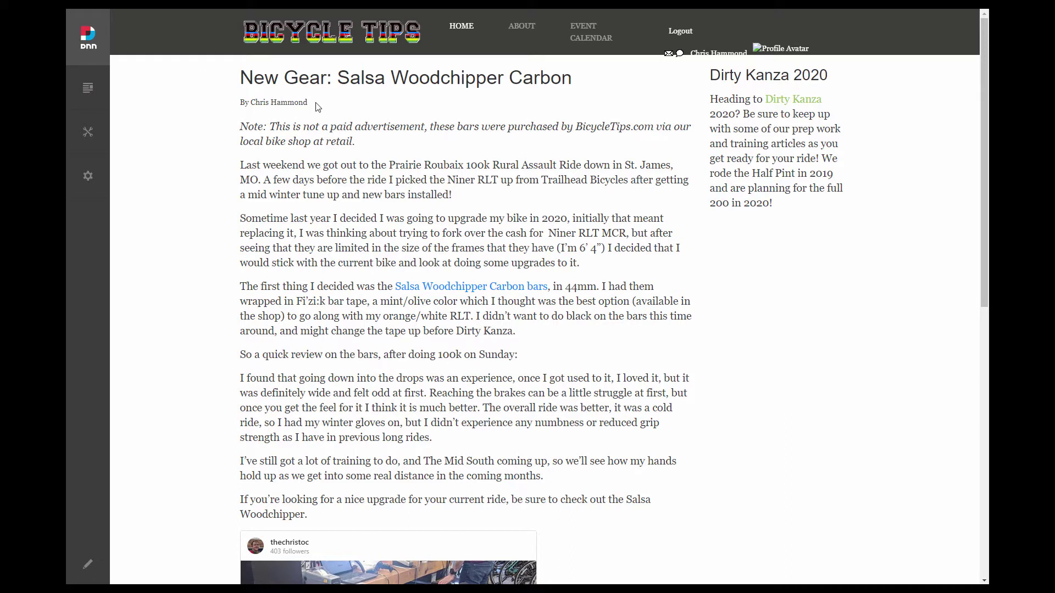
{"action": "mouse_move", "coordinate": [229, 104]}
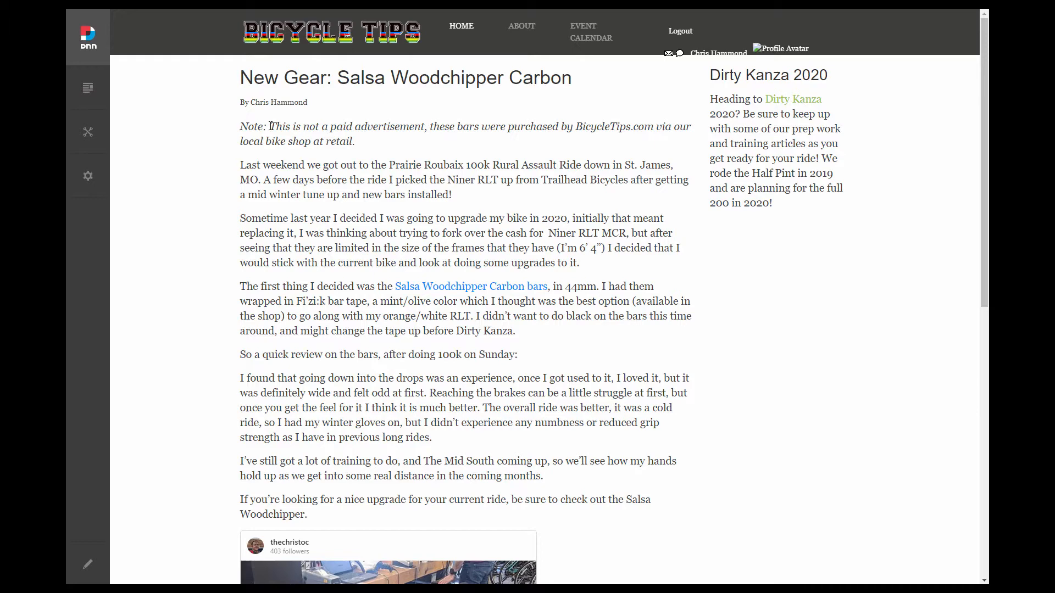
{"action": "scroll", "scroll_direction": "down", "scroll_amount": 3}
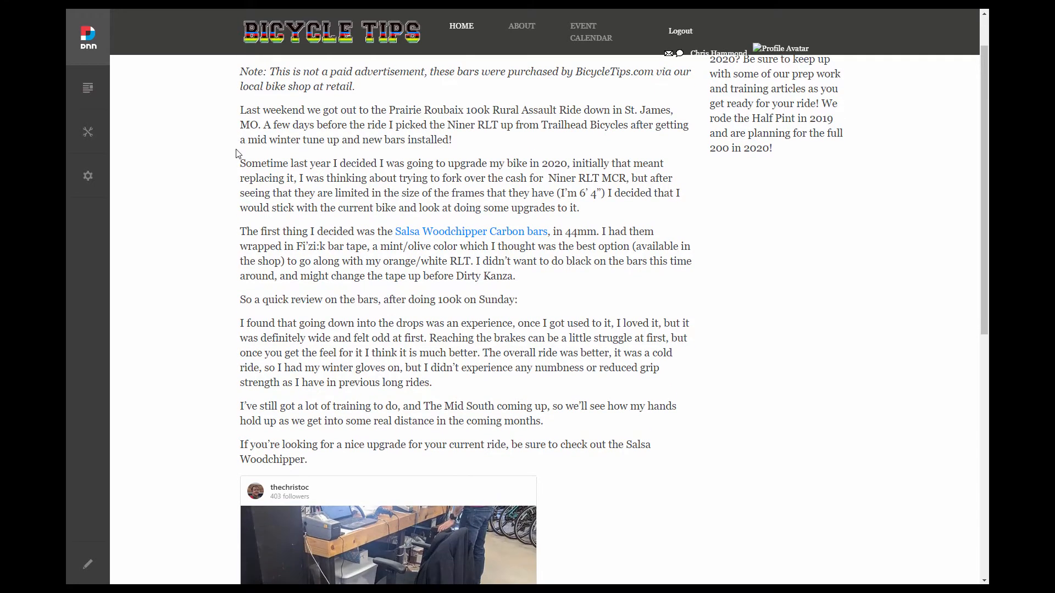
{"action": "scroll", "scroll_direction": "down", "scroll_amount": 3}
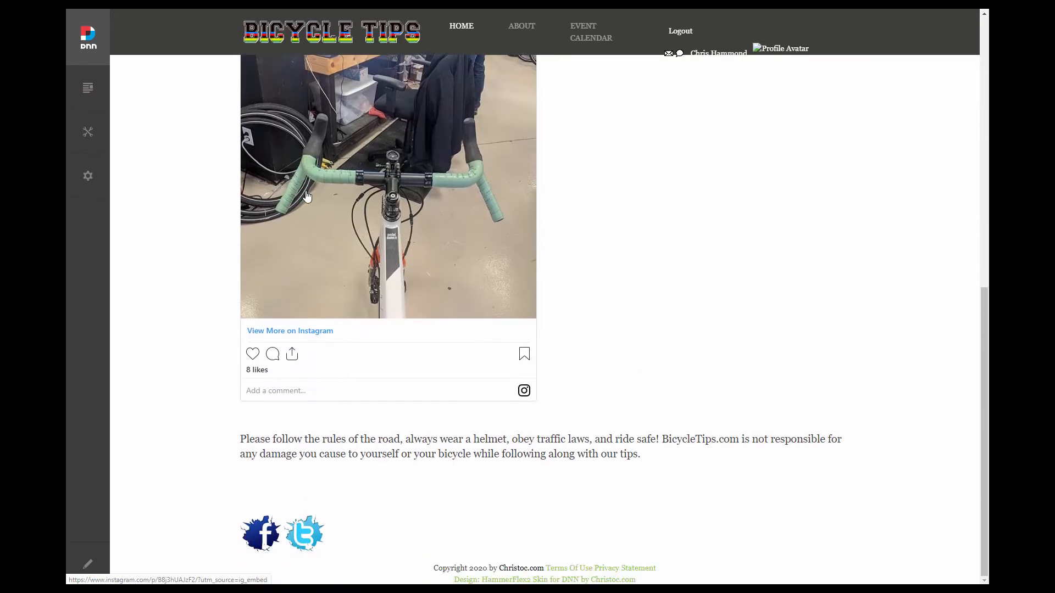
{"action": "scroll", "scroll_direction": "up", "scroll_amount": 3}
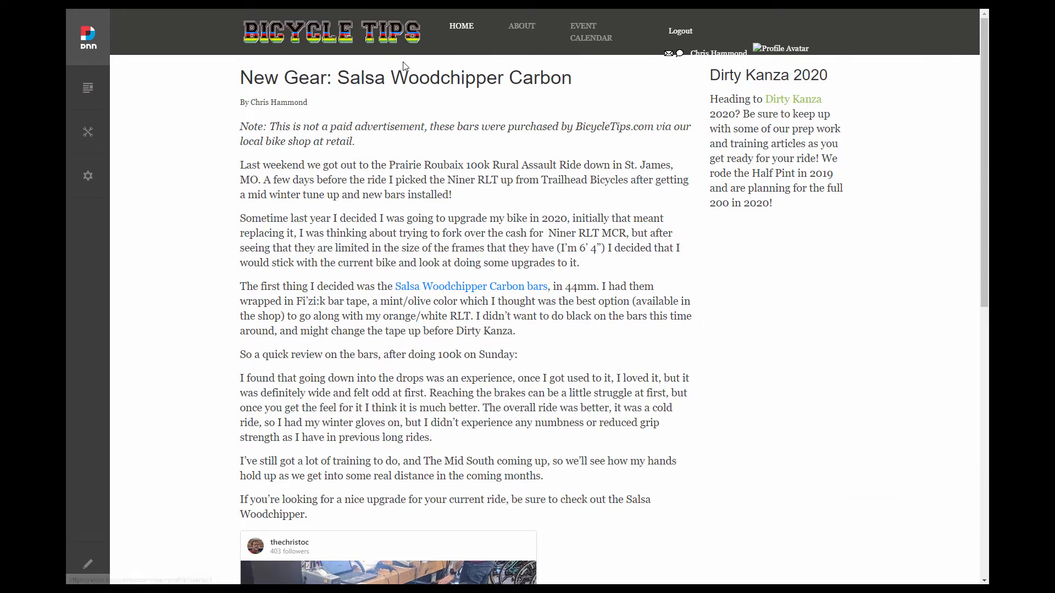
{"action": "left_click", "coordinate": [461, 26]}
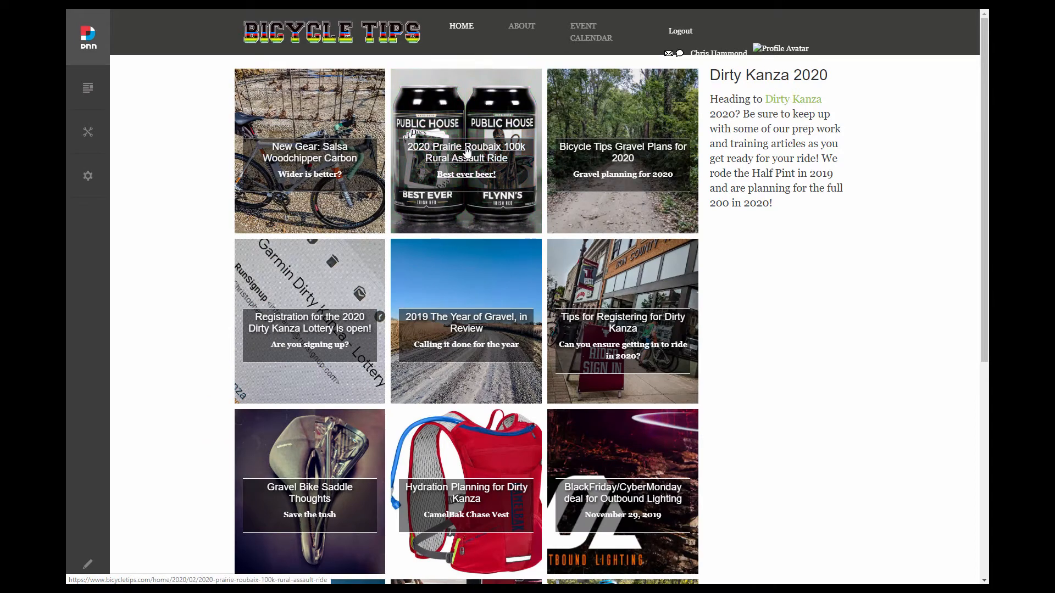
- Open the 2020 Prairie Roubaix article, return home, then reopen it
{"action": "left_click", "coordinate": [466, 152]}
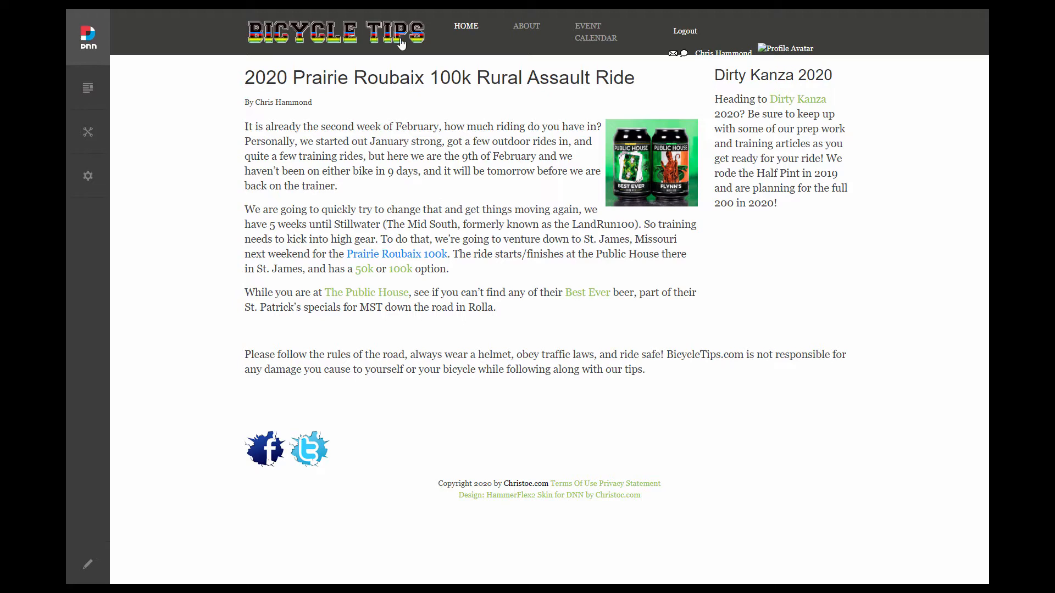
{"action": "left_click", "coordinate": [461, 25]}
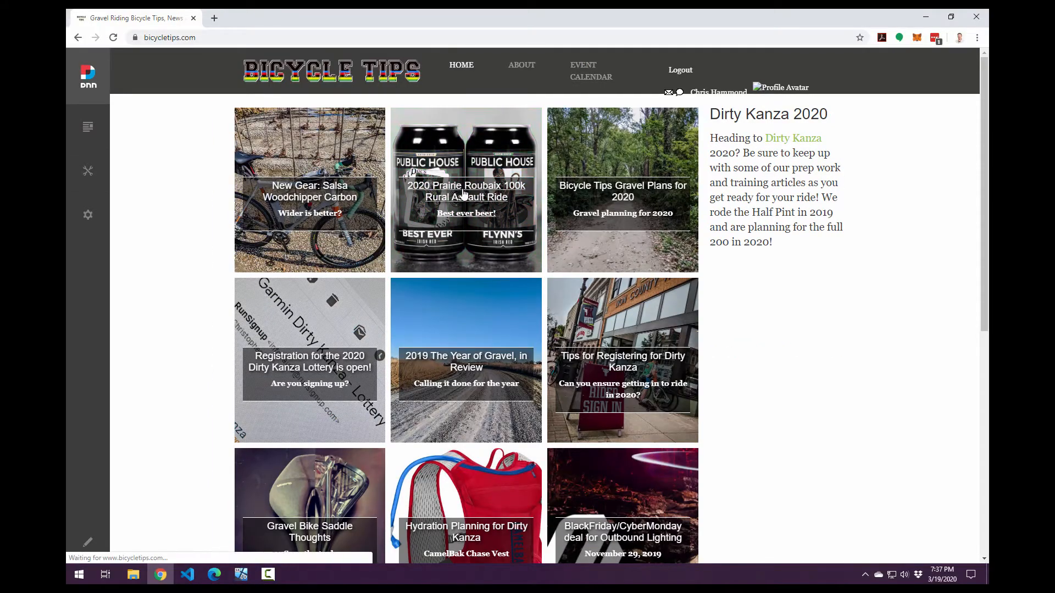
{"action": "left_click", "coordinate": [465, 192]}
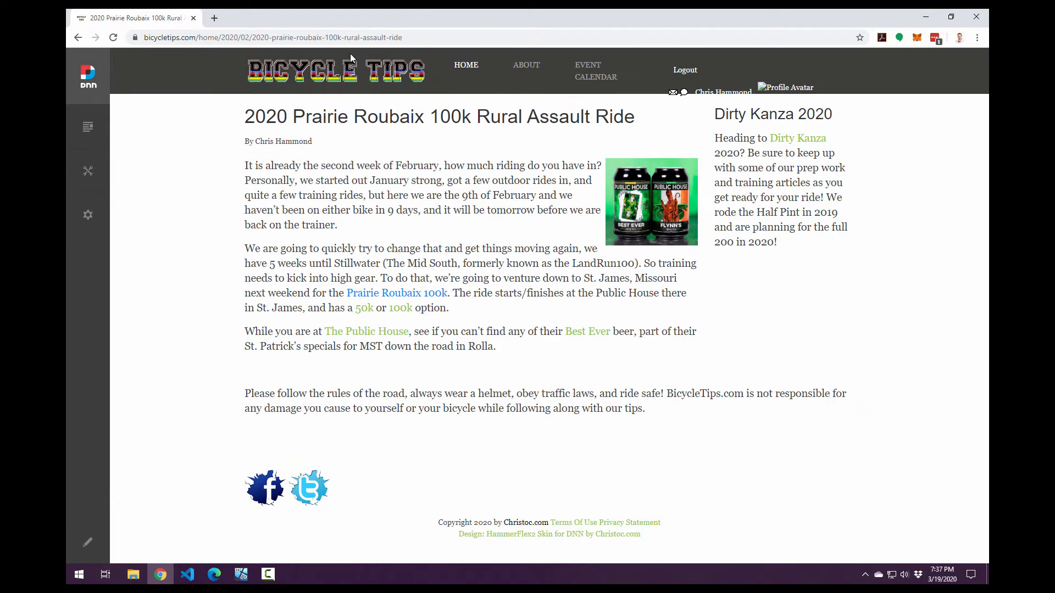
{"action": "mouse_move", "coordinate": [353, 70]}
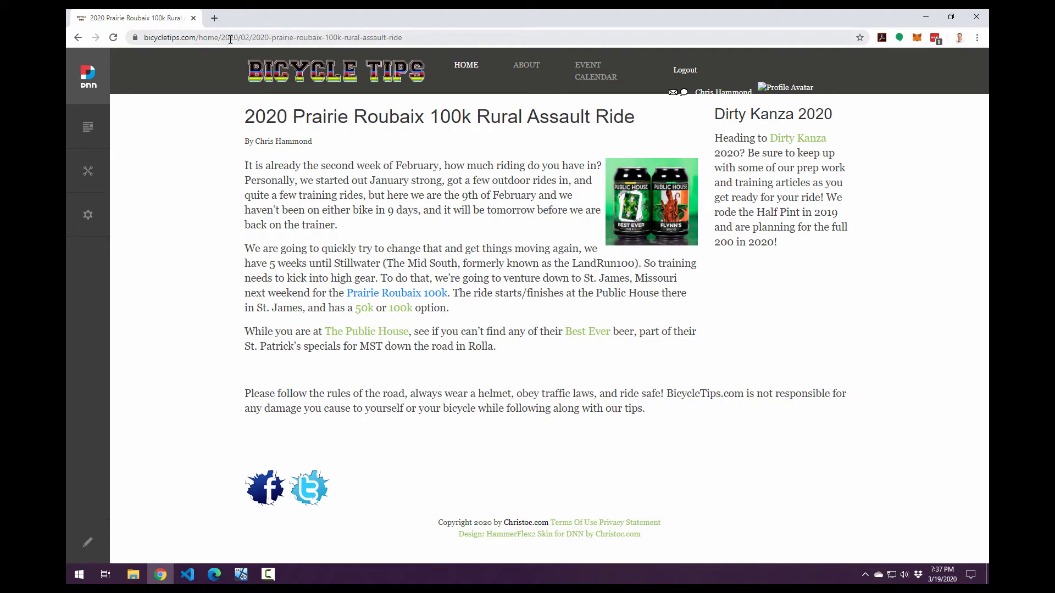
{"action": "mouse_move", "coordinate": [249, 37]}
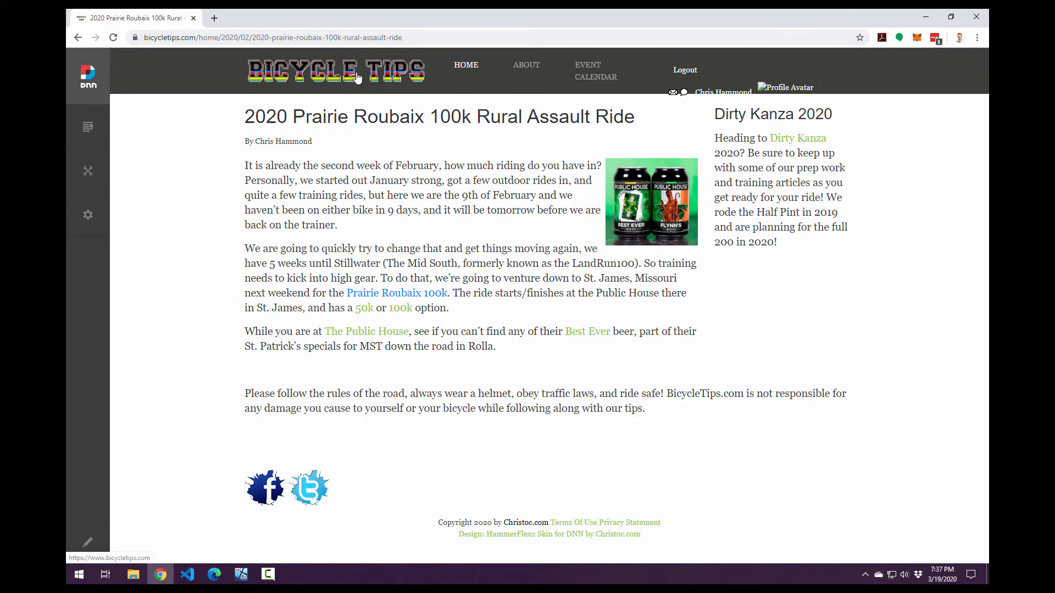
- Return home and open the Latest Bicycle Tips module's gear management menu
{"action": "left_click", "coordinate": [465, 64]}
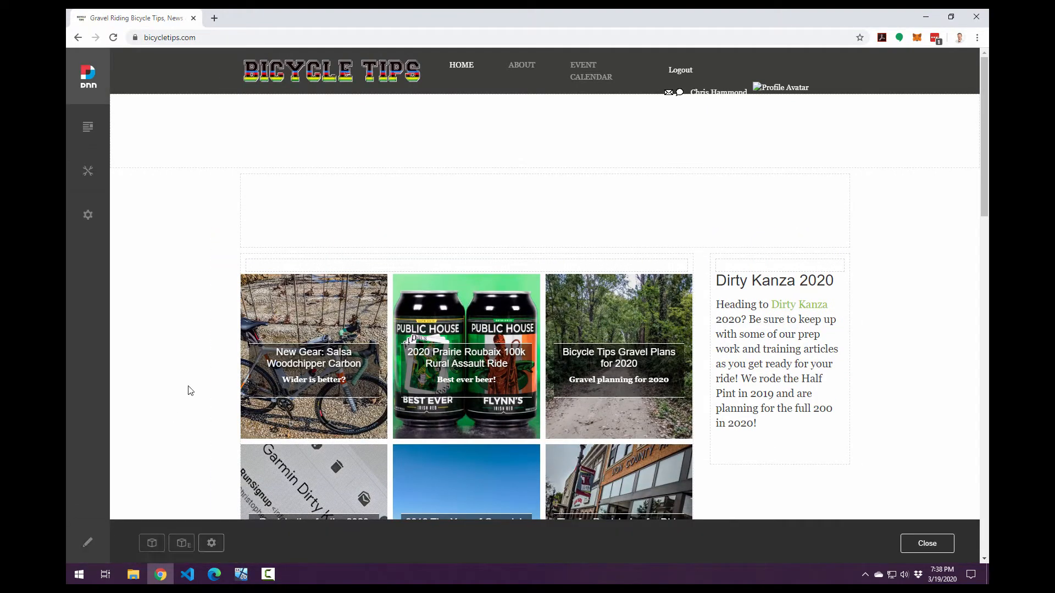
{"action": "scroll", "scroll_direction": "down", "scroll_amount": 3}
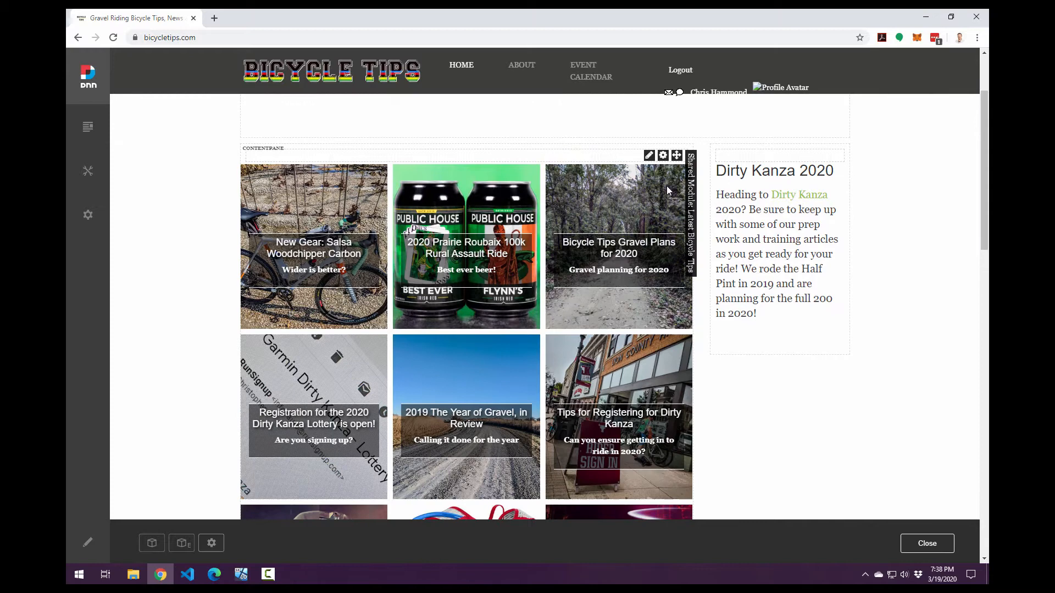
{"action": "left_click", "coordinate": [648, 155]}
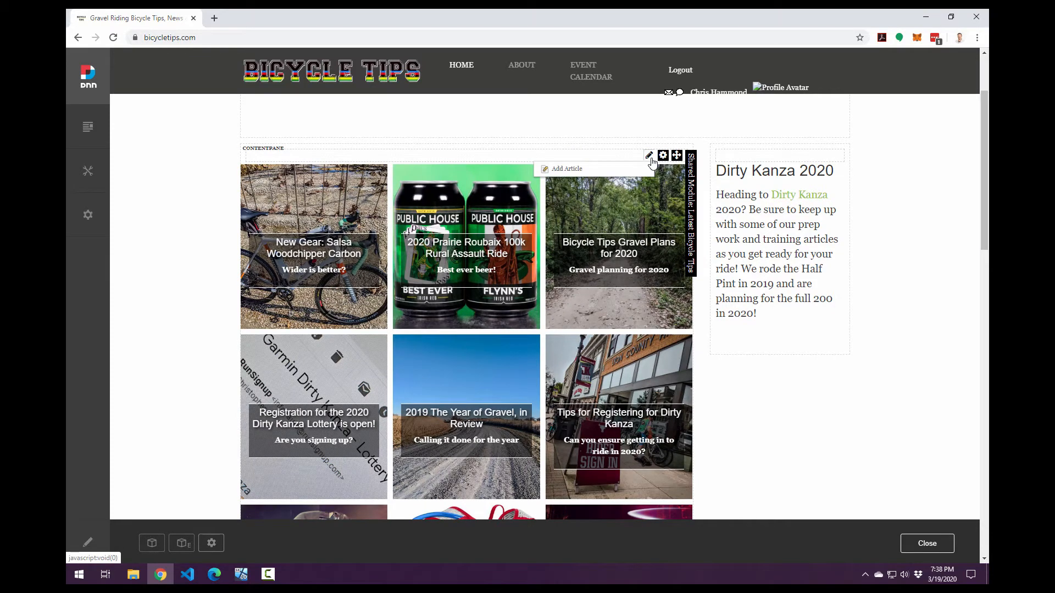
{"action": "left_click", "coordinate": [663, 155]}
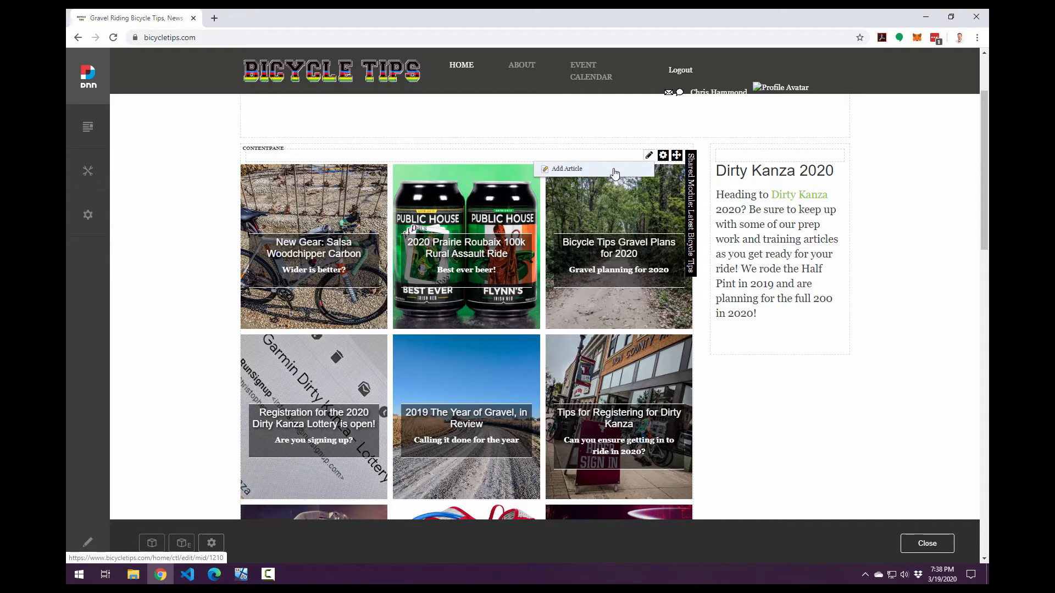
{"action": "mouse_move", "coordinate": [629, 172]}
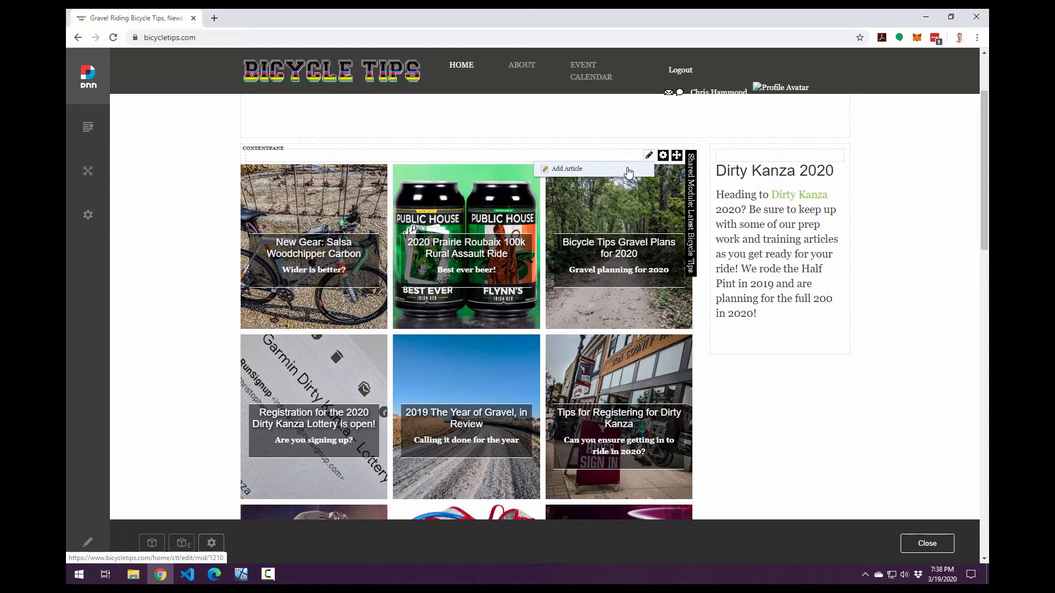
{"action": "left_click", "coordinate": [663, 155]}
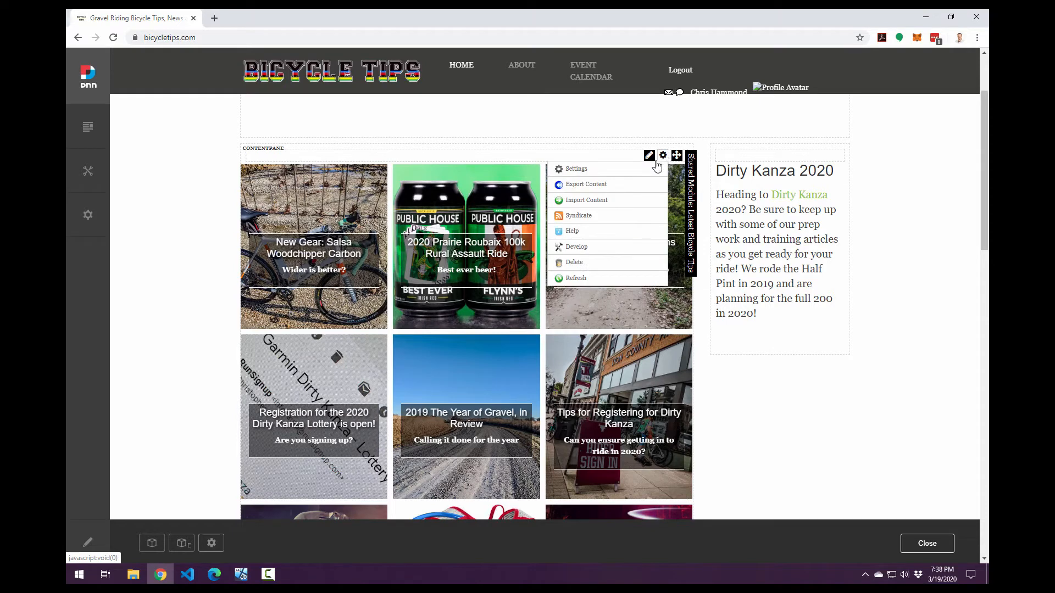
- Open the article module's settings and expand its Advanced Settings section
{"action": "left_click", "coordinate": [575, 168]}
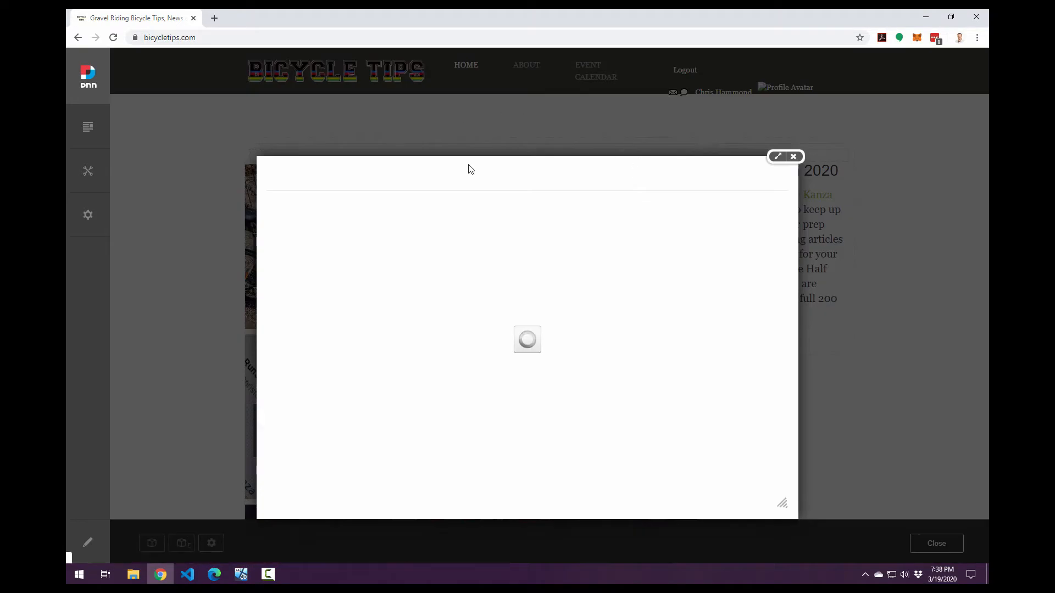
{"action": "mouse_move", "coordinate": [571, 238]}
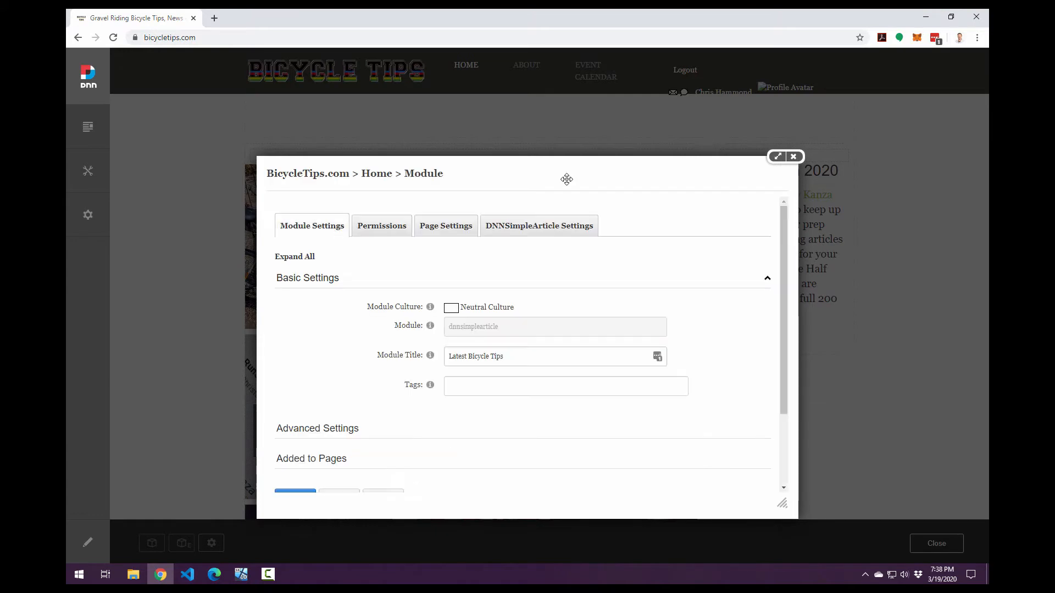
{"action": "left_click", "coordinate": [539, 226]}
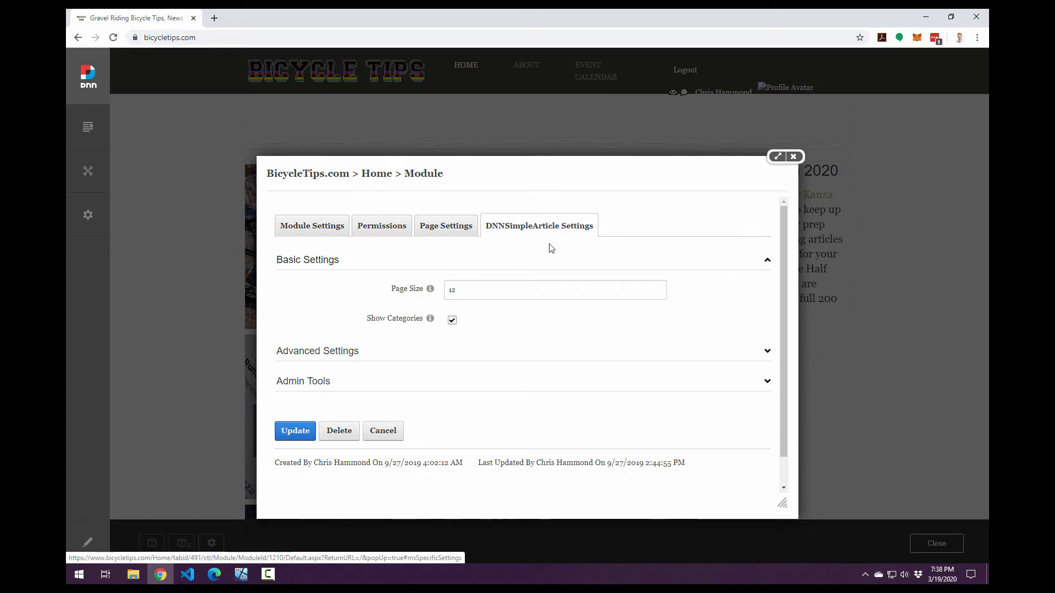
{"action": "mouse_move", "coordinate": [532, 268]}
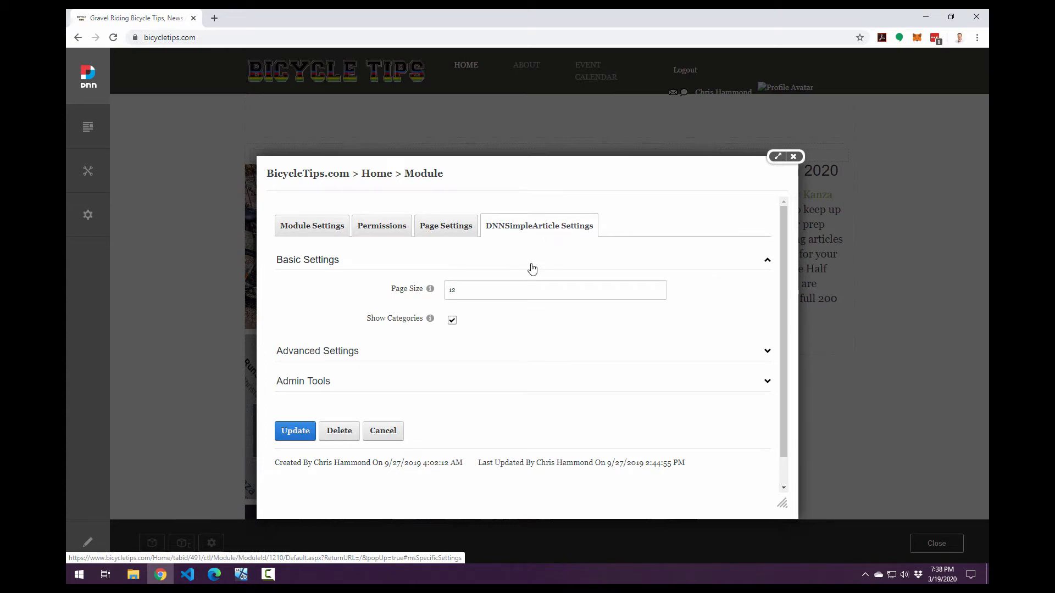
{"action": "mouse_move", "coordinate": [472, 316]}
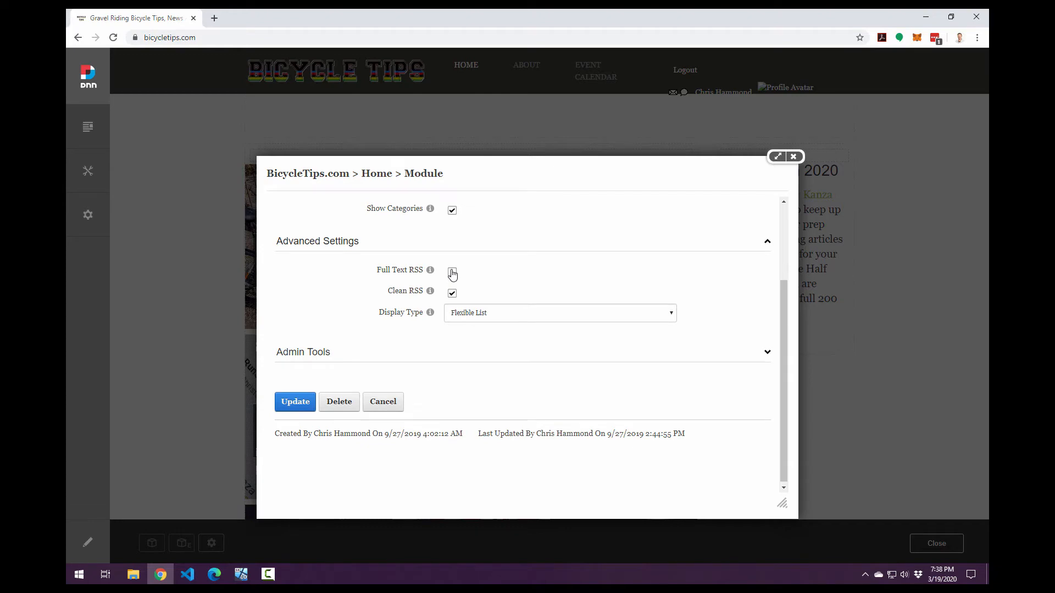
{"action": "left_click", "coordinate": [451, 271]}
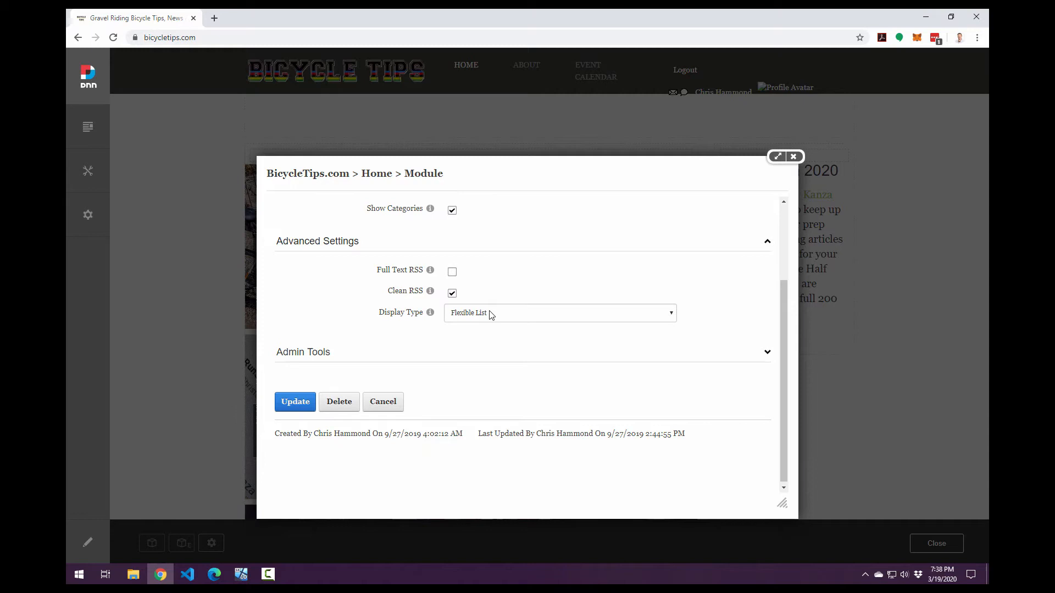
{"action": "left_click", "coordinate": [560, 313]}
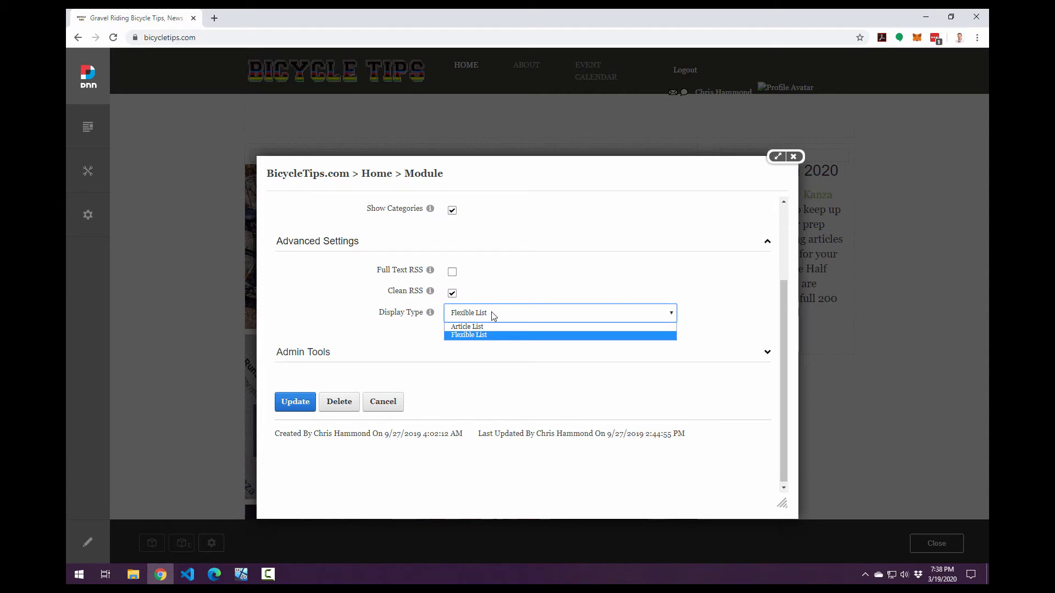
{"action": "mouse_move", "coordinate": [483, 329]}
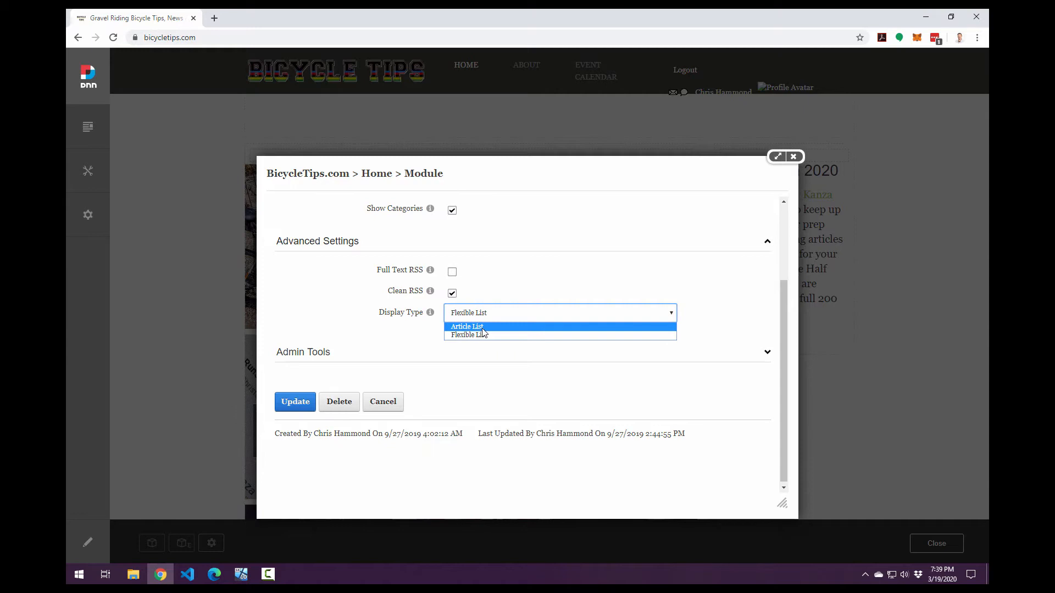
{"action": "mouse_move", "coordinate": [489, 337]}
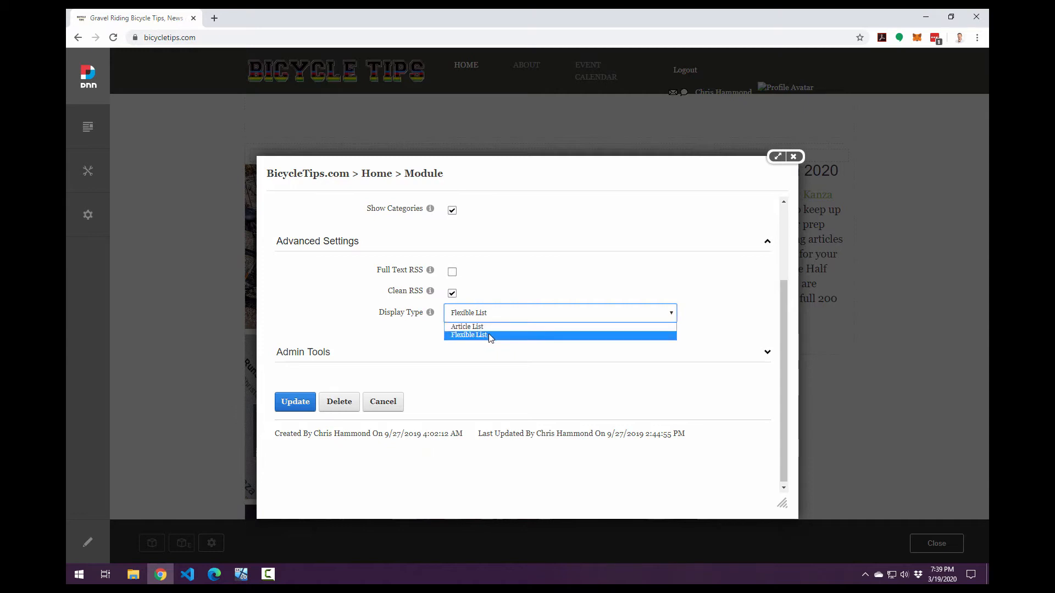
{"action": "left_click", "coordinate": [470, 335]}
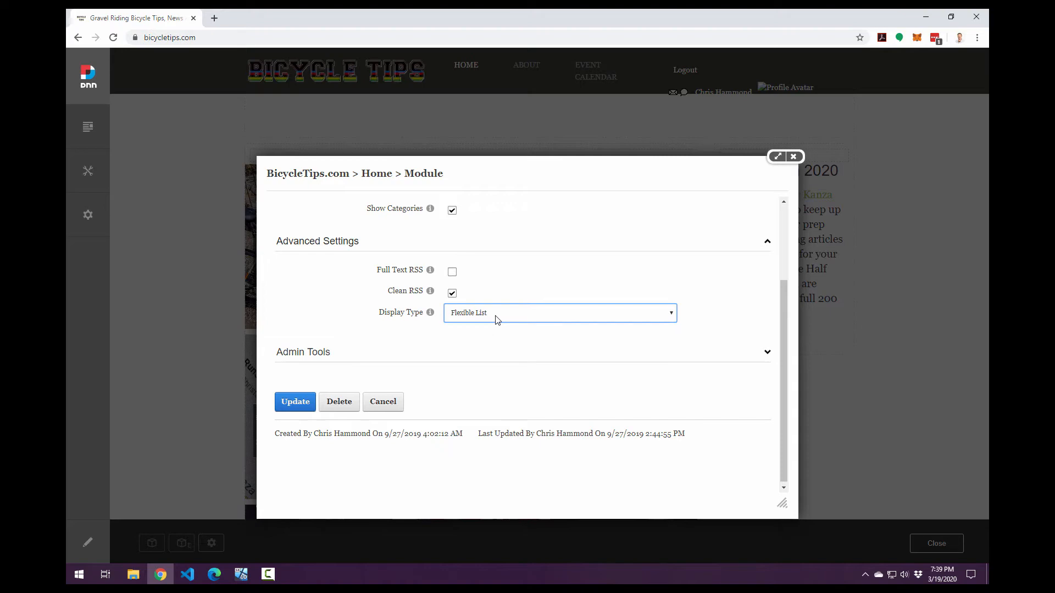
{"action": "mouse_move", "coordinate": [794, 156]}
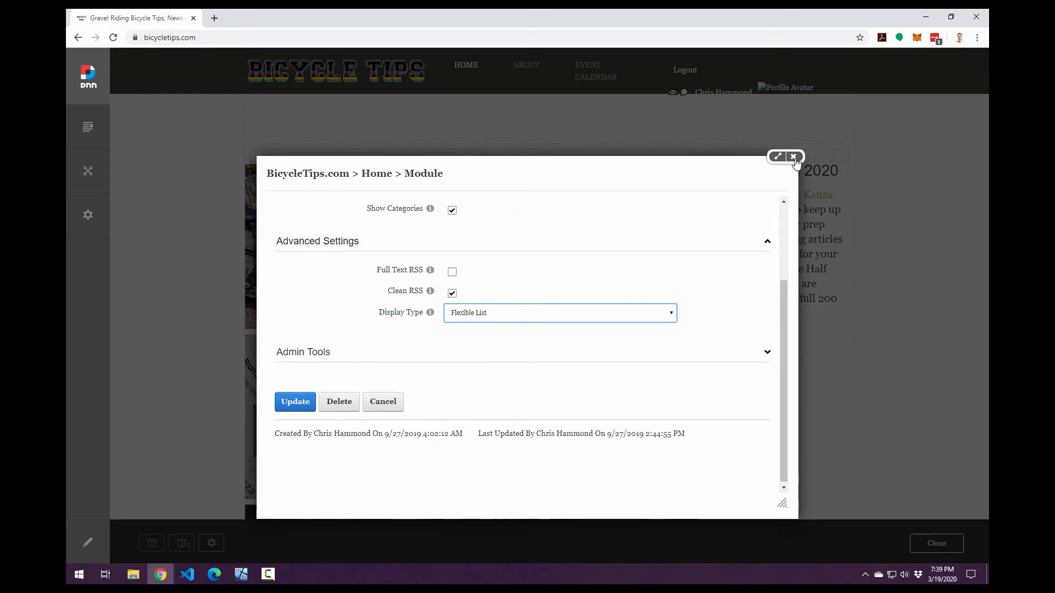
- Close the module settings without saving and scroll the home page article grid
{"action": "left_click", "coordinate": [793, 157]}
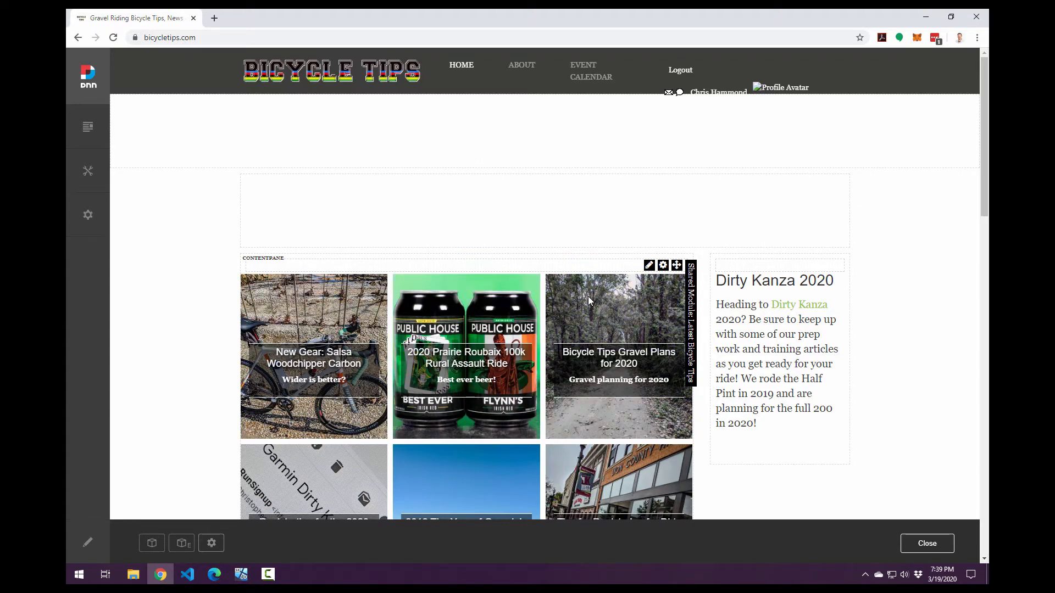
{"action": "scroll", "scroll_direction": "down", "scroll_amount": 3}
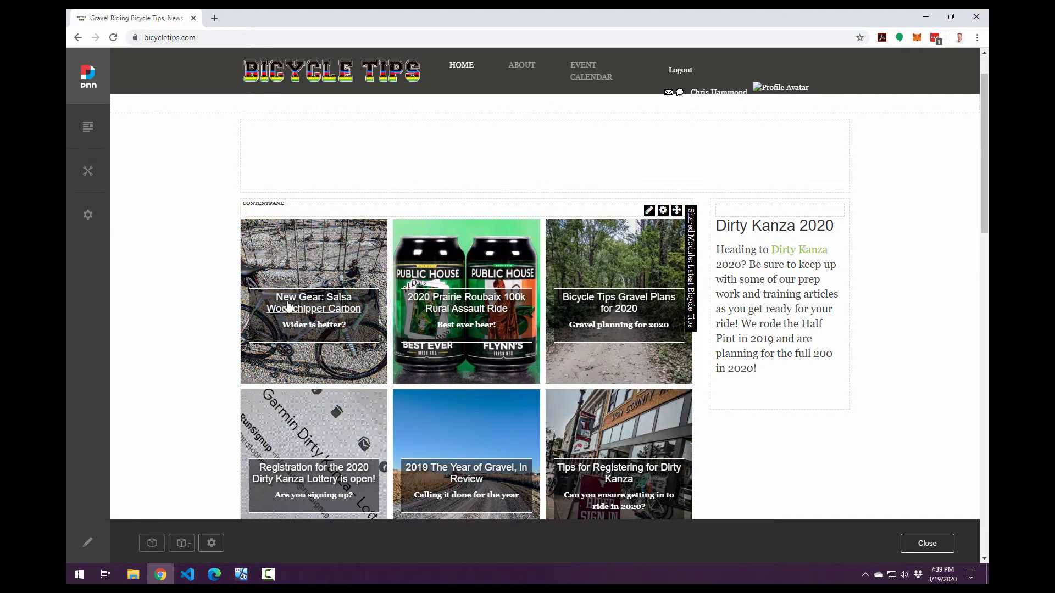
{"action": "left_click", "coordinate": [663, 211]}
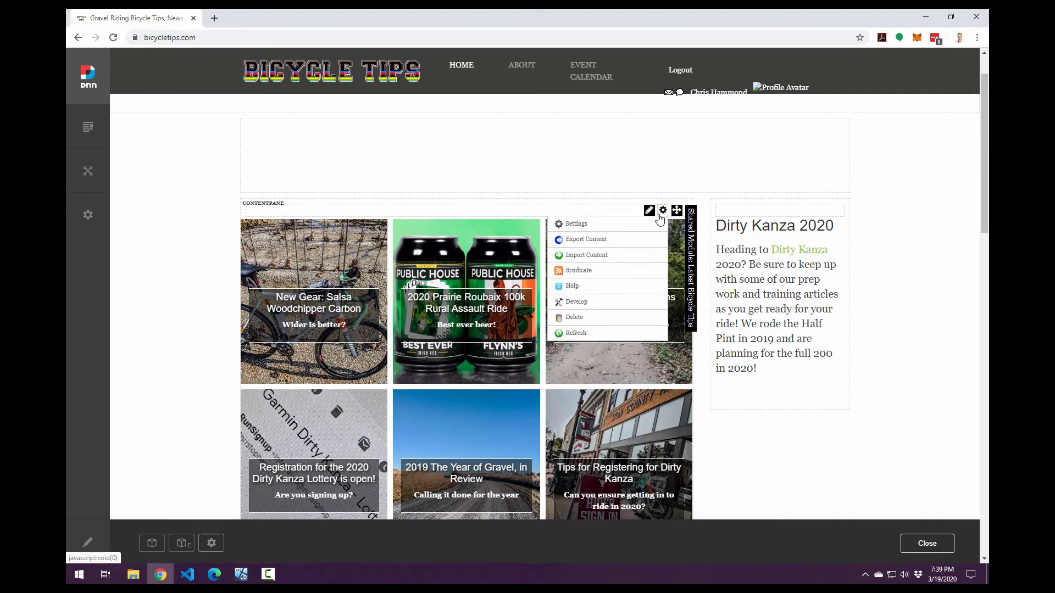
{"action": "left_click", "coordinate": [576, 223]}
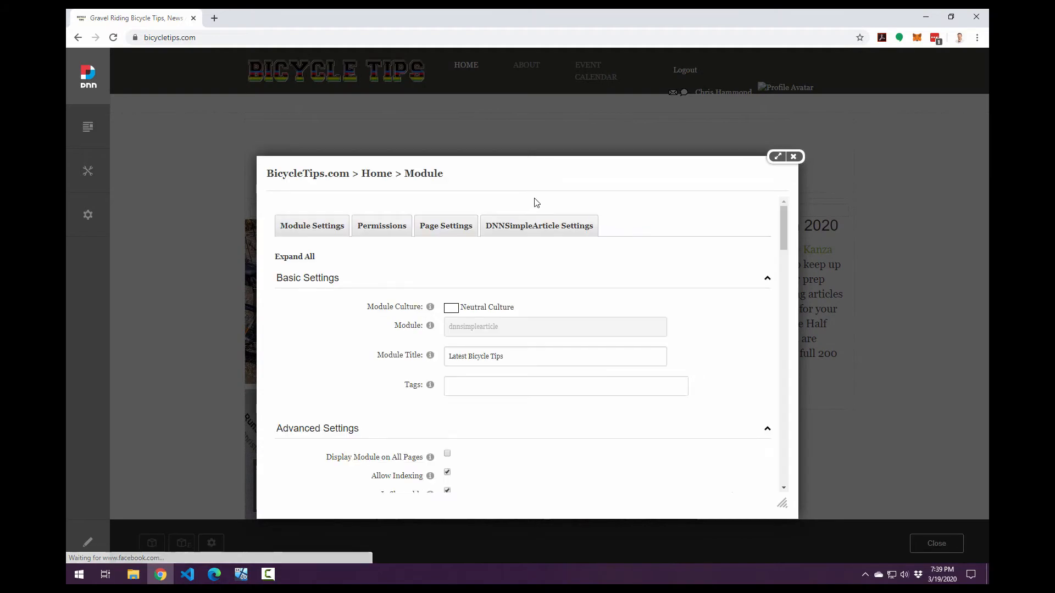
{"action": "left_click", "coordinate": [539, 226]}
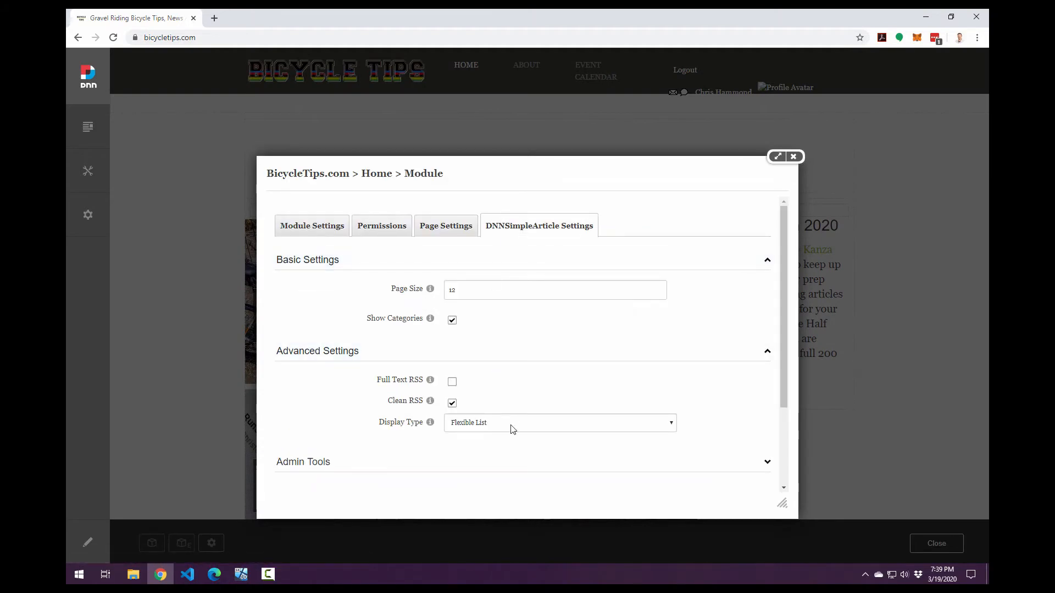
{"action": "mouse_move", "coordinate": [512, 424]}
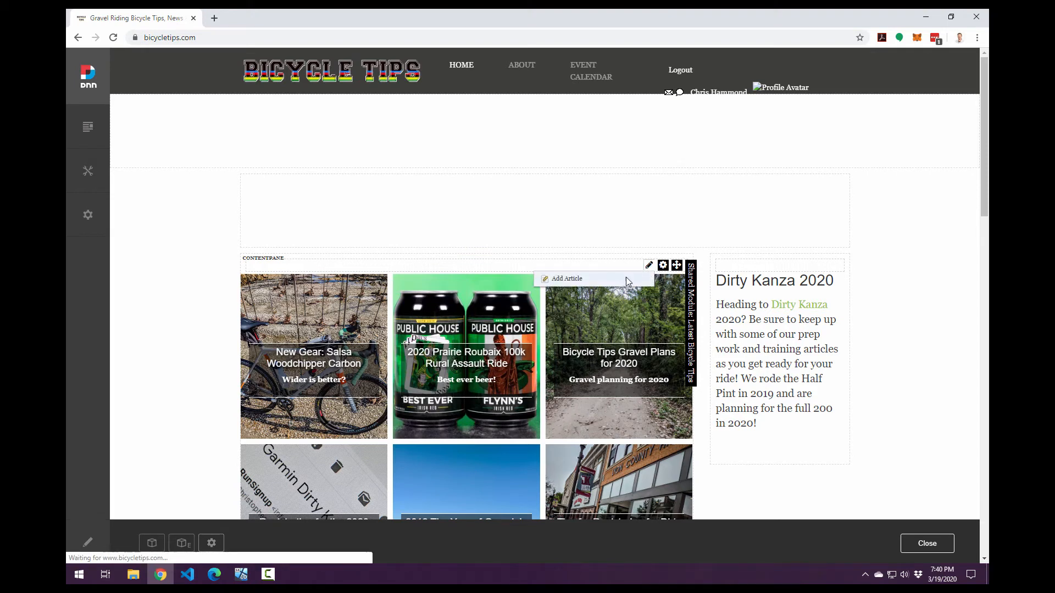
- Add a new article titled 'This is my article title' with PermaLink 'articleurl'
{"action": "left_click", "coordinate": [566, 279]}
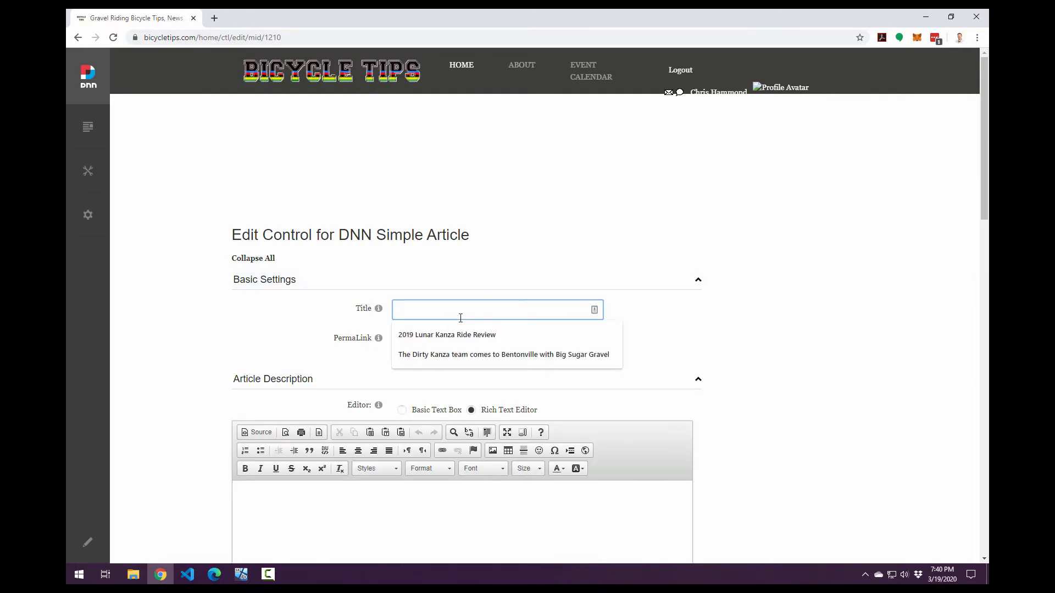
{"action": "type", "text": "T"}
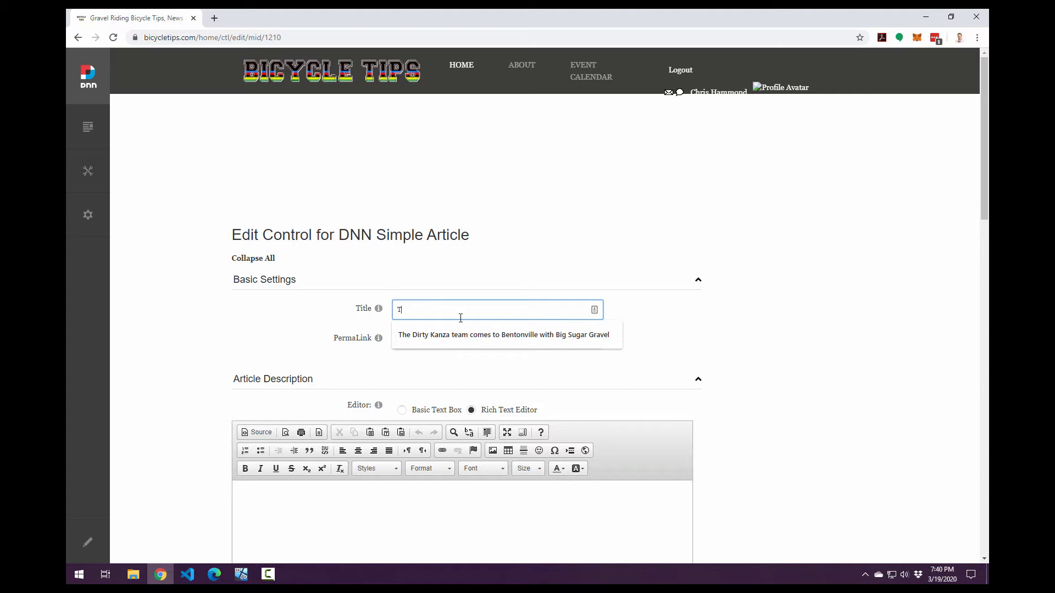
{"action": "type", "text": "his is my arti"}
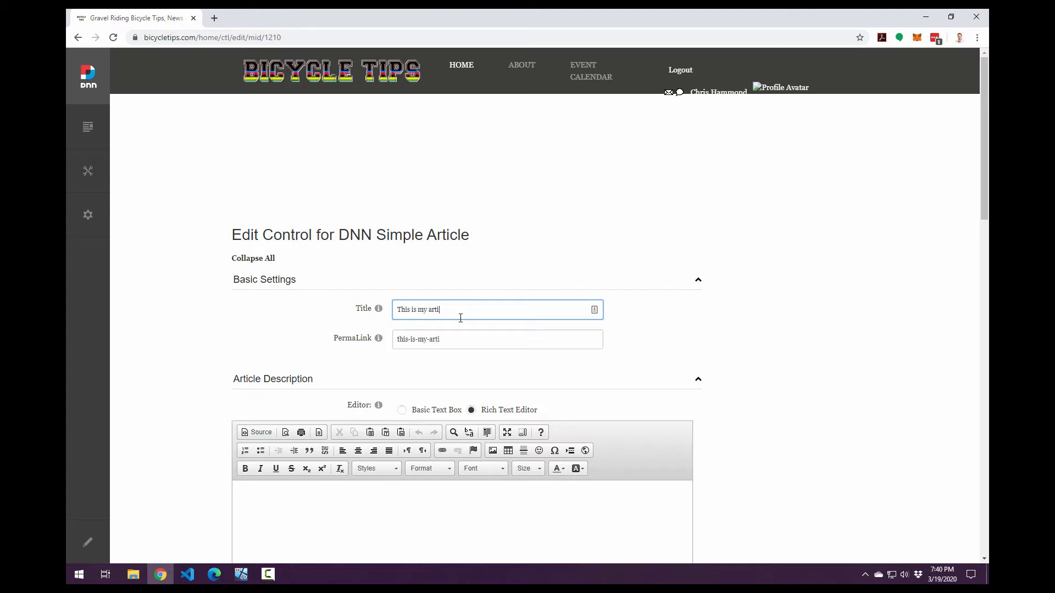
{"action": "type", "text": "cle title"}
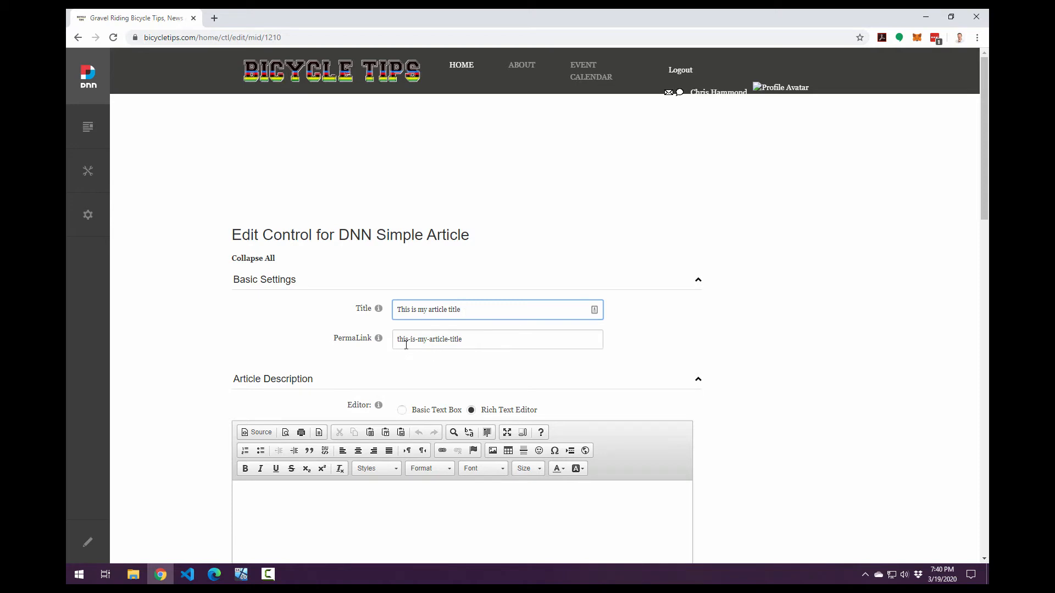
{"action": "mouse_move", "coordinate": [488, 338]}
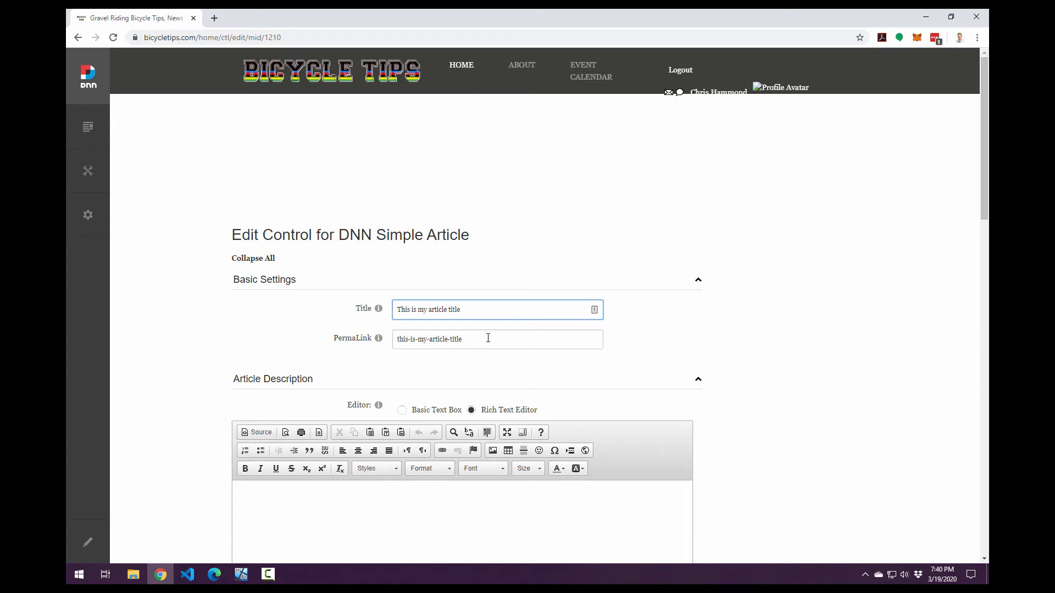
{"action": "type", "text": "articleurl"}
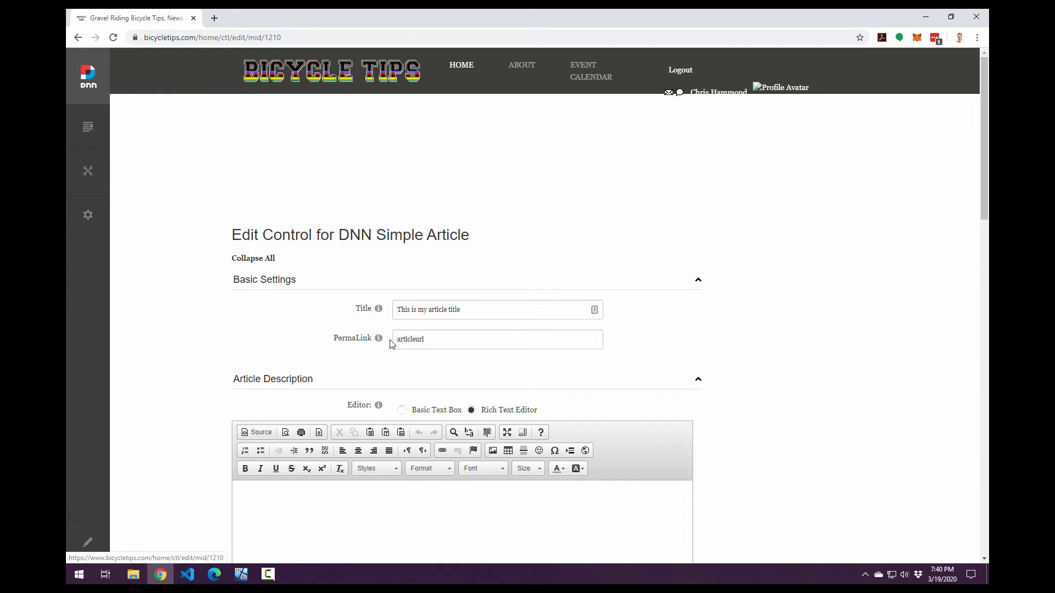
{"action": "scroll", "scroll_direction": "down", "scroll_amount": 3}
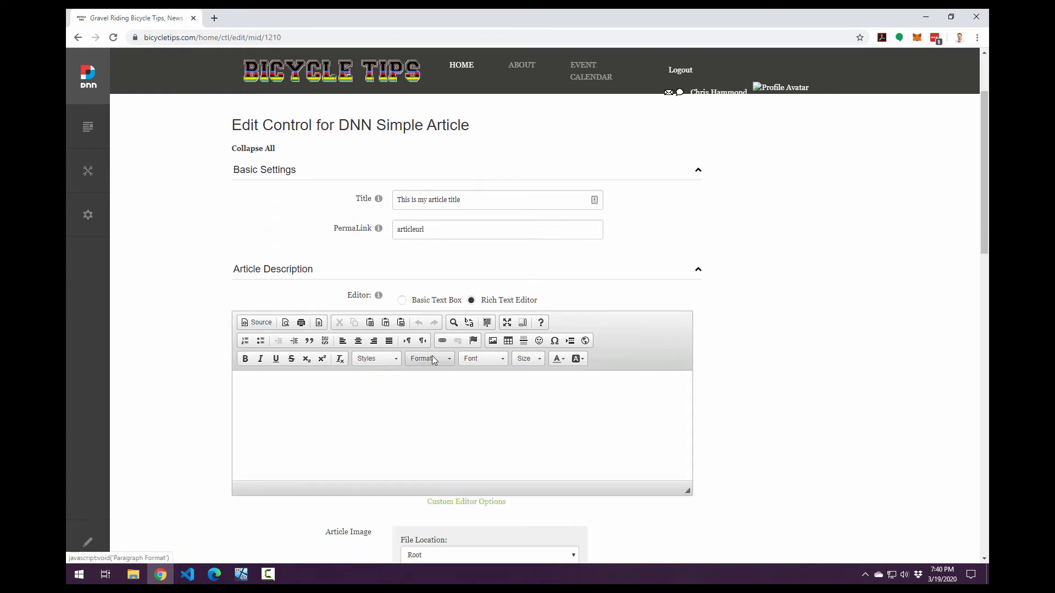
- Choose Content/Dk2020/ as the image folder and DKRiderSignin.jpg as the image
{"action": "scroll", "scroll_direction": "down", "scroll_amount": 3}
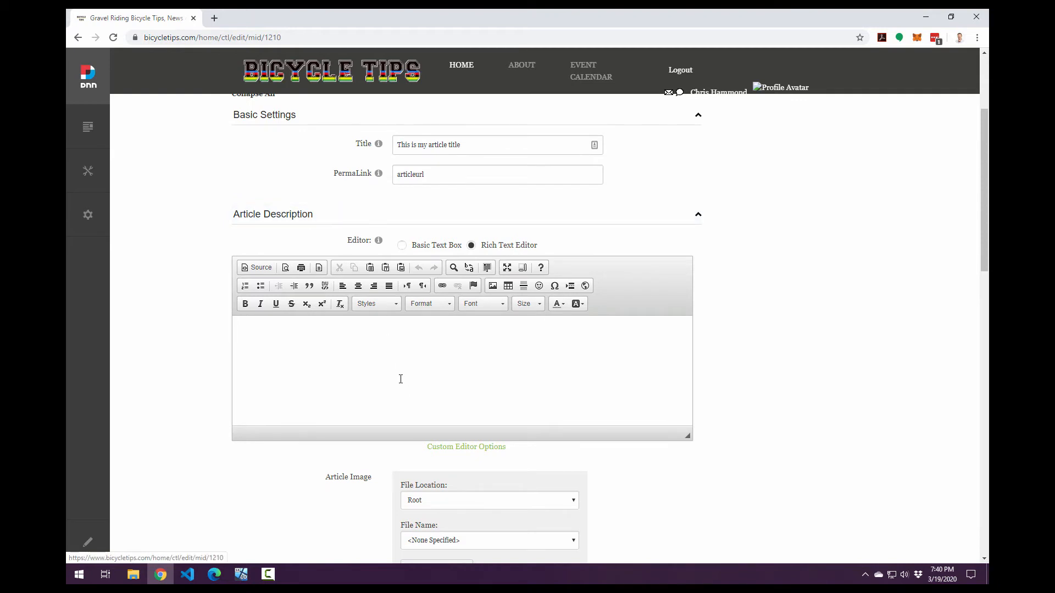
{"action": "mouse_move", "coordinate": [391, 364]}
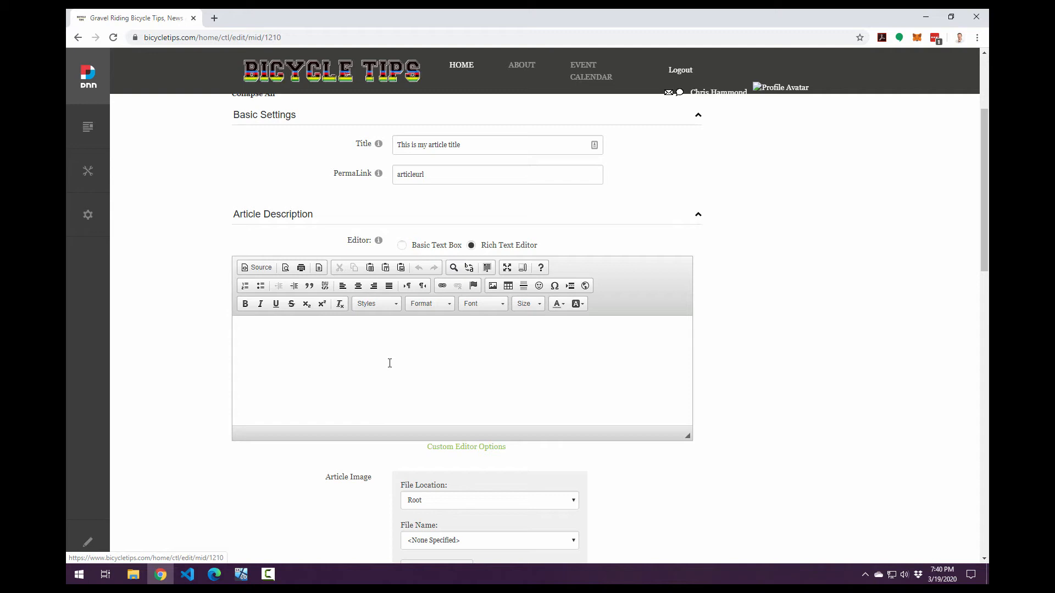
{"action": "scroll", "scroll_direction": "down", "scroll_amount": 3}
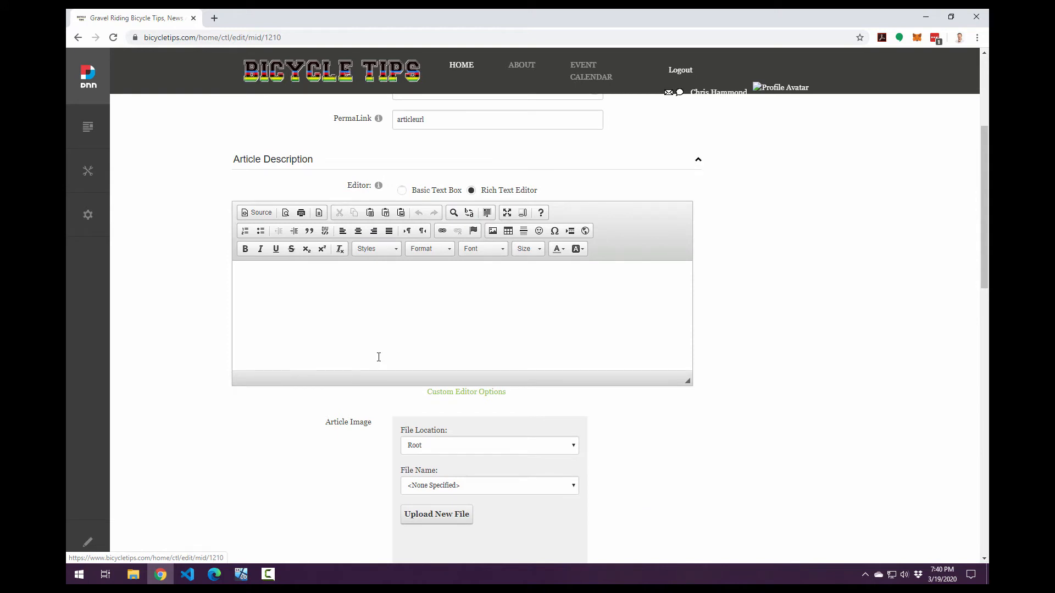
{"action": "mouse_move", "coordinate": [481, 337]}
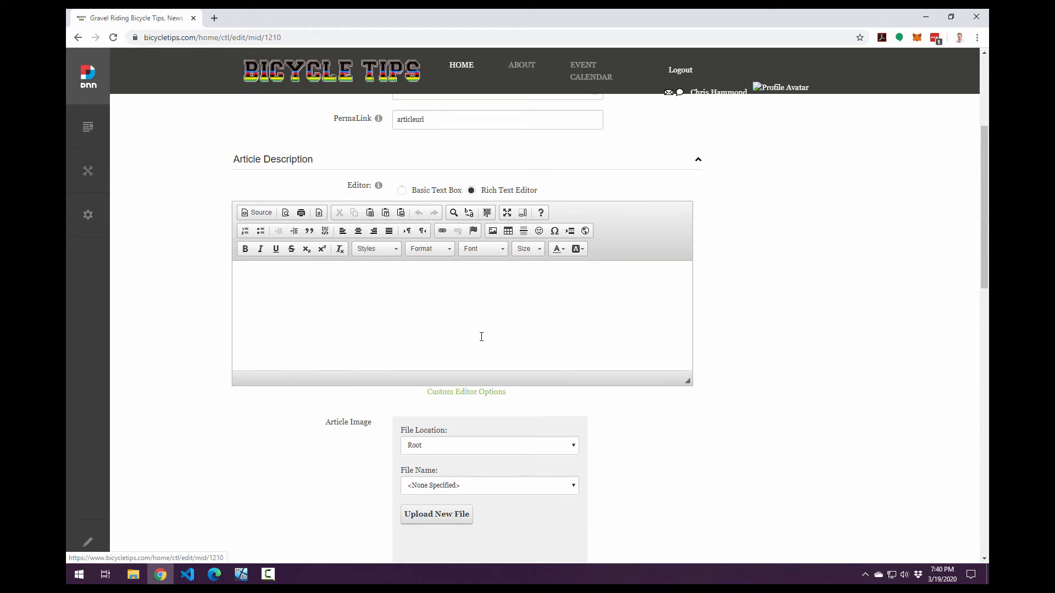
{"action": "scroll", "scroll_direction": "down", "scroll_amount": 3}
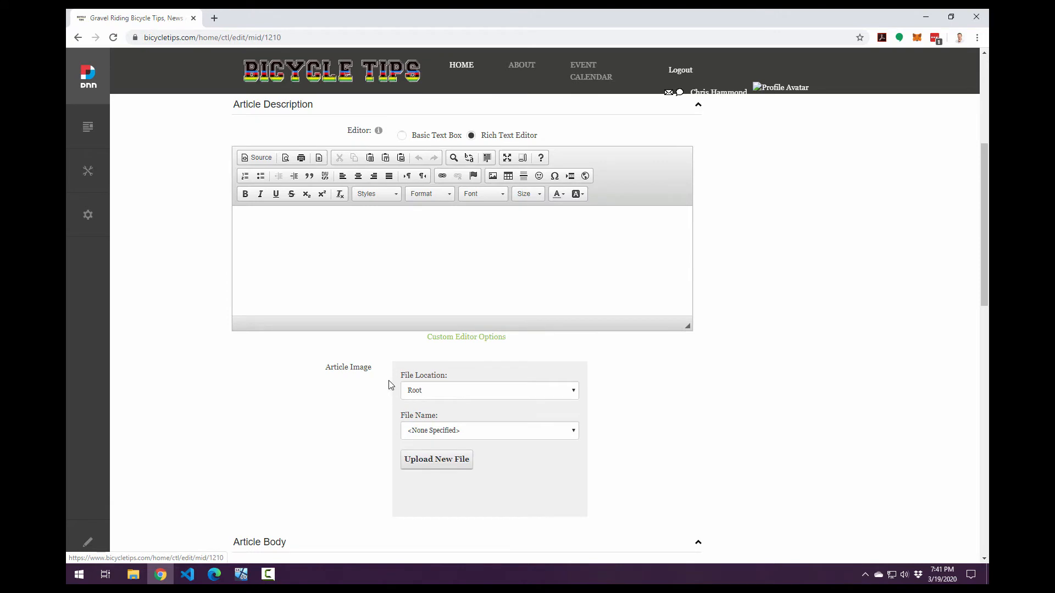
{"action": "mouse_move", "coordinate": [419, 370]}
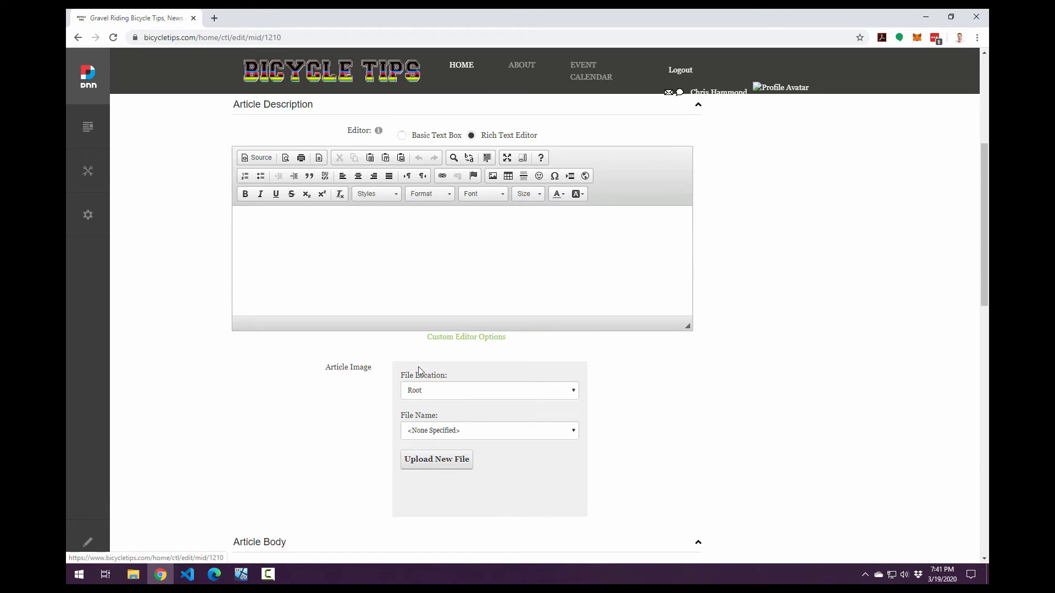
{"action": "mouse_move", "coordinate": [464, 395]}
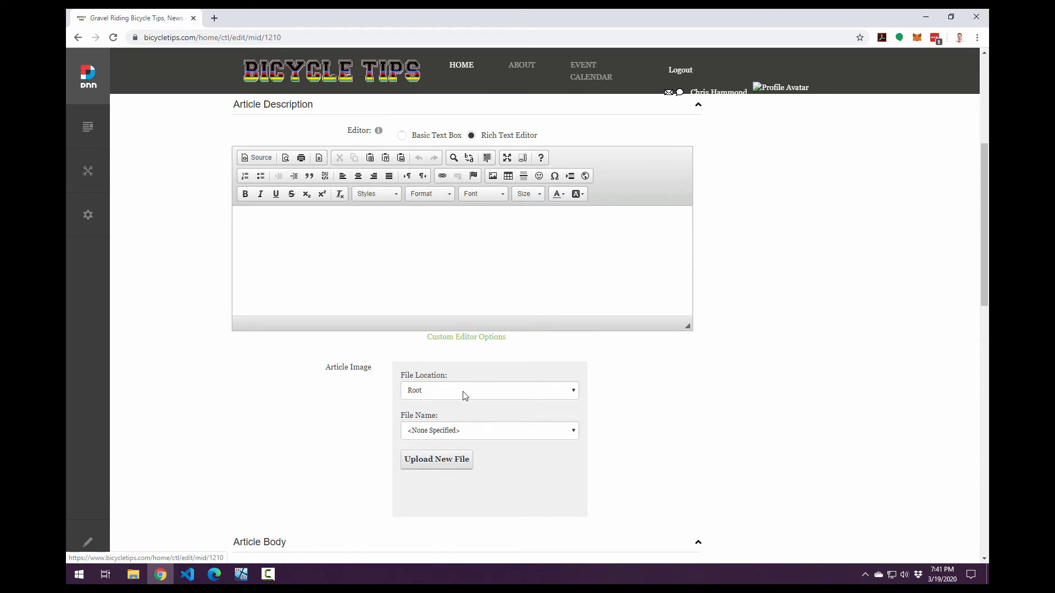
{"action": "left_click", "coordinate": [488, 391]}
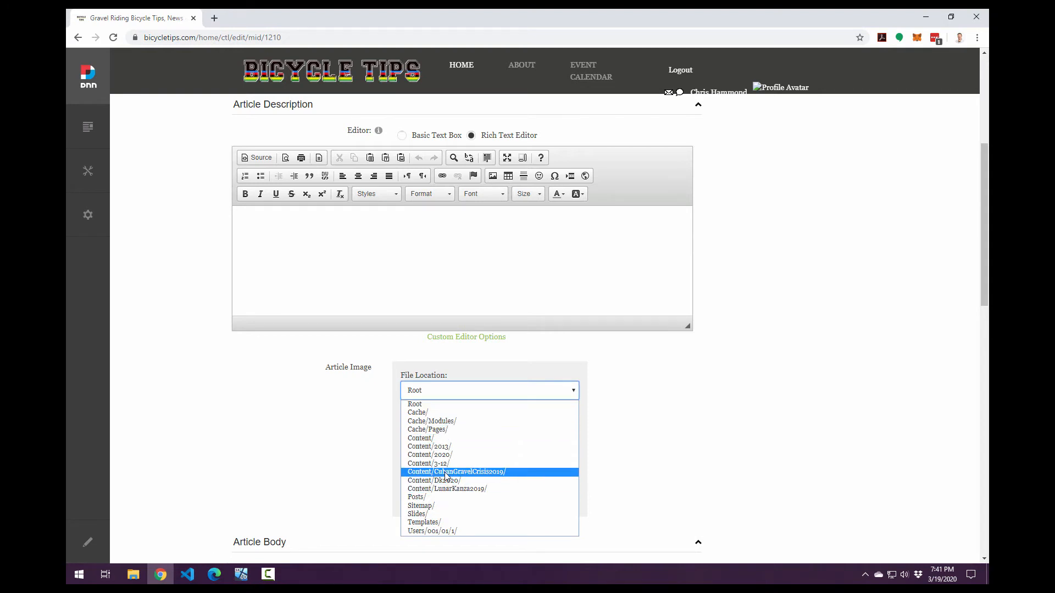
{"action": "left_click", "coordinate": [433, 480]}
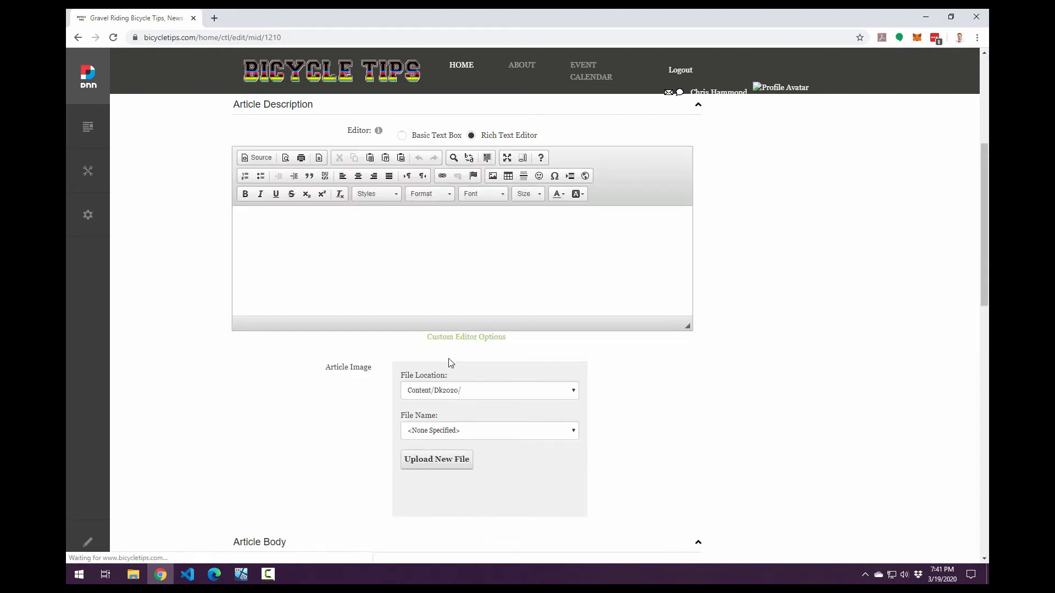
{"action": "left_click", "coordinate": [489, 431]}
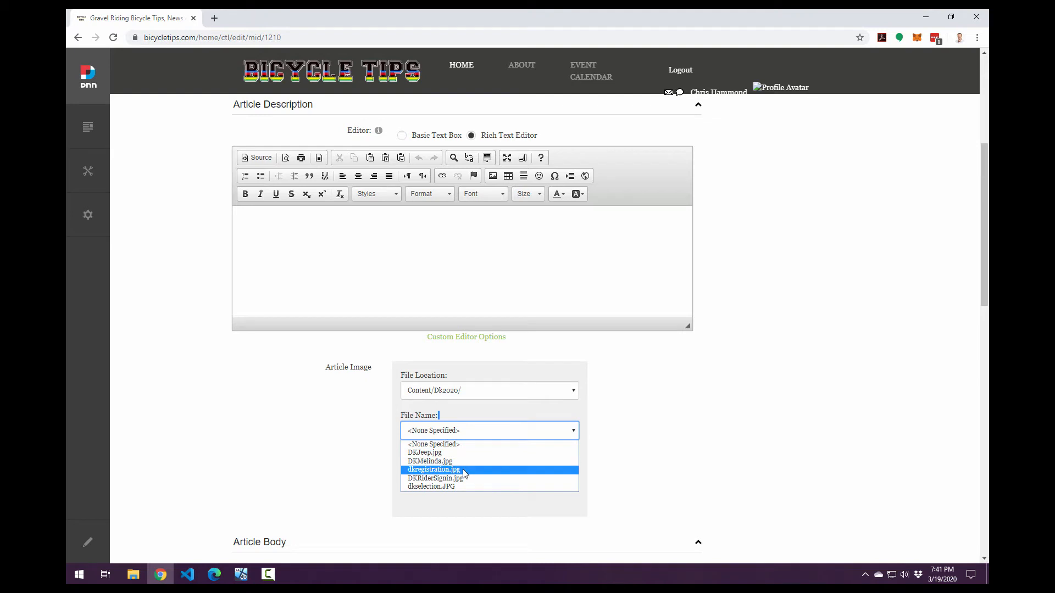
{"action": "left_click", "coordinate": [436, 478]}
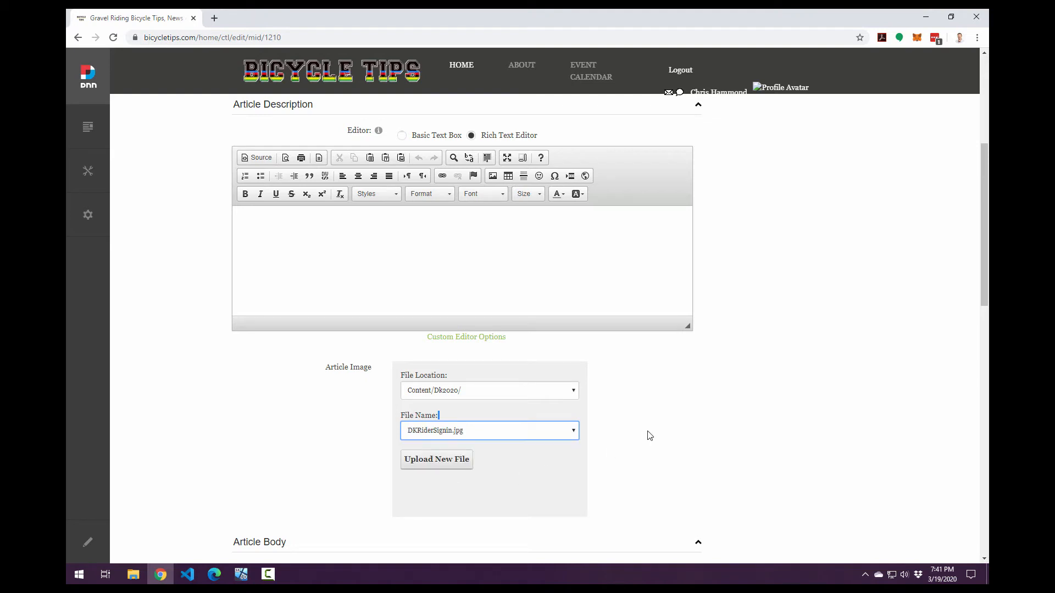
- Browse category terms like Bicycle Tips and Dirty Kanza, then cancel the article
{"action": "scroll", "scroll_direction": "down", "scroll_amount": 3}
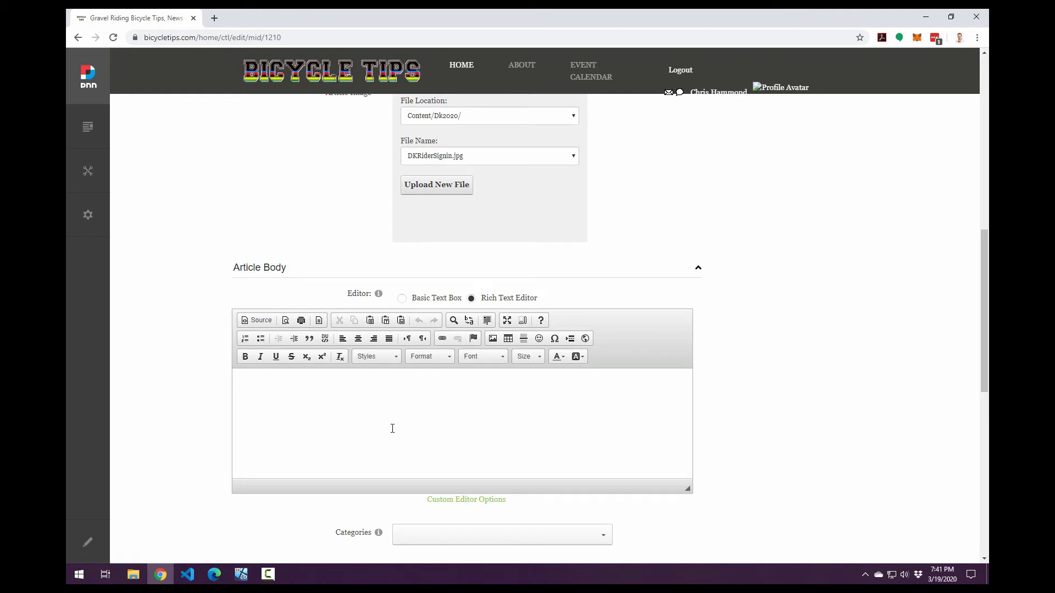
{"action": "mouse_move", "coordinate": [418, 421]}
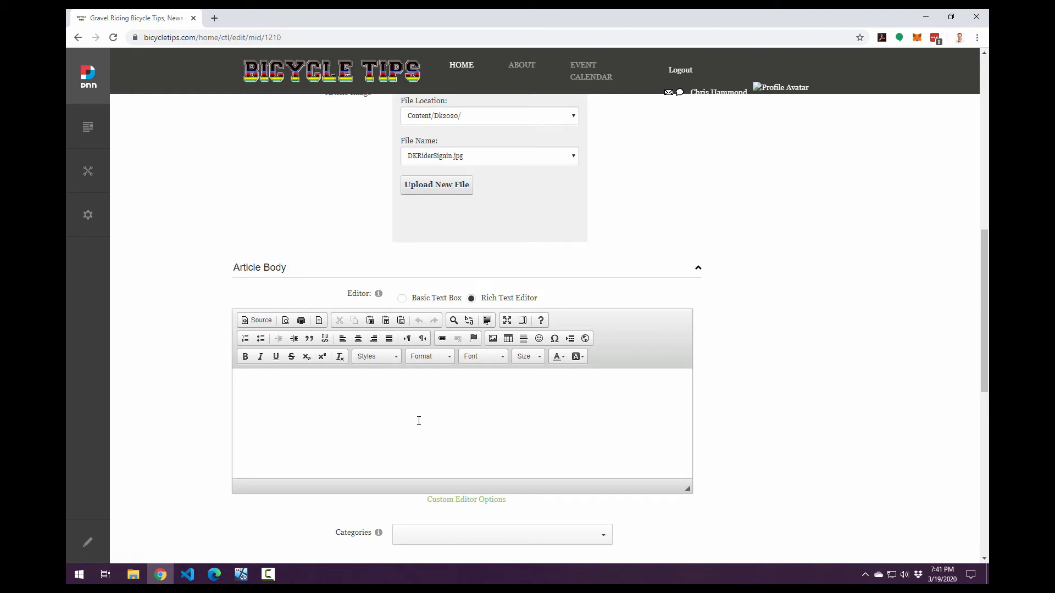
{"action": "scroll", "scroll_direction": "down", "scroll_amount": 3}
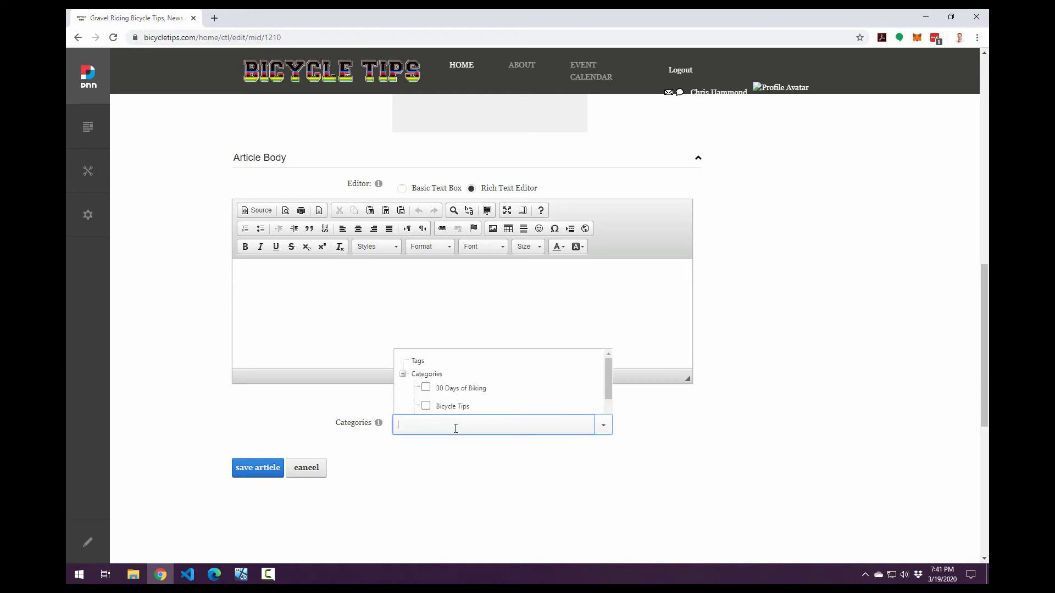
{"action": "scroll", "scroll_direction": "down", "scroll_amount": 3}
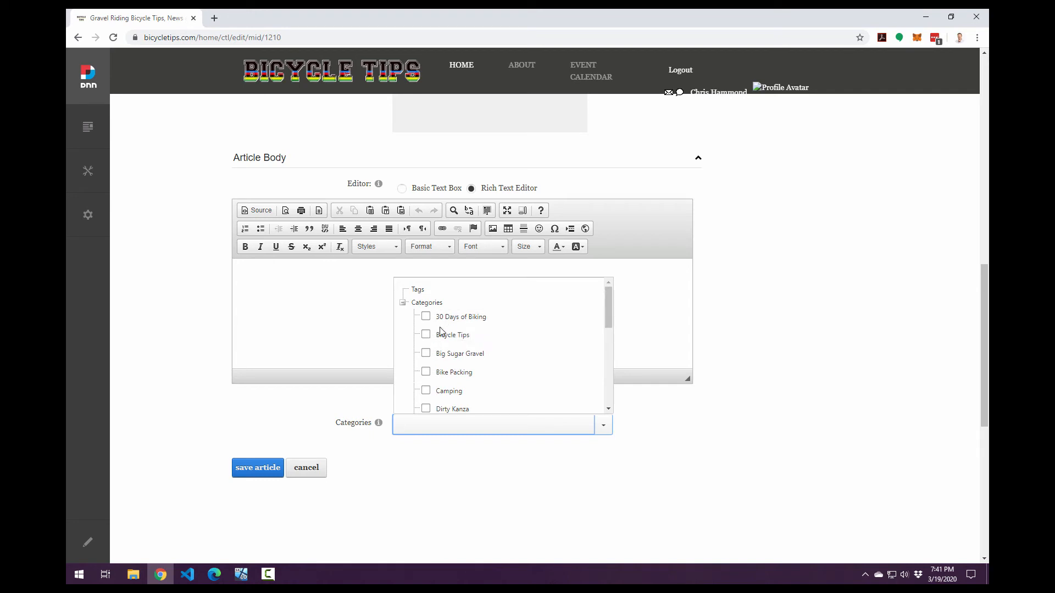
{"action": "left_click", "coordinate": [495, 424]}
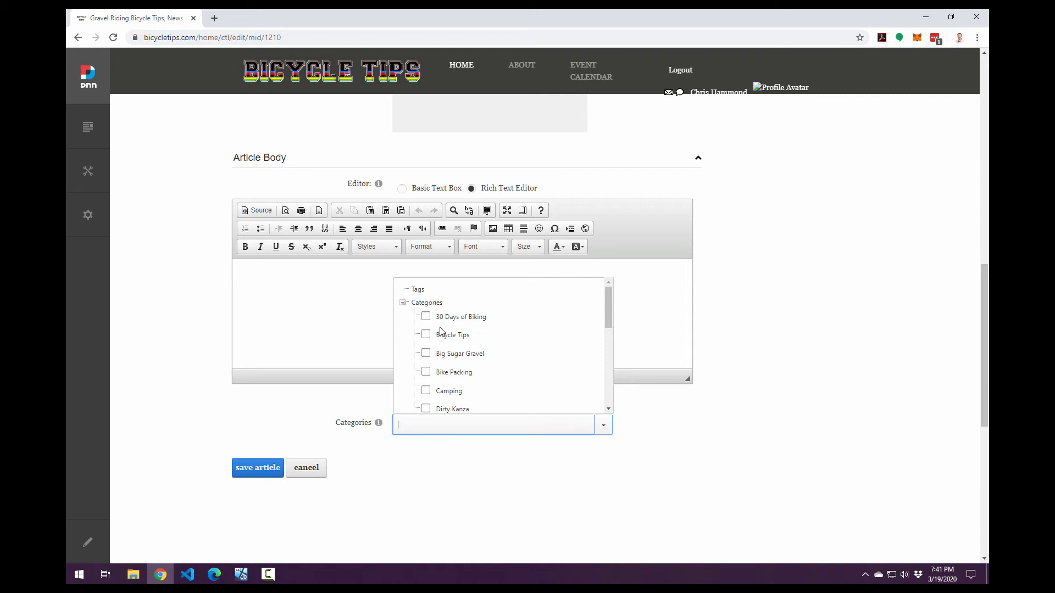
{"action": "mouse_move", "coordinate": [445, 339]}
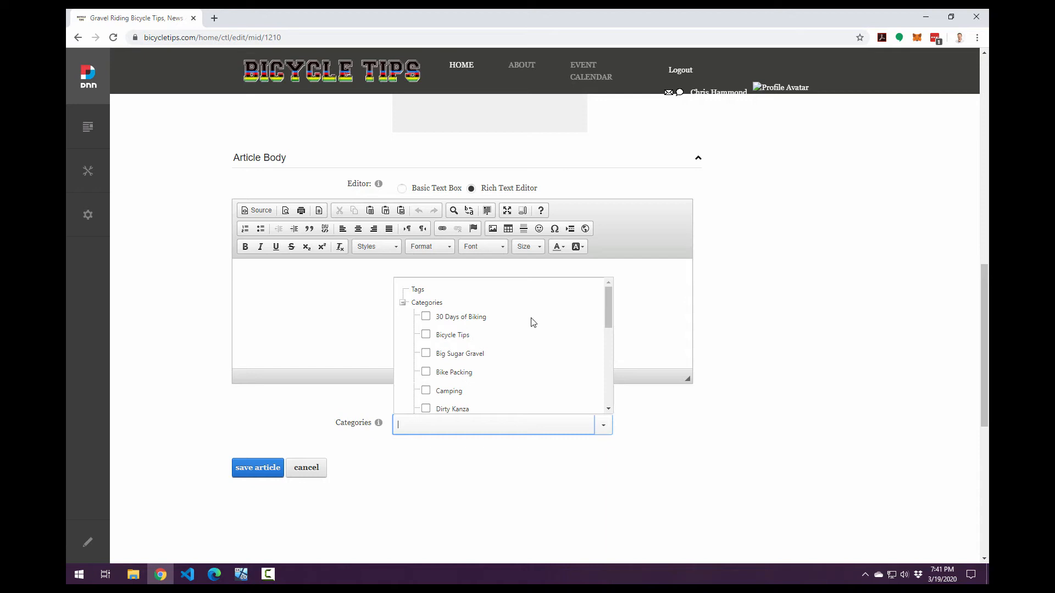
{"action": "mouse_move", "coordinate": [607, 319]}
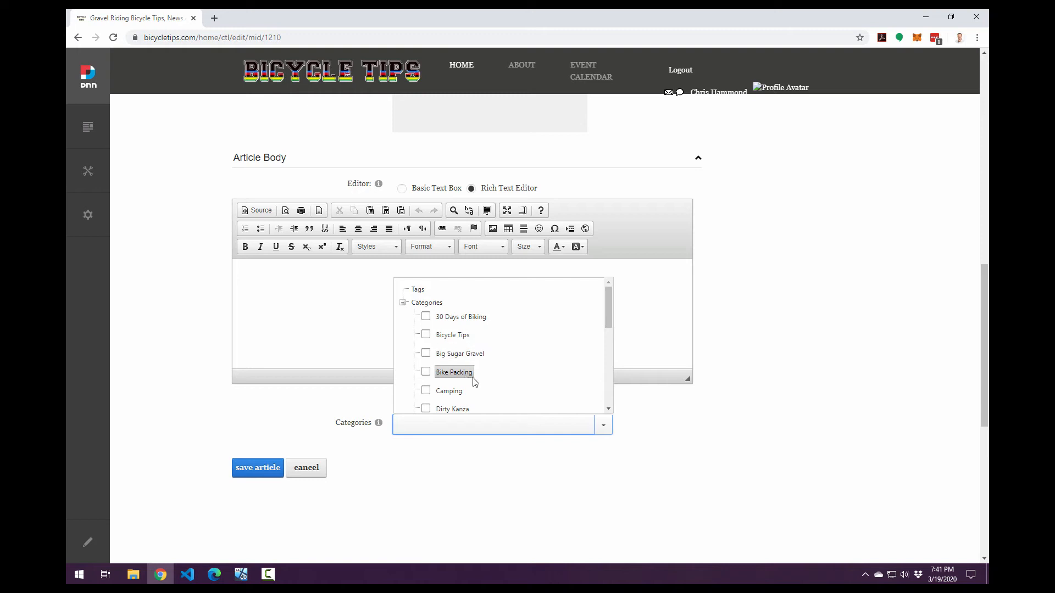
{"action": "scroll", "scroll_direction": "down", "scroll_amount": 3}
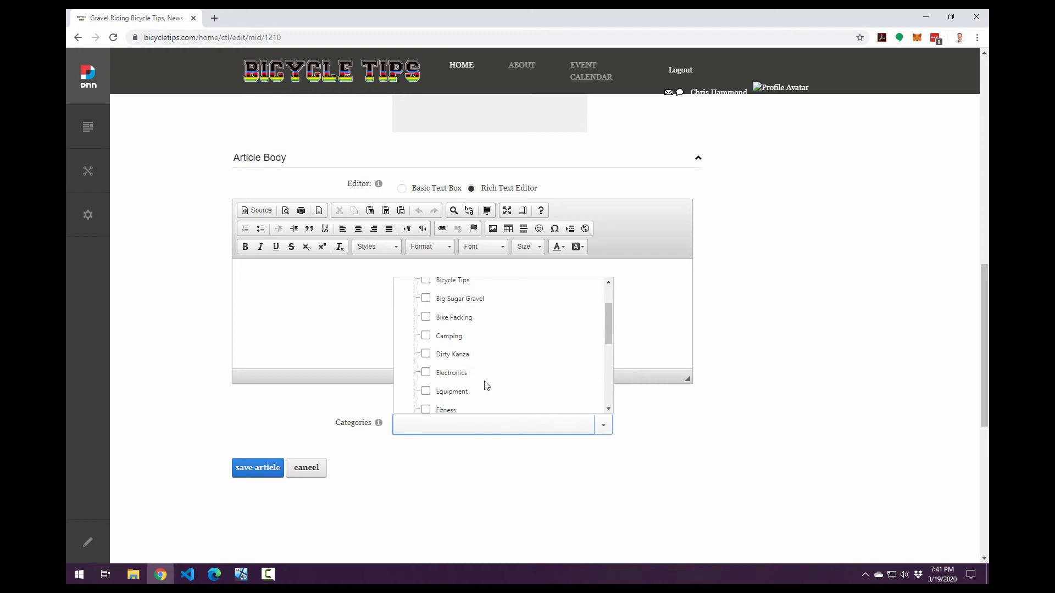
{"action": "mouse_move", "coordinate": [415, 364]}
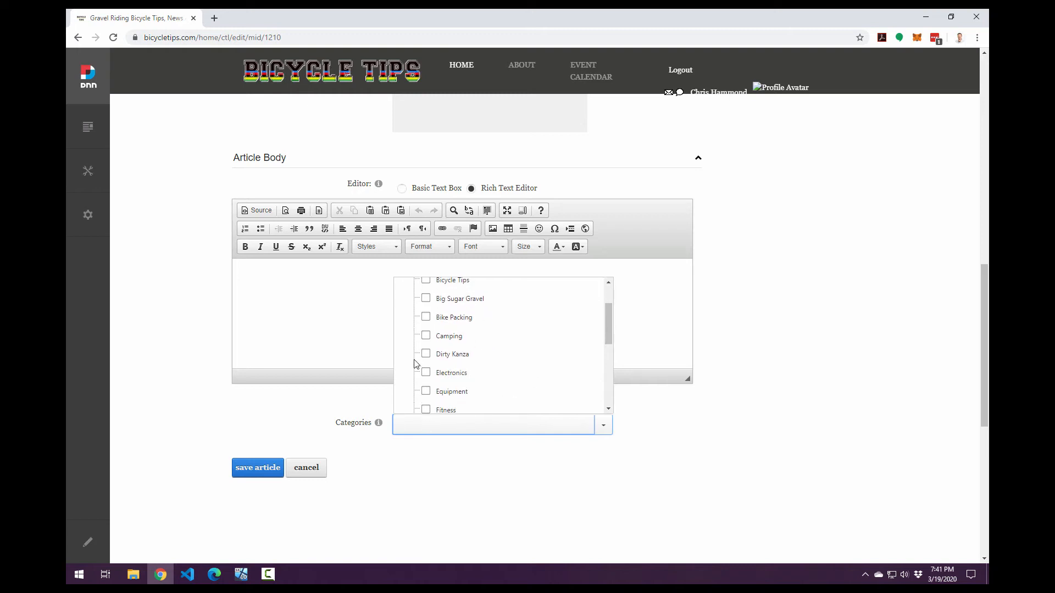
{"action": "left_click", "coordinate": [495, 425]}
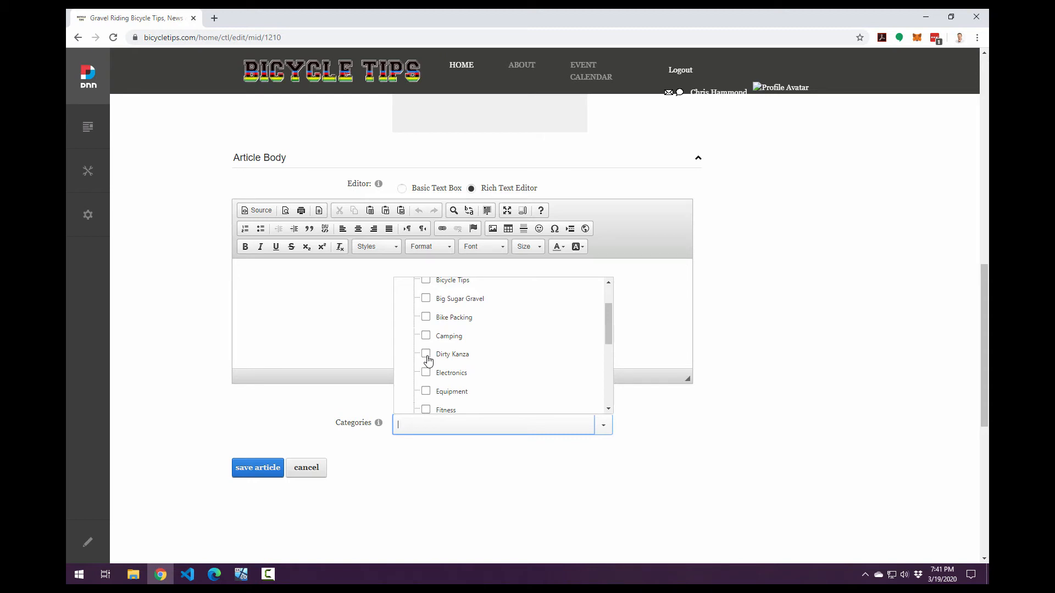
{"action": "scroll", "scroll_direction": "down", "scroll_amount": 3}
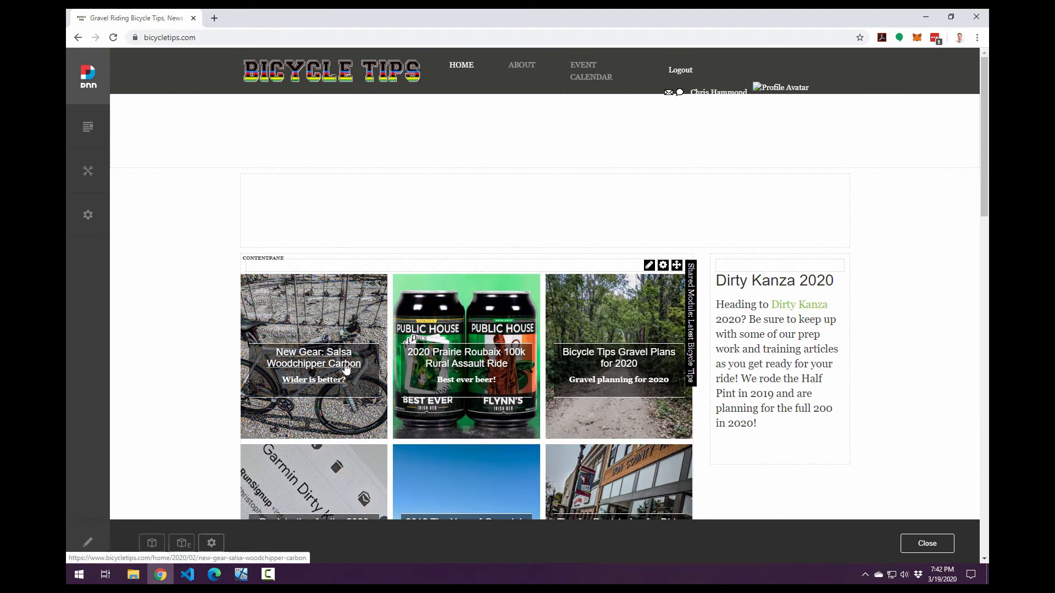
- Open the Salsa Woodchipper Carbon article, show its edit options, and scroll to its end
{"action": "left_click", "coordinate": [313, 363]}
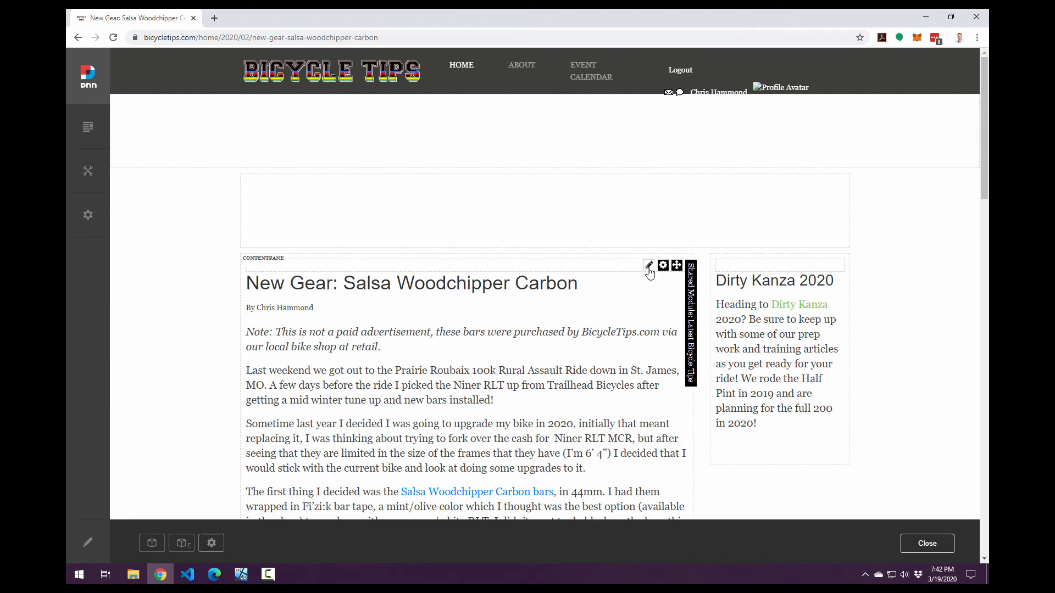
{"action": "left_click", "coordinate": [648, 265]}
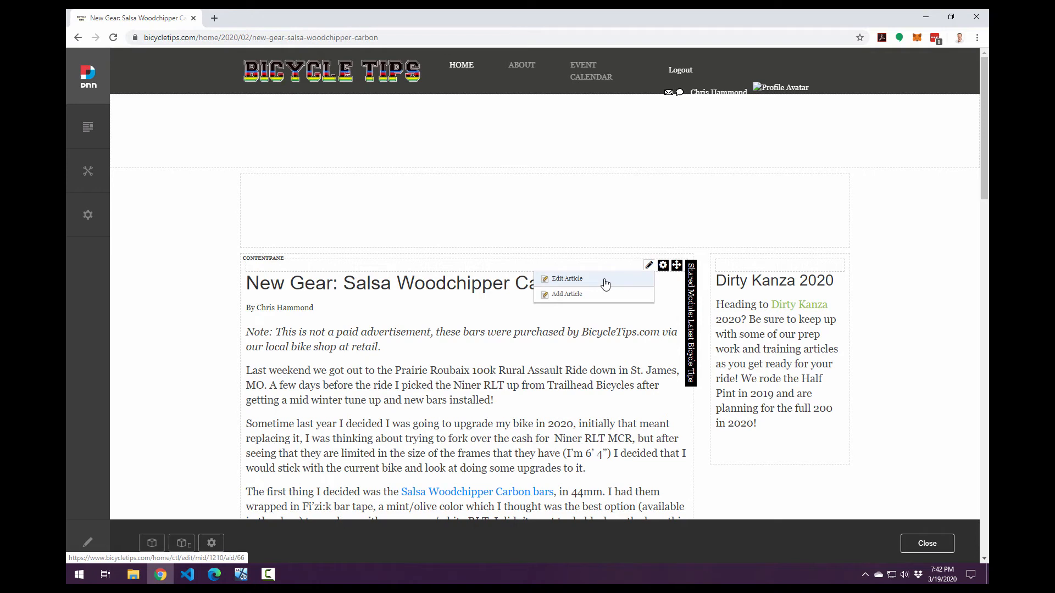
{"action": "mouse_move", "coordinate": [584, 299]}
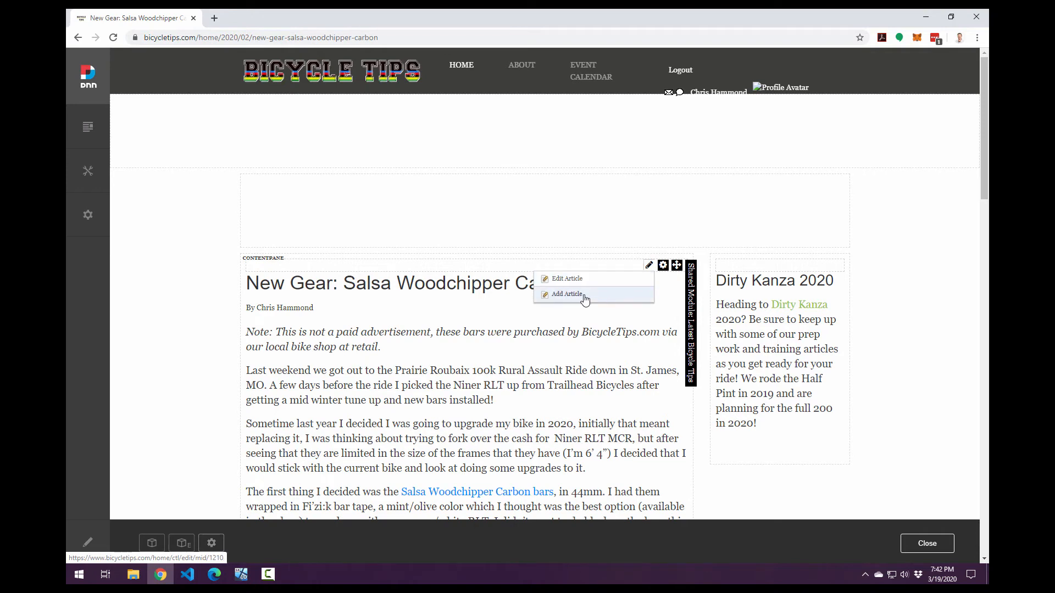
{"action": "mouse_move", "coordinate": [575, 282]}
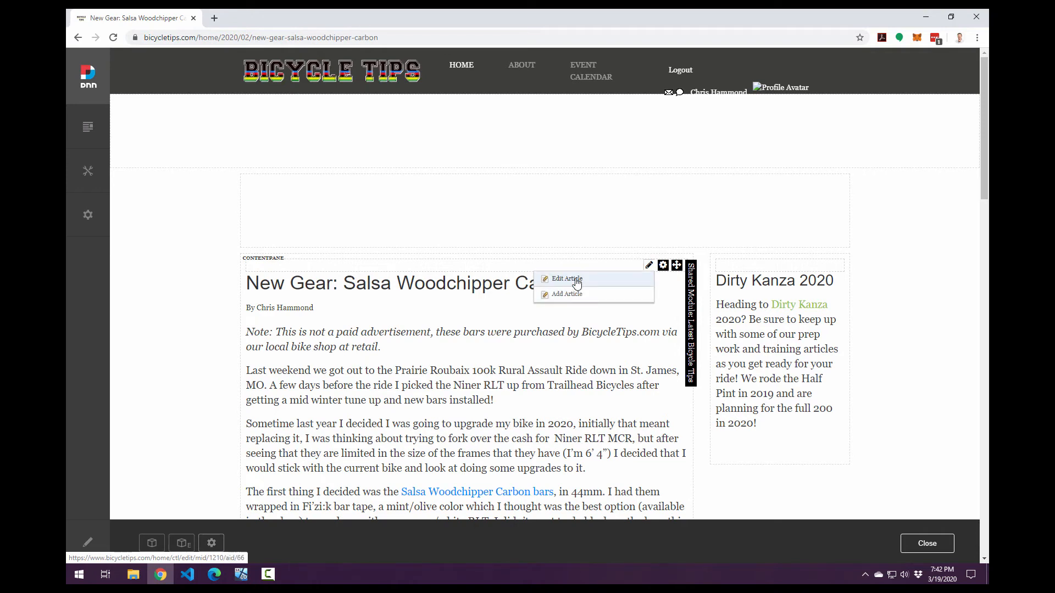
{"action": "scroll", "scroll_direction": "down", "scroll_amount": 3}
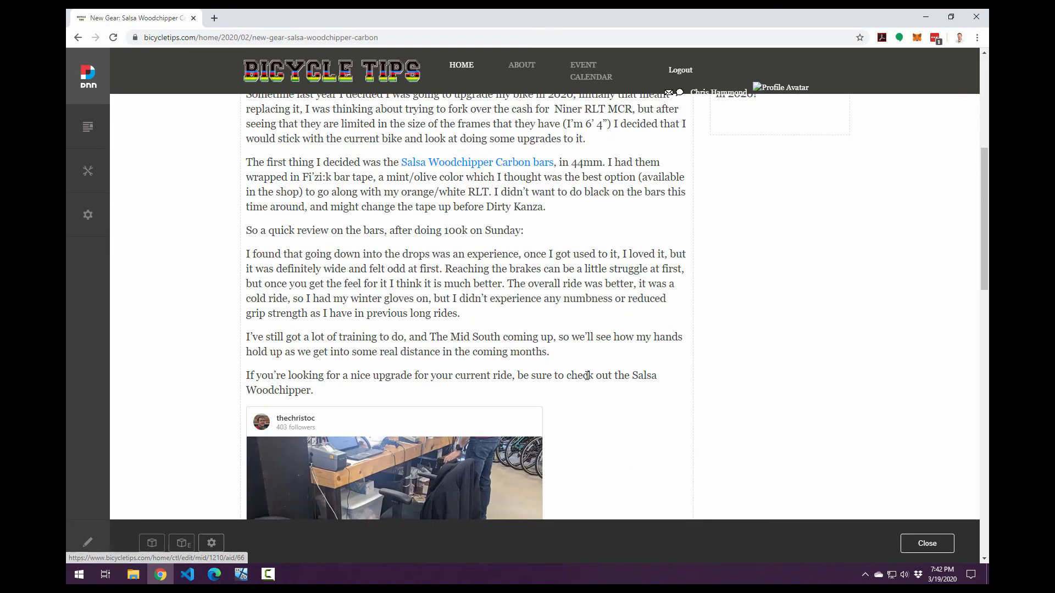
{"action": "scroll", "scroll_direction": "down", "scroll_amount": 3}
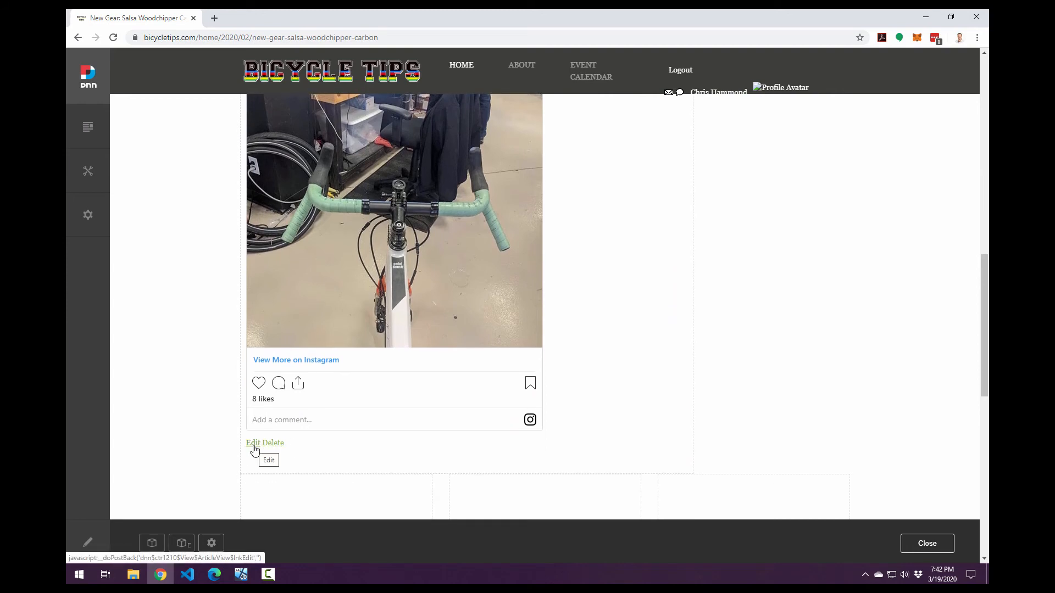
- Open the Woodchipper Carbon edit form and scroll through its fields down to Categories
{"action": "left_click", "coordinate": [253, 442]}
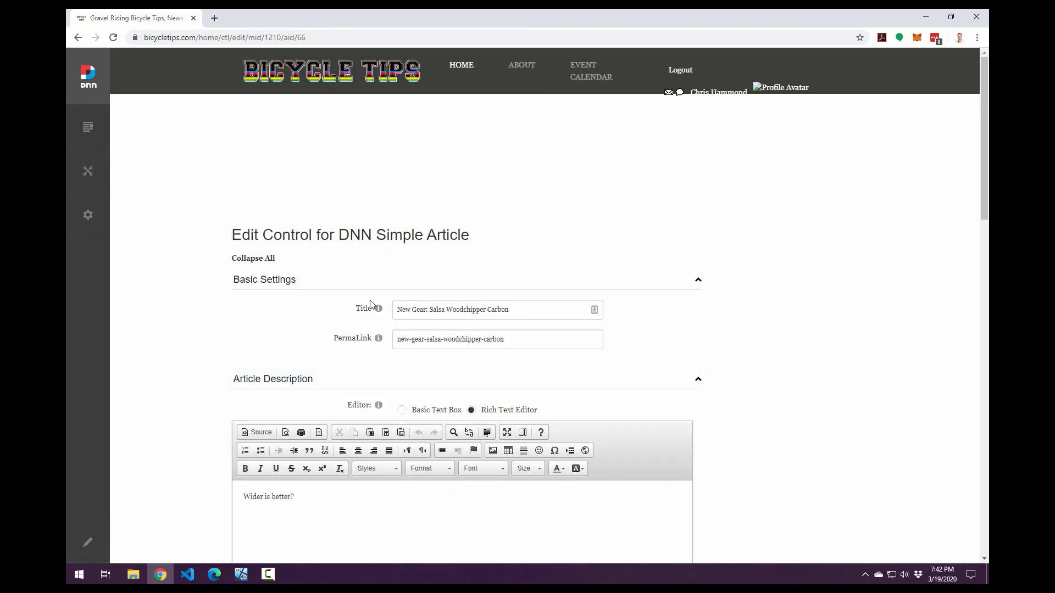
{"action": "scroll", "scroll_direction": "down", "scroll_amount": 3}
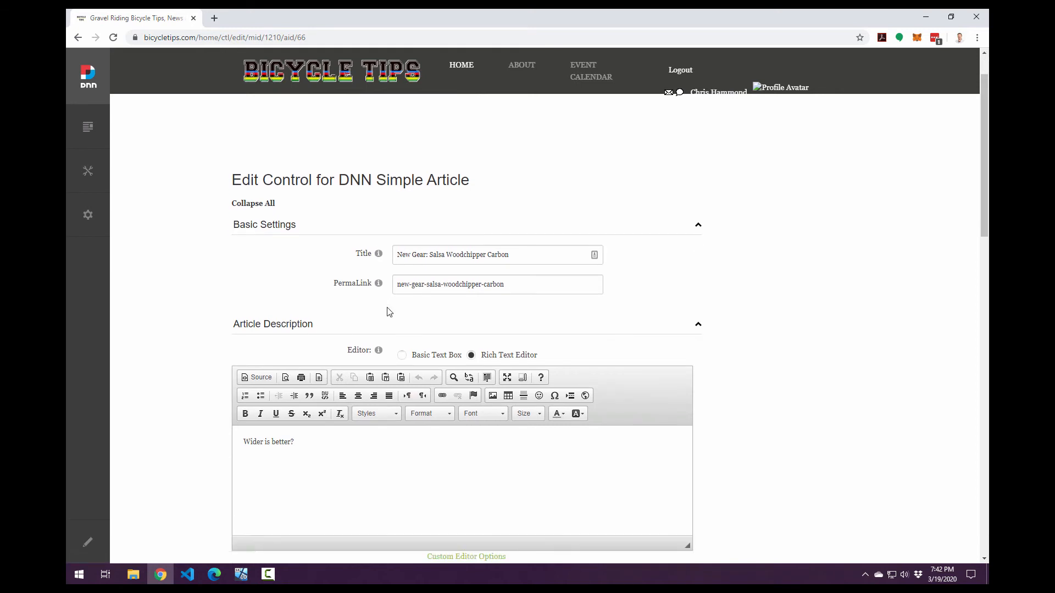
{"action": "scroll", "scroll_direction": "down", "scroll_amount": 3}
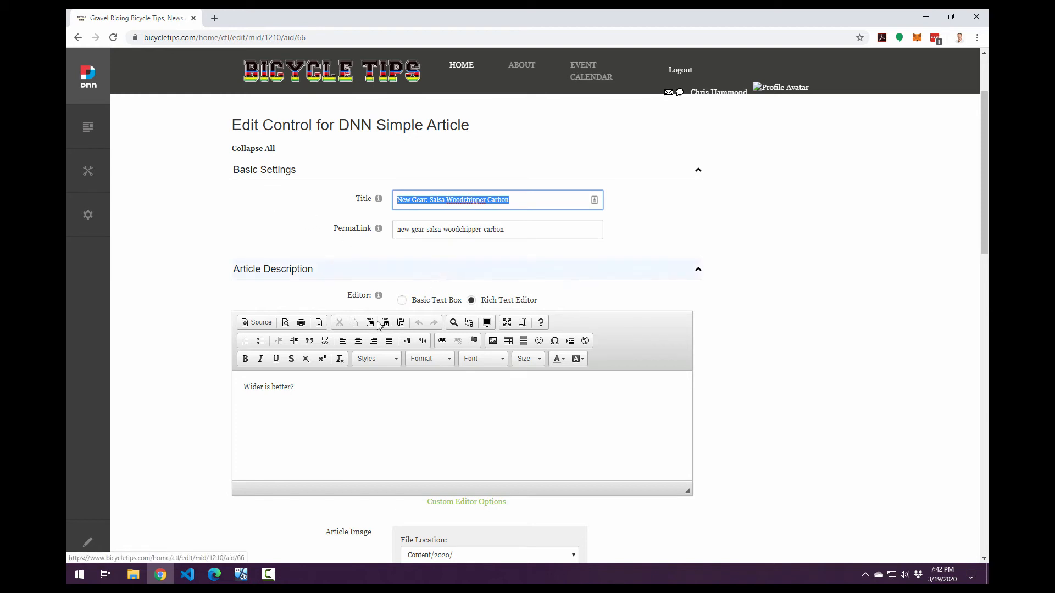
{"action": "mouse_move", "coordinate": [306, 422]}
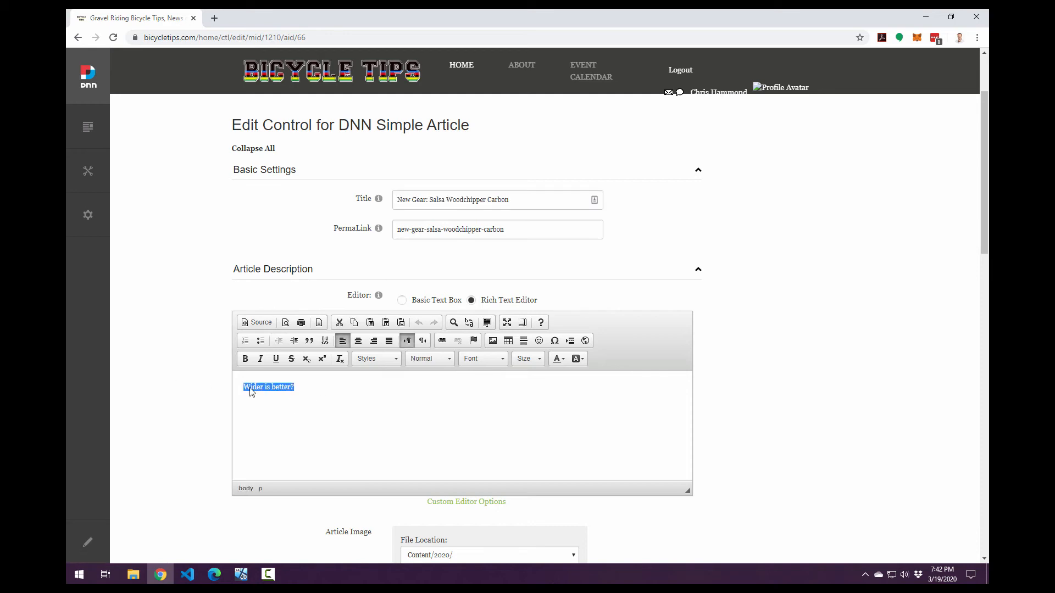
{"action": "scroll", "scroll_direction": "down", "scroll_amount": 3}
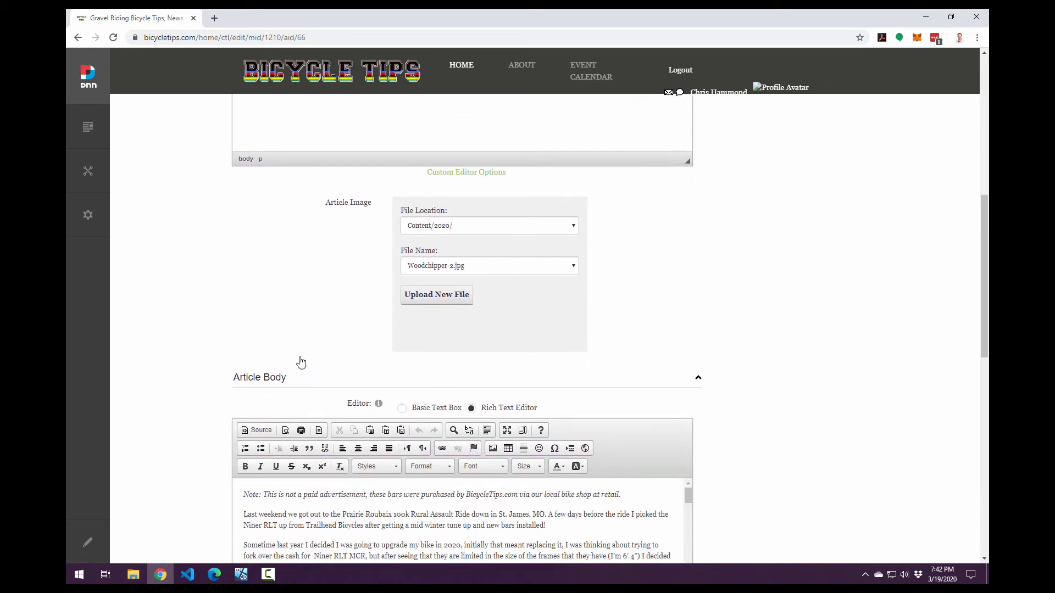
{"action": "scroll", "scroll_direction": "down", "scroll_amount": 3}
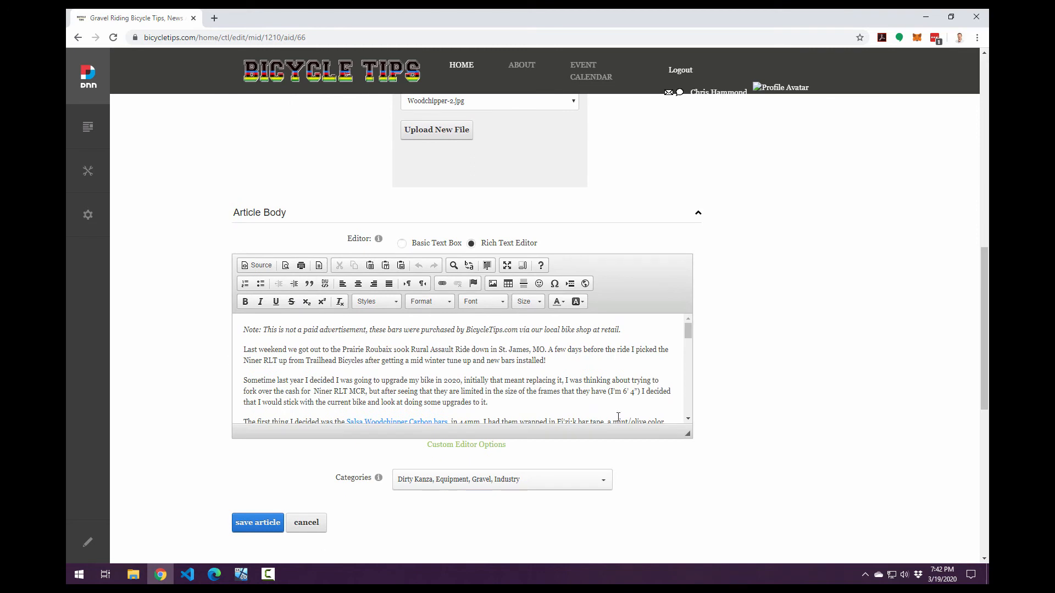
{"action": "scroll", "scroll_direction": "down", "scroll_amount": 3}
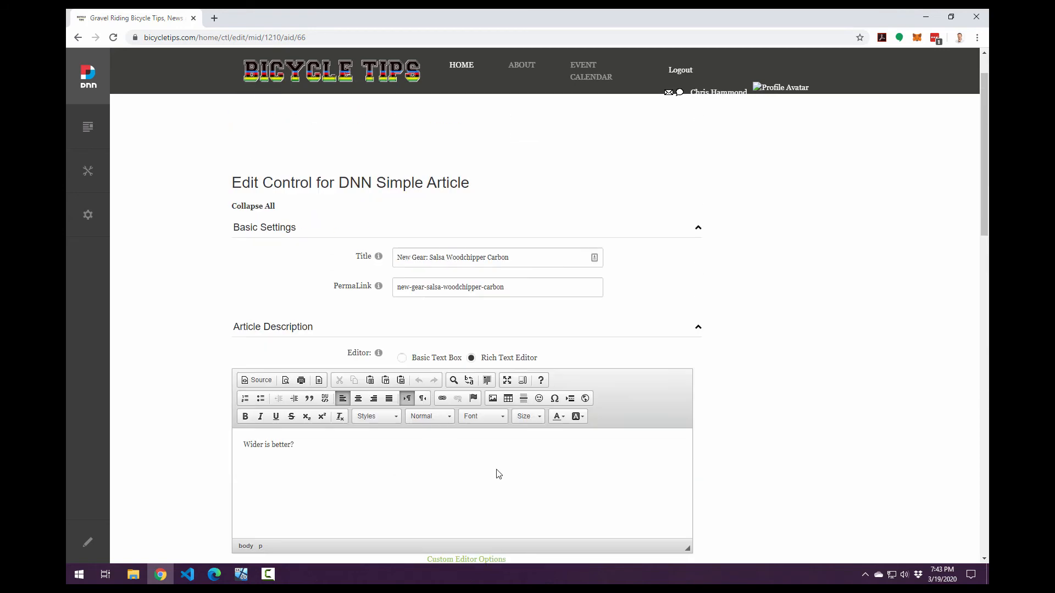
{"action": "scroll", "scroll_direction": "down", "scroll_amount": 3}
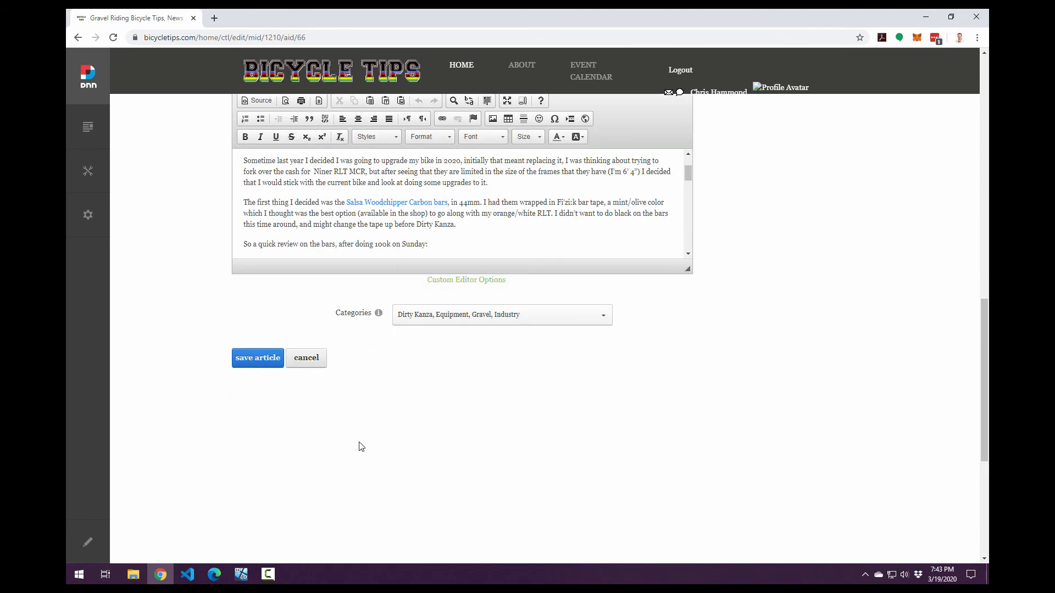
- Cancel the Woodchipper article edit and follow the Dirty Kanza 2020 sidebar link
{"action": "left_click", "coordinate": [257, 358]}
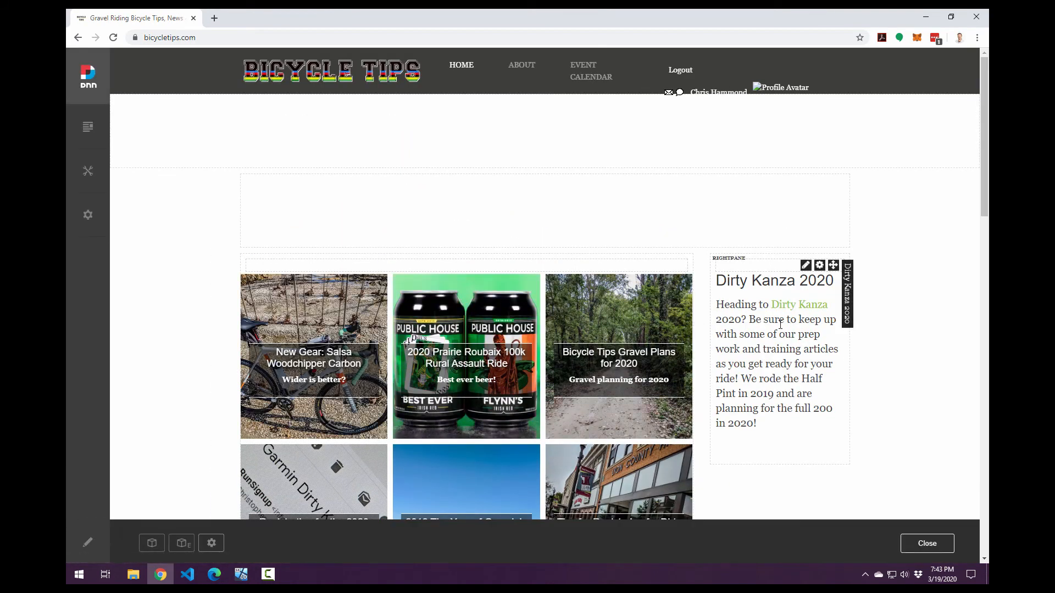
{"action": "mouse_move", "coordinate": [799, 308]}
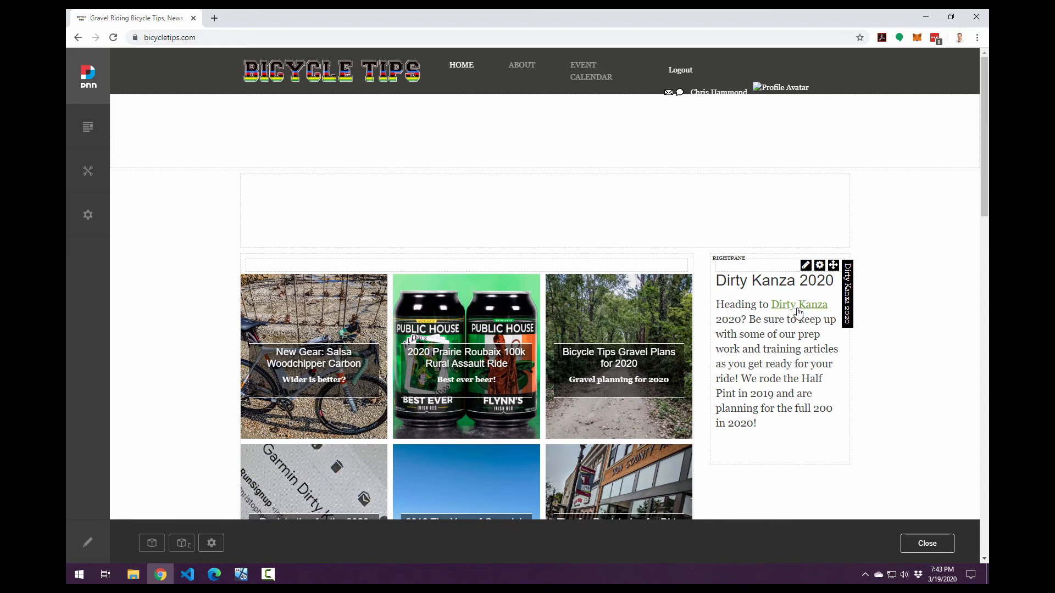
{"action": "mouse_move", "coordinate": [797, 309]}
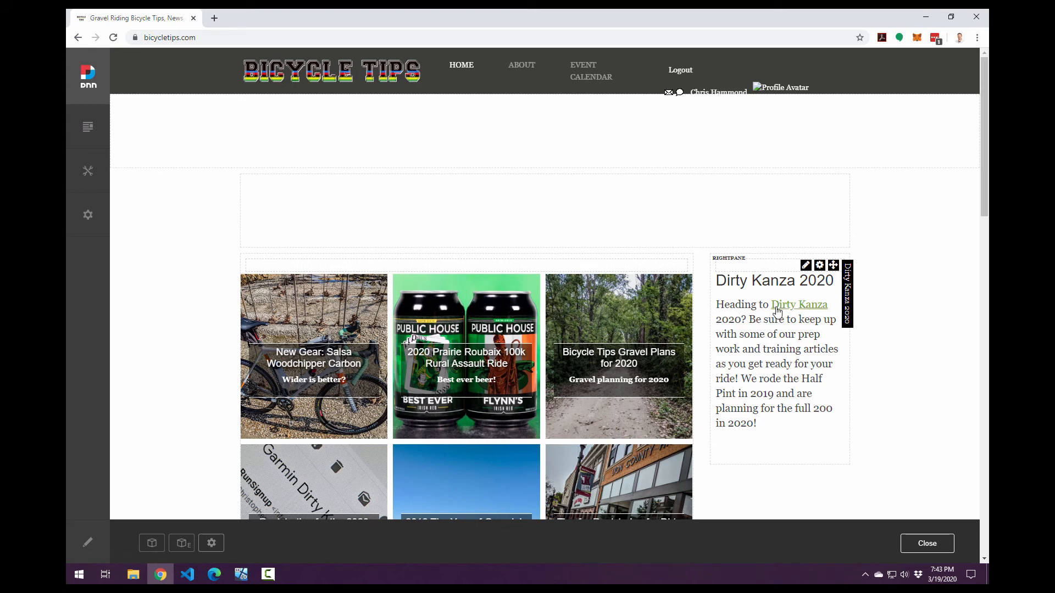
{"action": "mouse_move", "coordinate": [784, 309]}
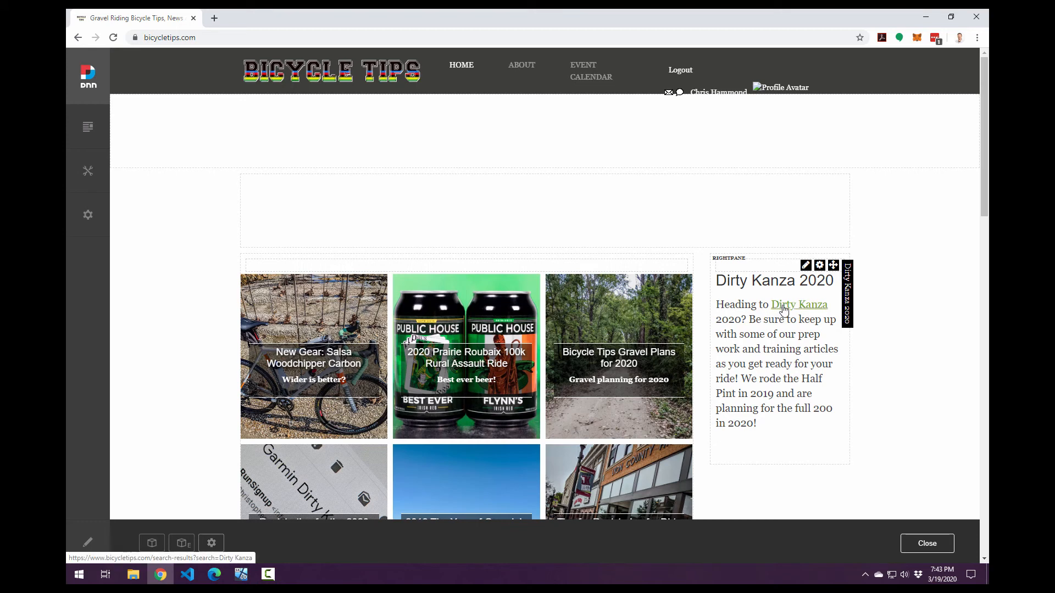
{"action": "left_click", "coordinate": [799, 304]}
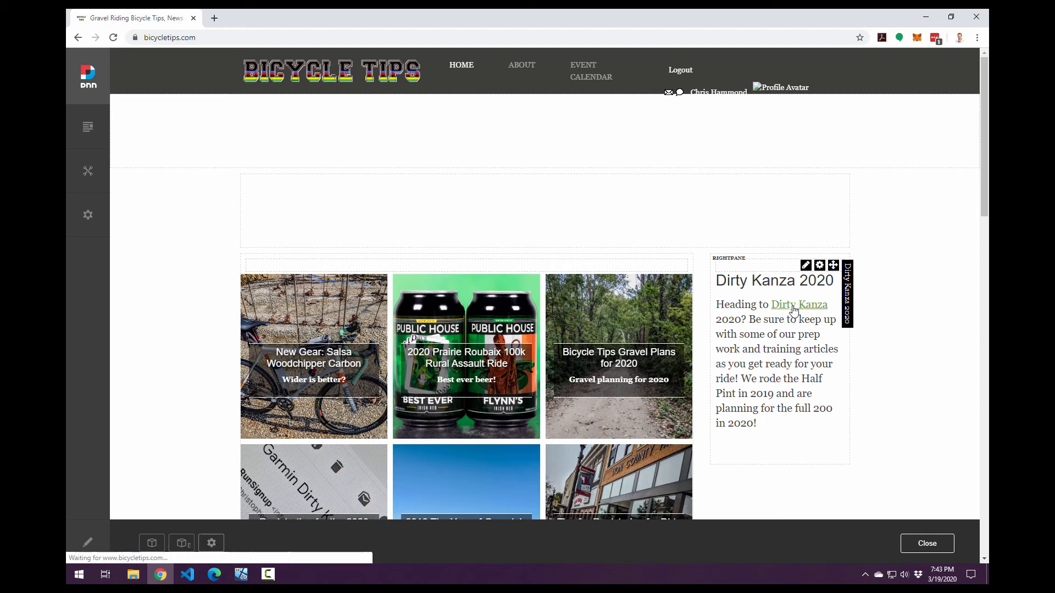
{"action": "left_click", "coordinate": [799, 305]}
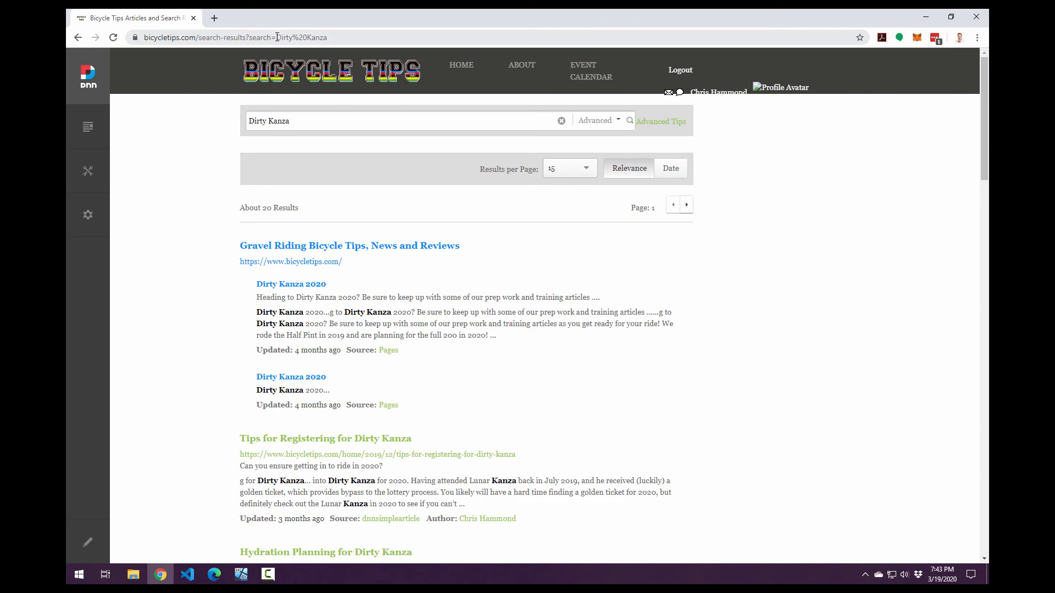
{"action": "scroll", "scroll_direction": "down", "scroll_amount": 3}
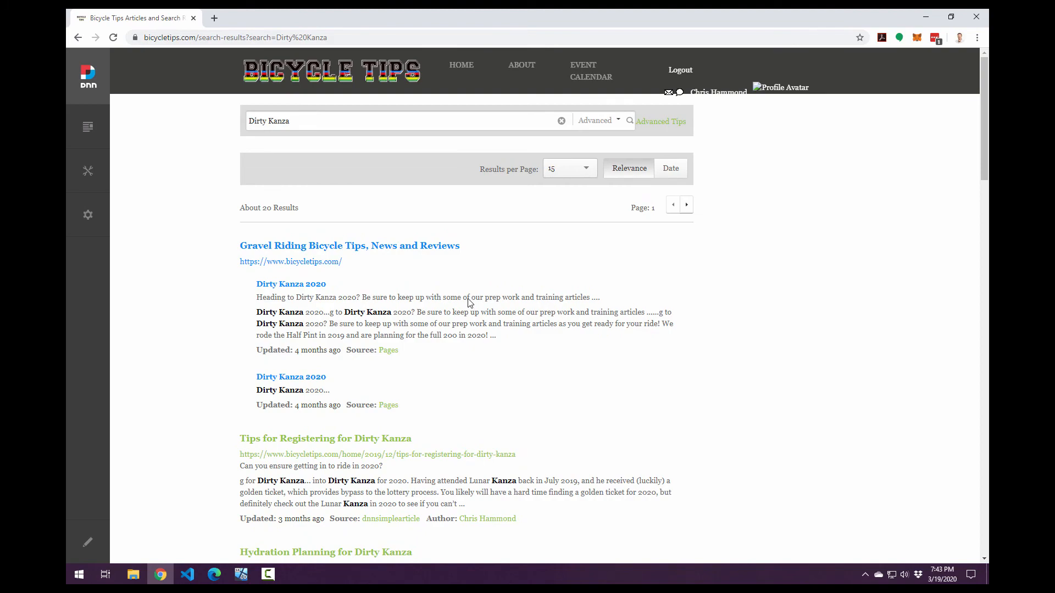
{"action": "scroll", "scroll_direction": "down", "scroll_amount": 3}
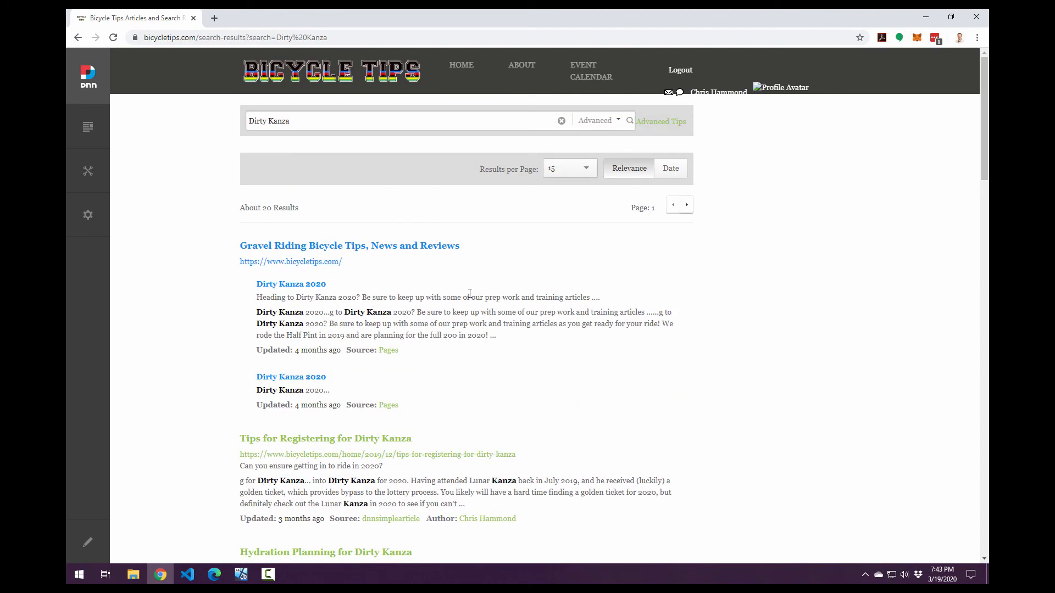
{"action": "scroll", "scroll_direction": "down", "scroll_amount": 3}
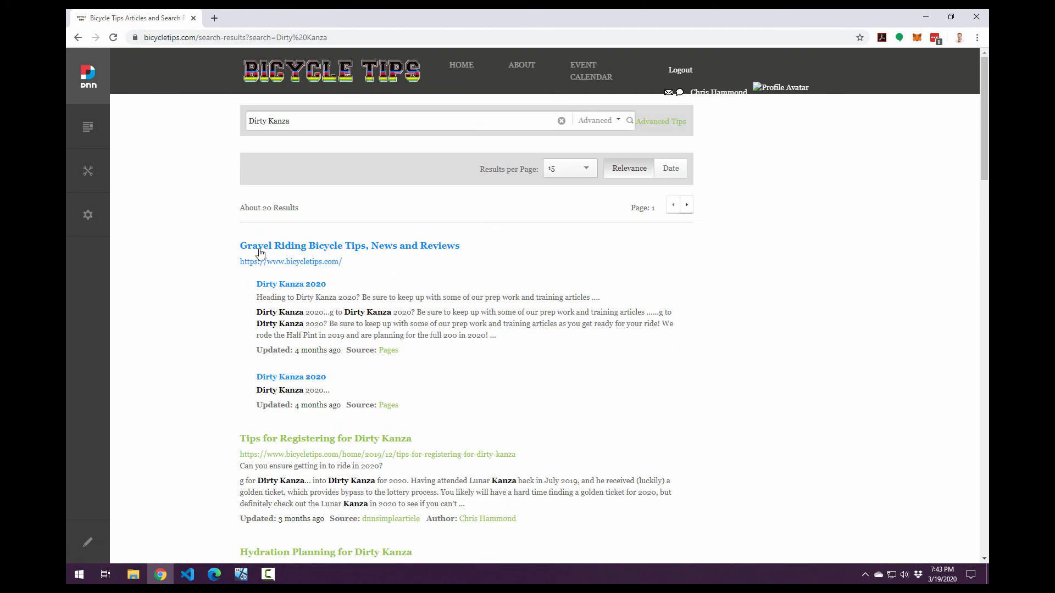
{"action": "left_click", "coordinate": [88, 215]}
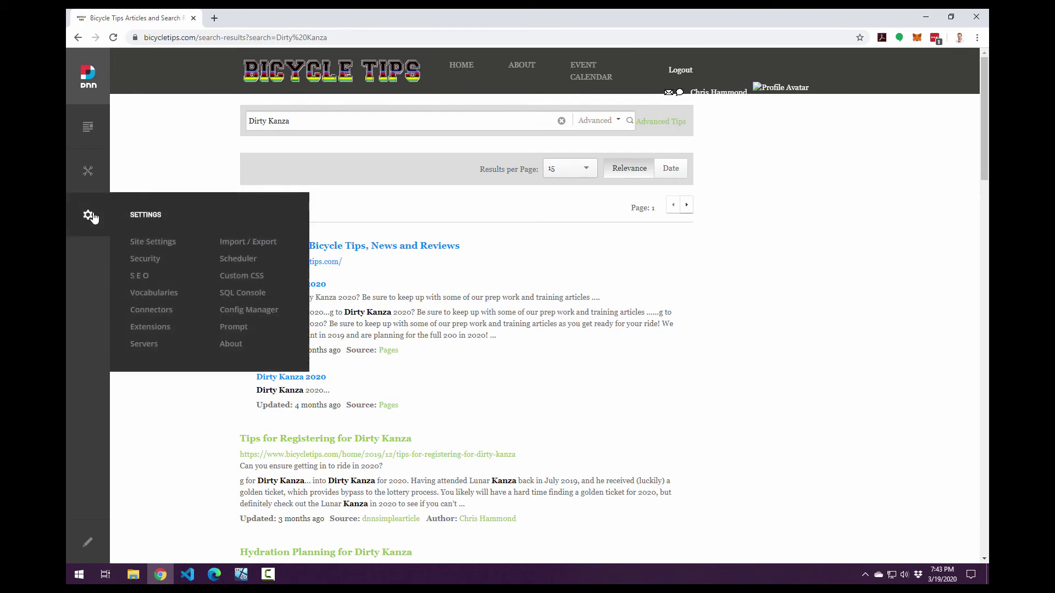
{"action": "mouse_move", "coordinate": [93, 226]}
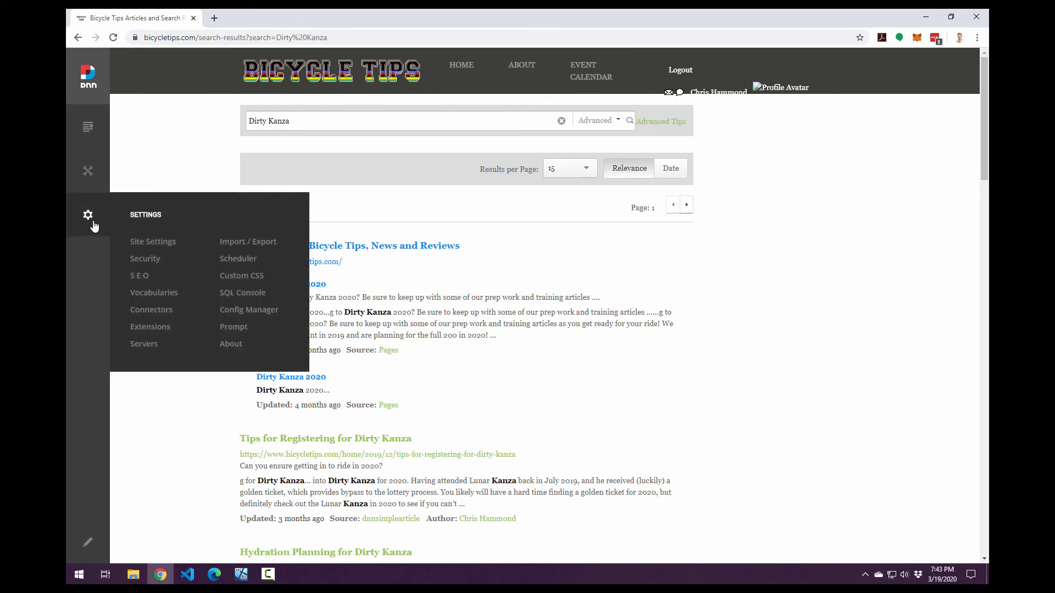
{"action": "mouse_move", "coordinate": [171, 292]}
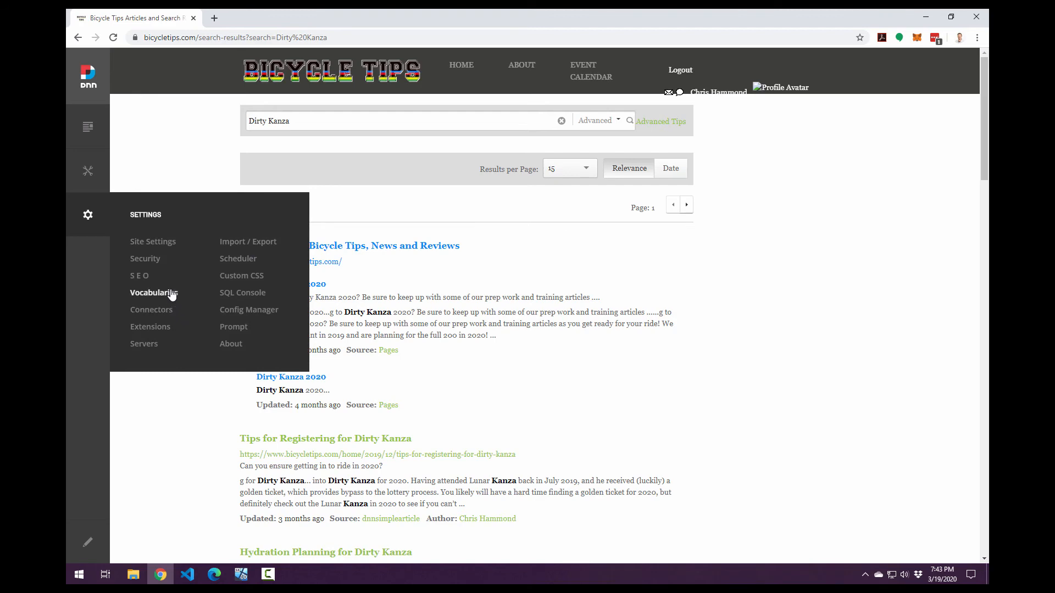
{"action": "left_click", "coordinate": [153, 293]}
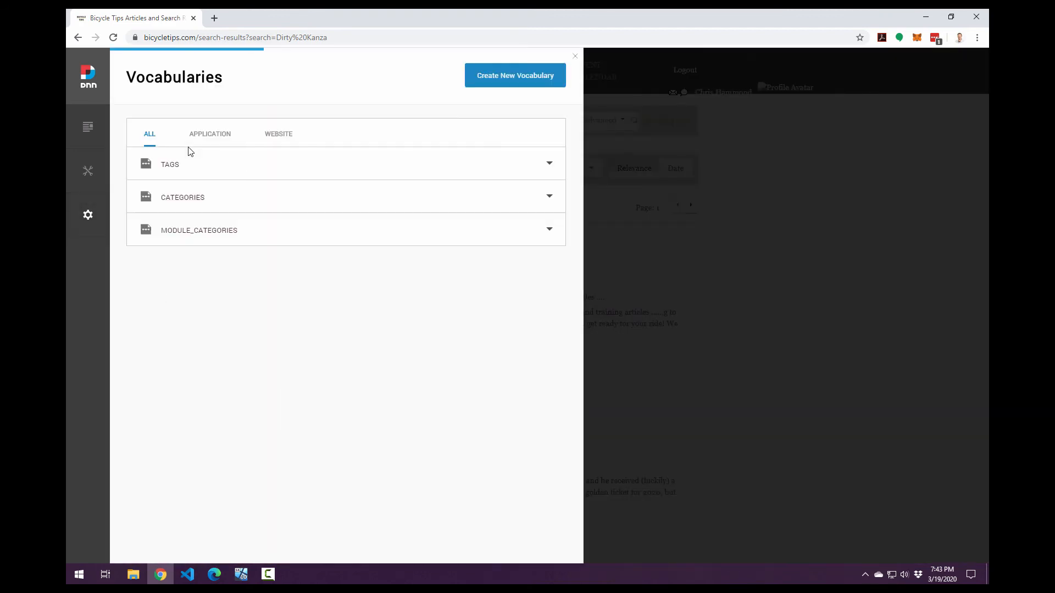
{"action": "left_click", "coordinate": [182, 198]}
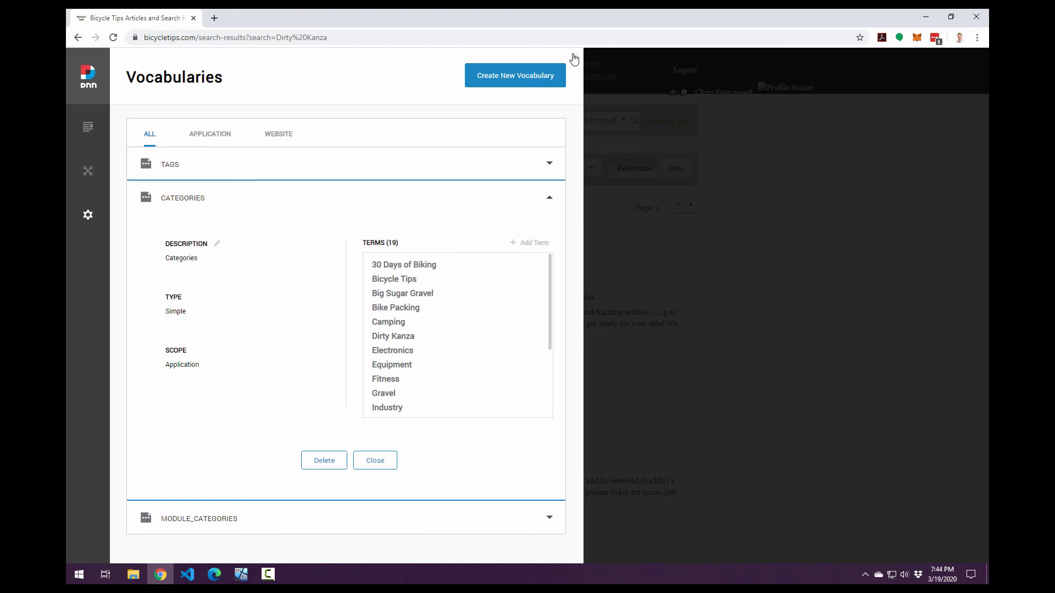
{"action": "left_click", "coordinate": [375, 460]}
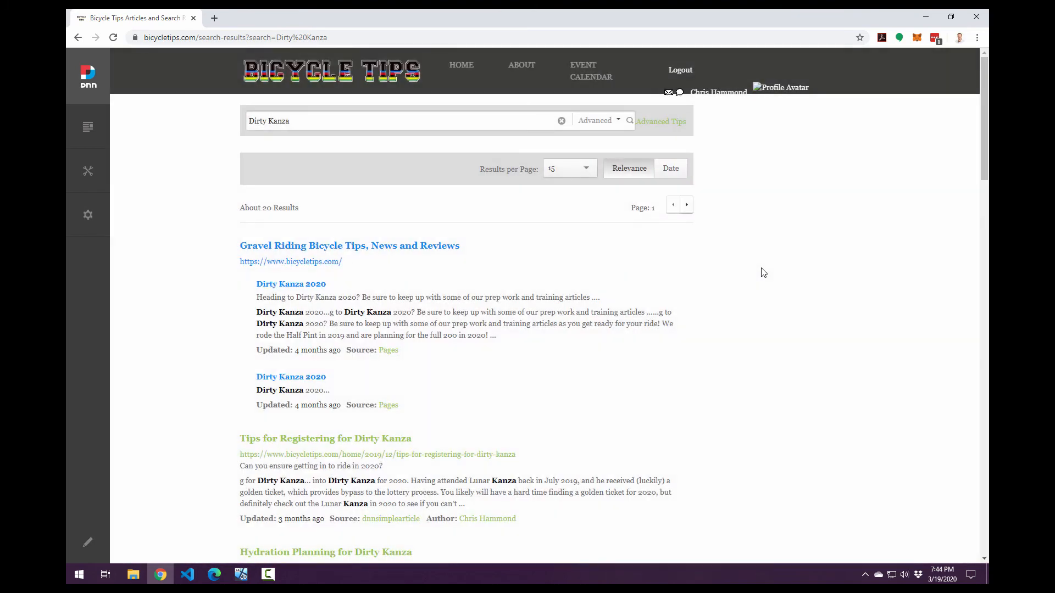
- Open the Gravel Riding Bicycle Tips home page and page forward to older Katy Trail articles
{"action": "left_click", "coordinate": [349, 246]}
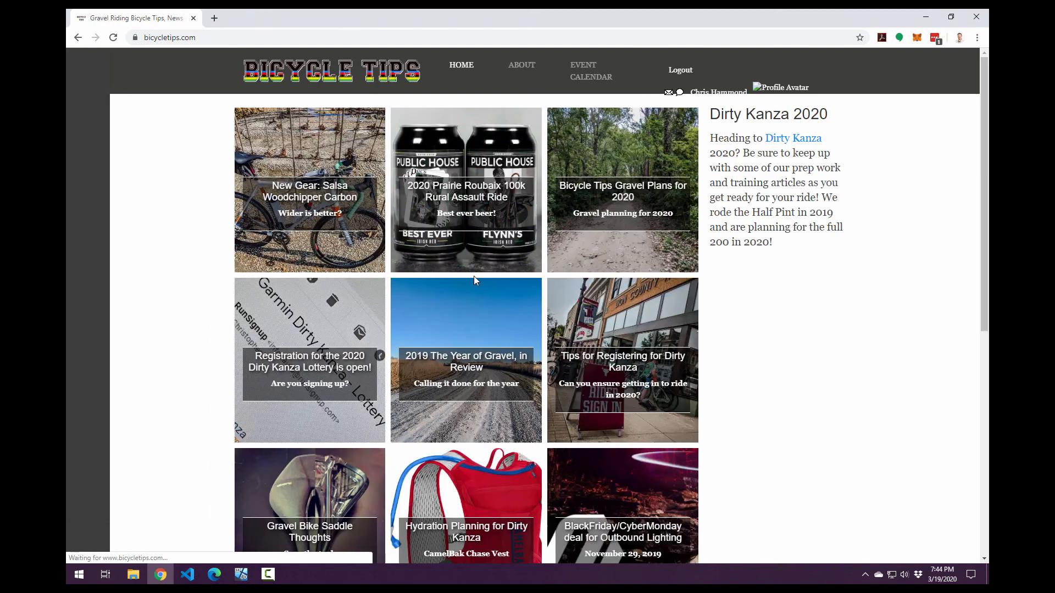
{"action": "scroll", "scroll_direction": "down", "scroll_amount": 3}
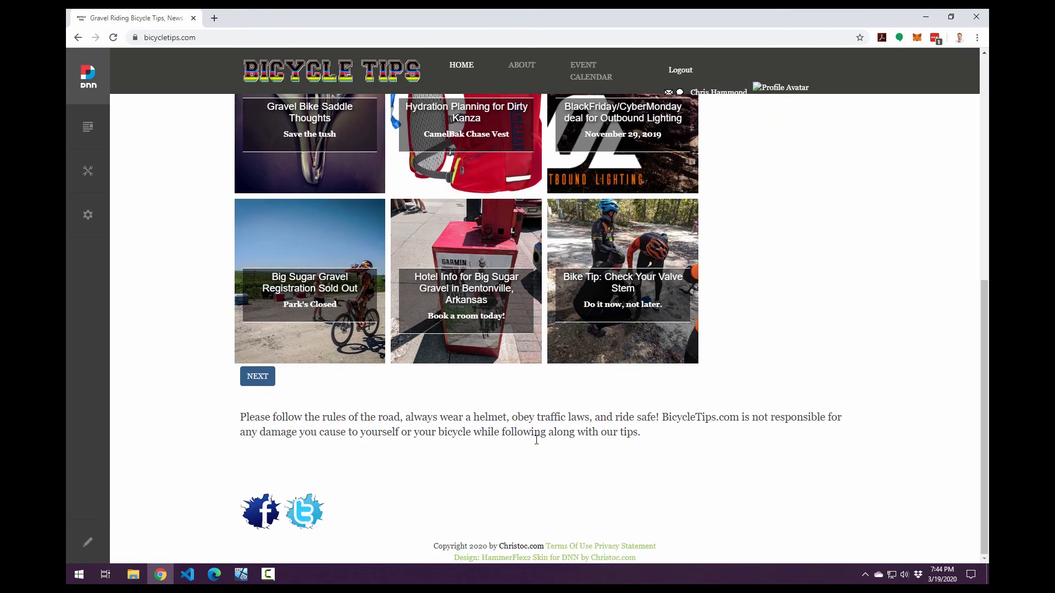
{"action": "left_click", "coordinate": [257, 376]}
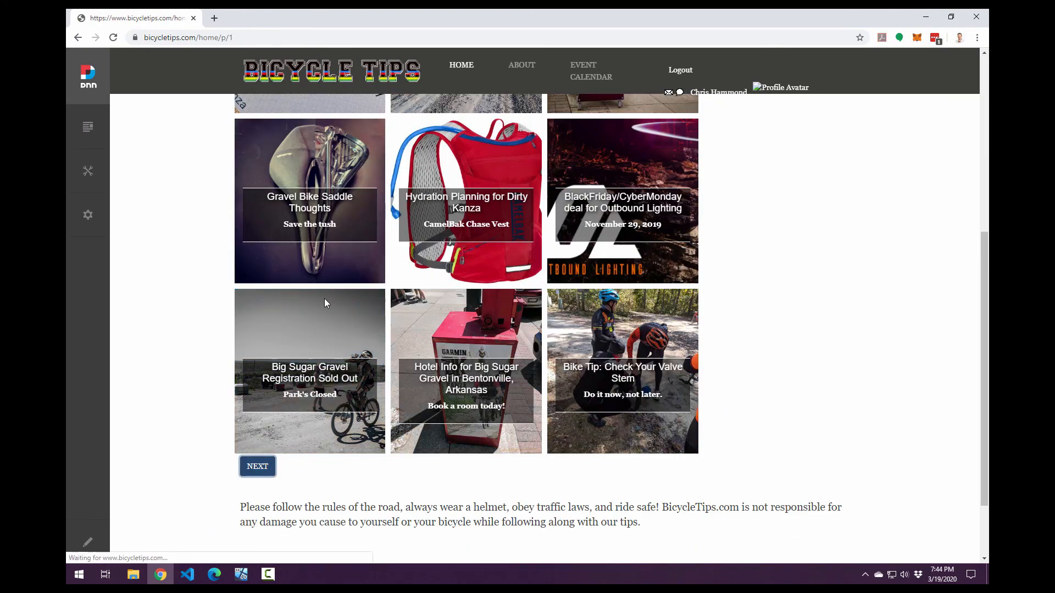
{"action": "left_click", "coordinate": [257, 466]}
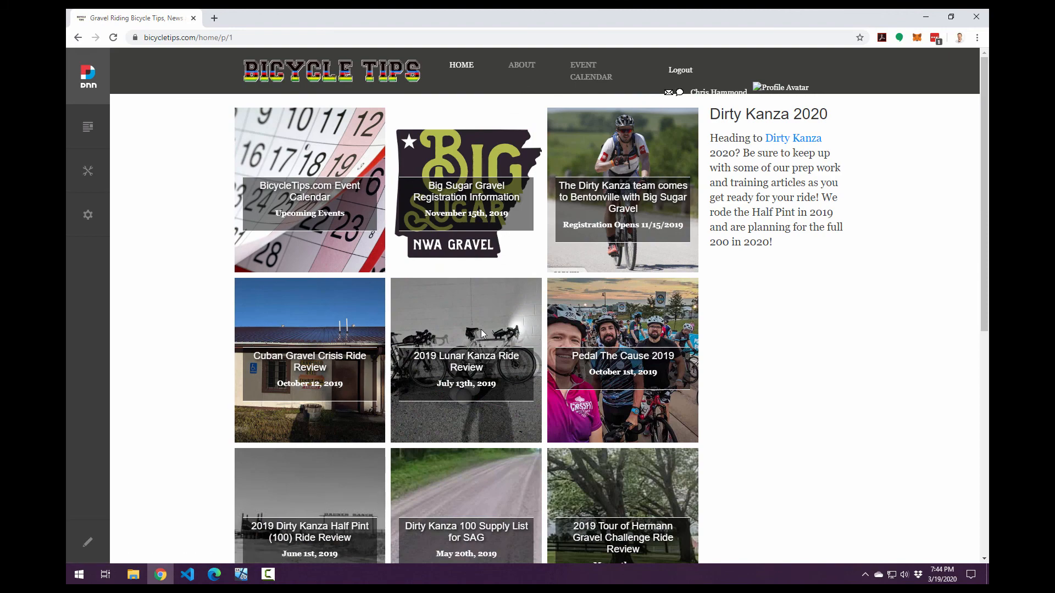
{"action": "scroll", "scroll_direction": "down", "scroll_amount": 3}
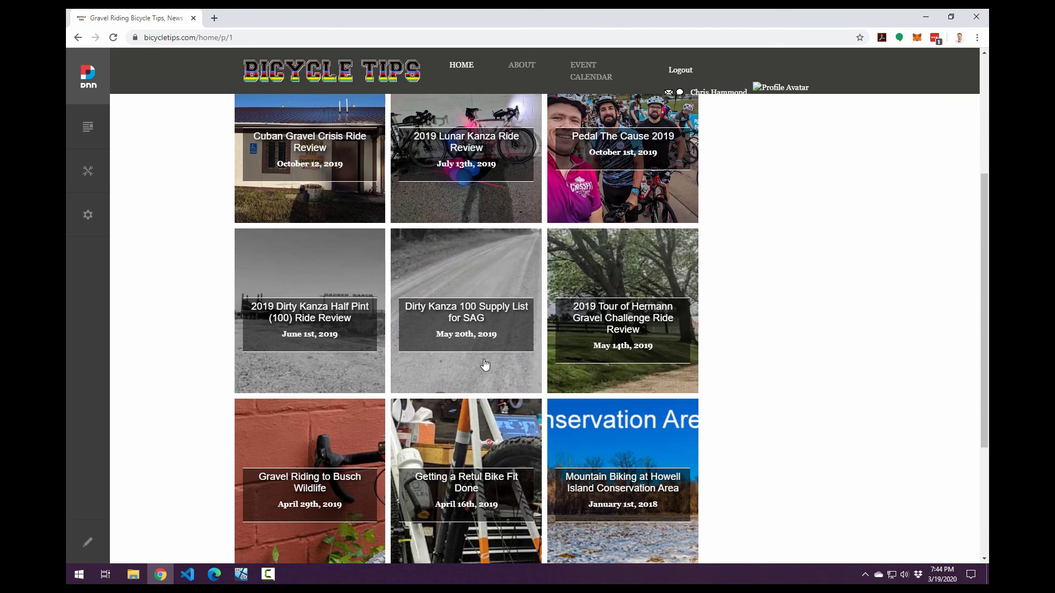
{"action": "scroll", "scroll_direction": "down", "scroll_amount": 3}
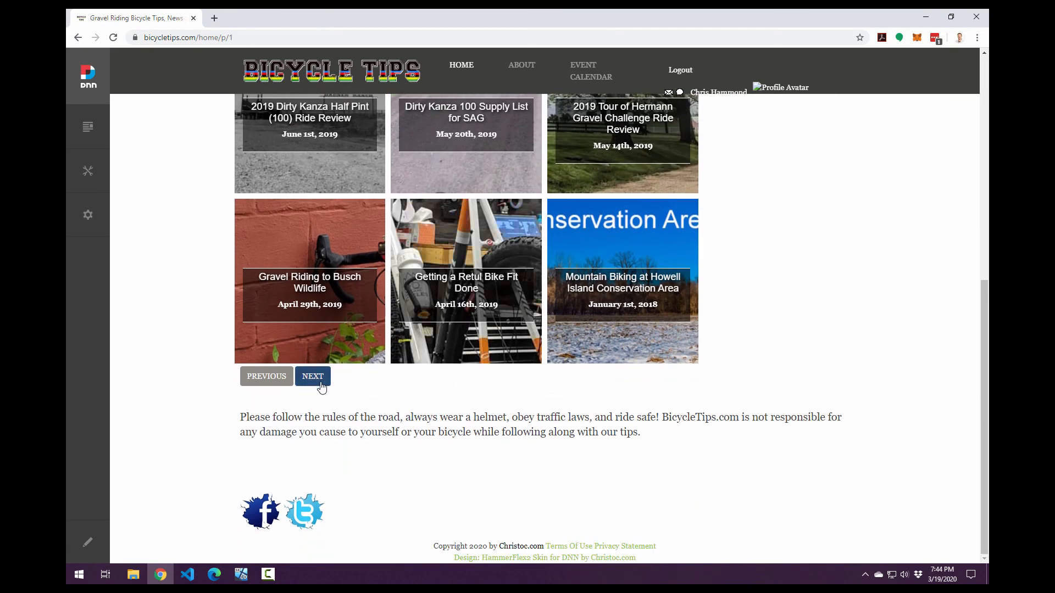
{"action": "left_click", "coordinate": [312, 376]}
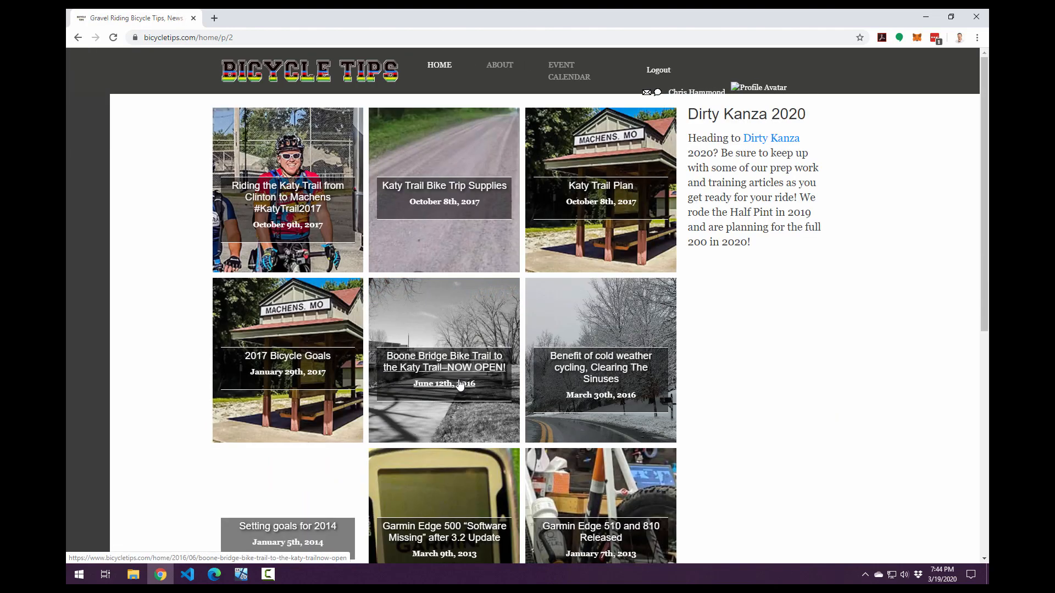
{"action": "scroll", "scroll_direction": "down", "scroll_amount": 3}
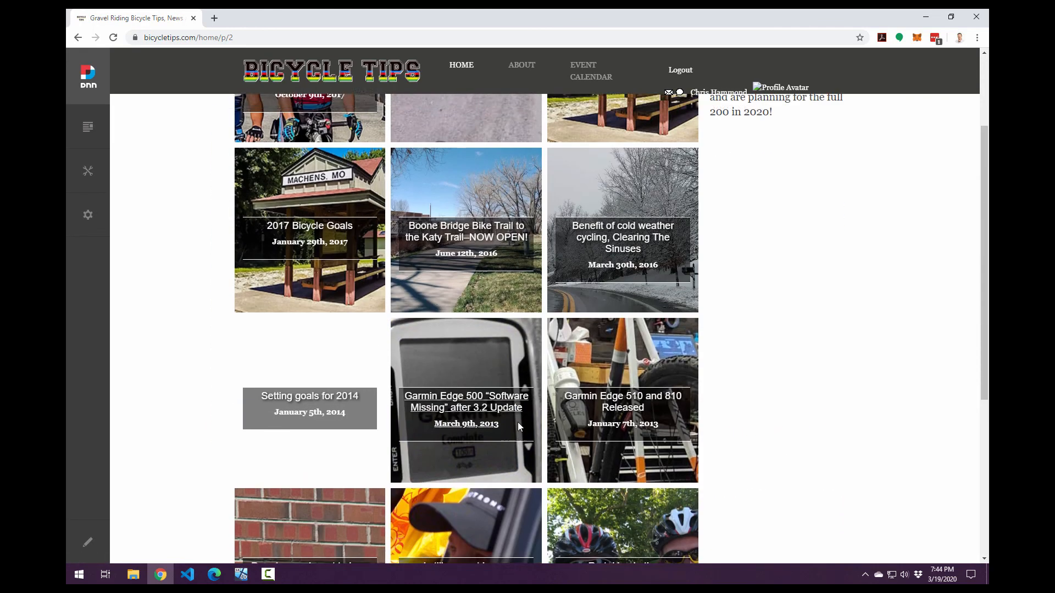
{"action": "scroll", "scroll_direction": "up", "scroll_amount": 3}
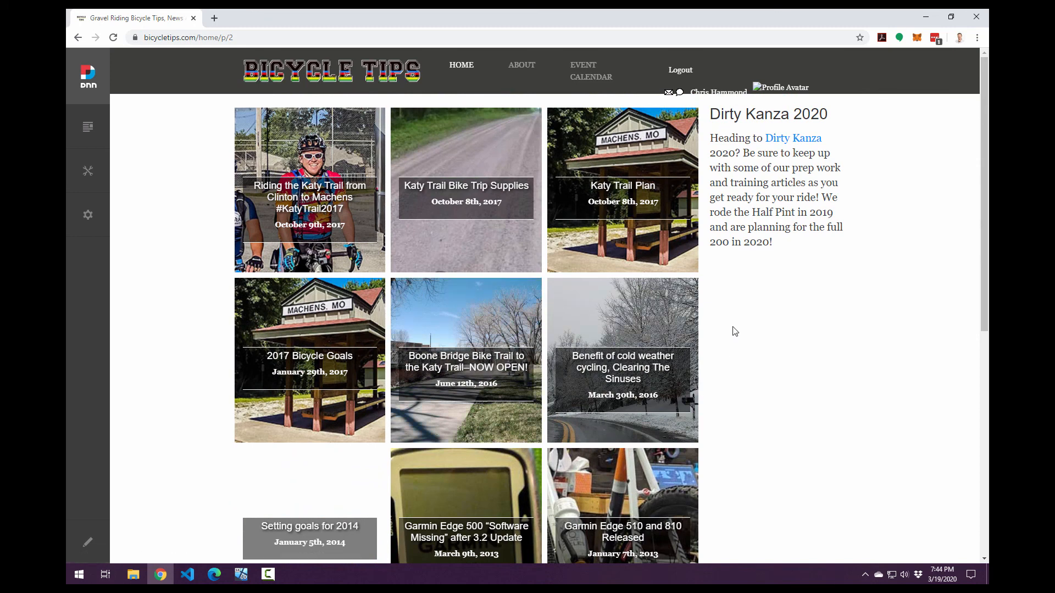
{"action": "mouse_move", "coordinate": [781, 328]}
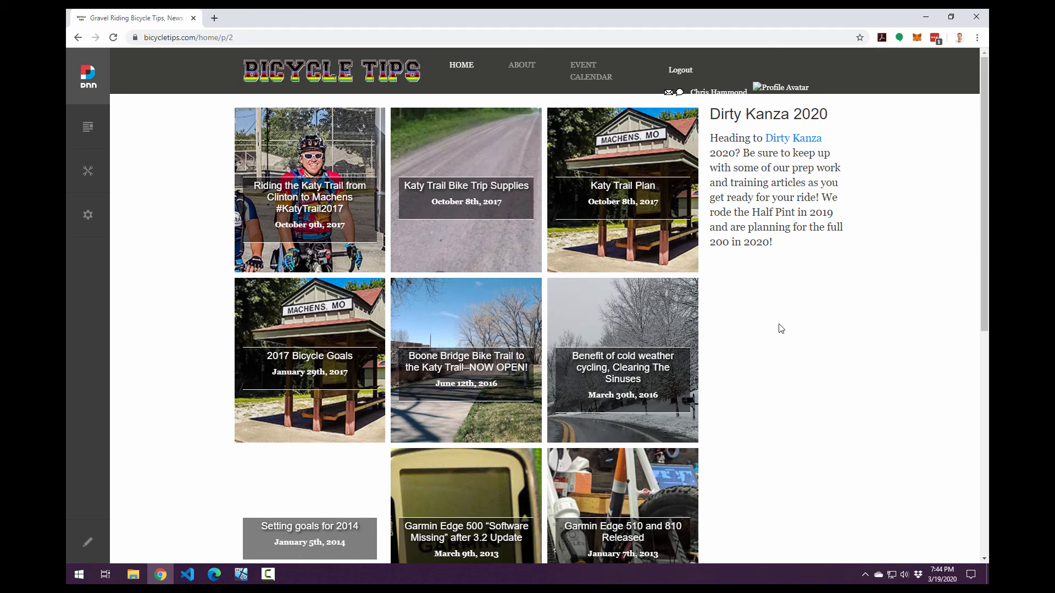
{"action": "mouse_move", "coordinate": [771, 339]}
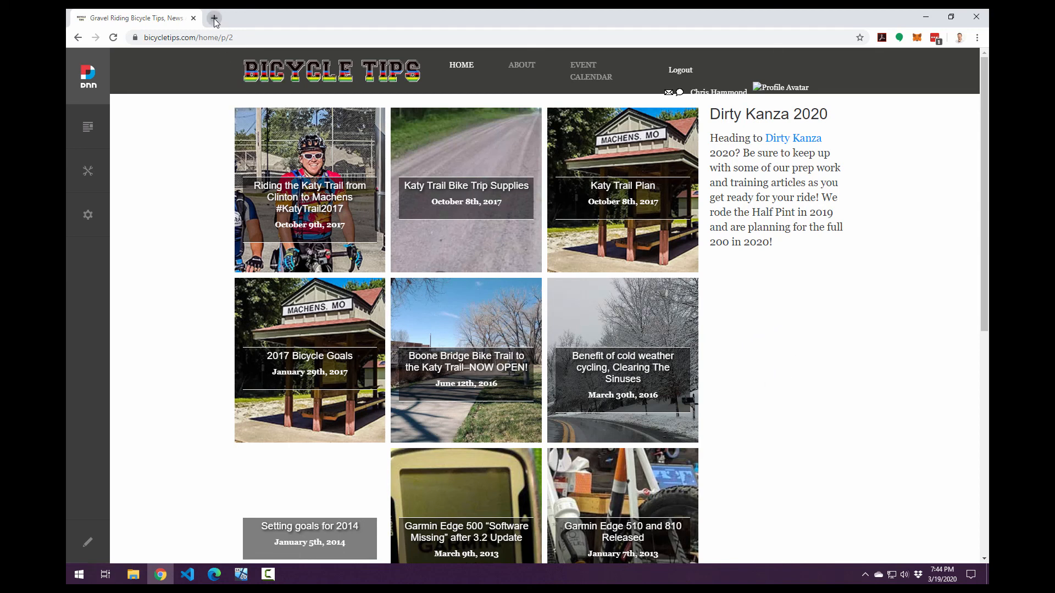
- In a new tab, view the dnnsimplearticle repo's V00.02.02 release, then its code listing
{"action": "left_click", "coordinate": [214, 21]}
{"action": "type", "text": "github.com/chrishammond"}
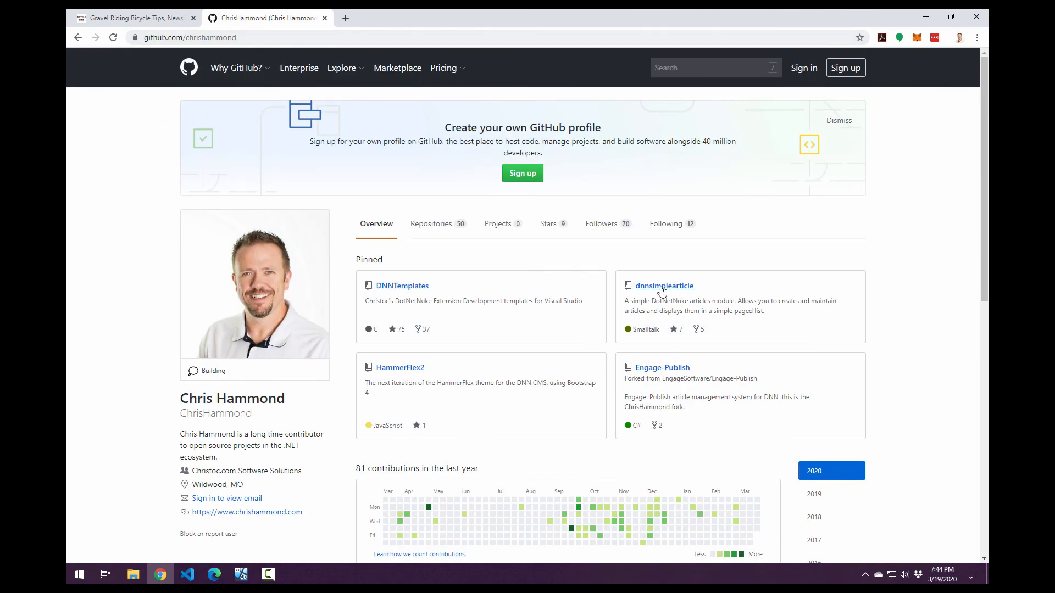
{"action": "left_click", "coordinate": [664, 285]}
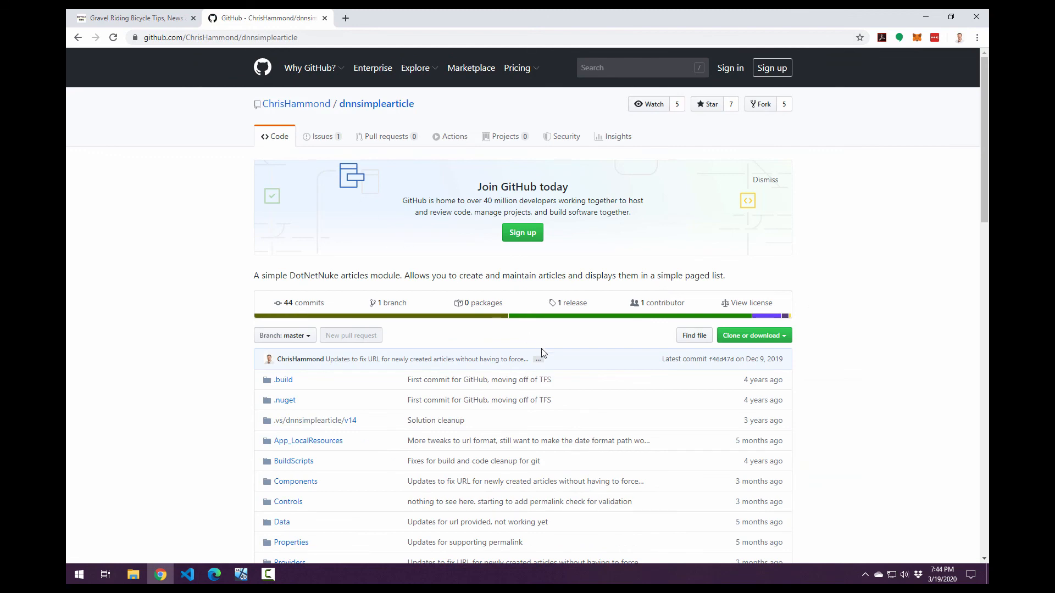
{"action": "mouse_move", "coordinate": [557, 303]}
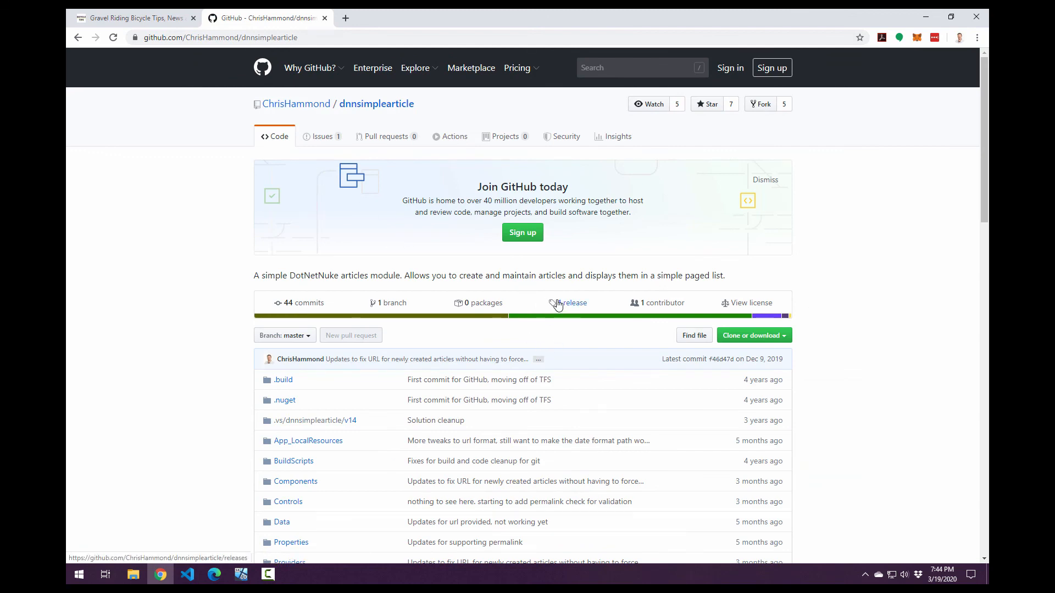
{"action": "left_click", "coordinate": [573, 303]}
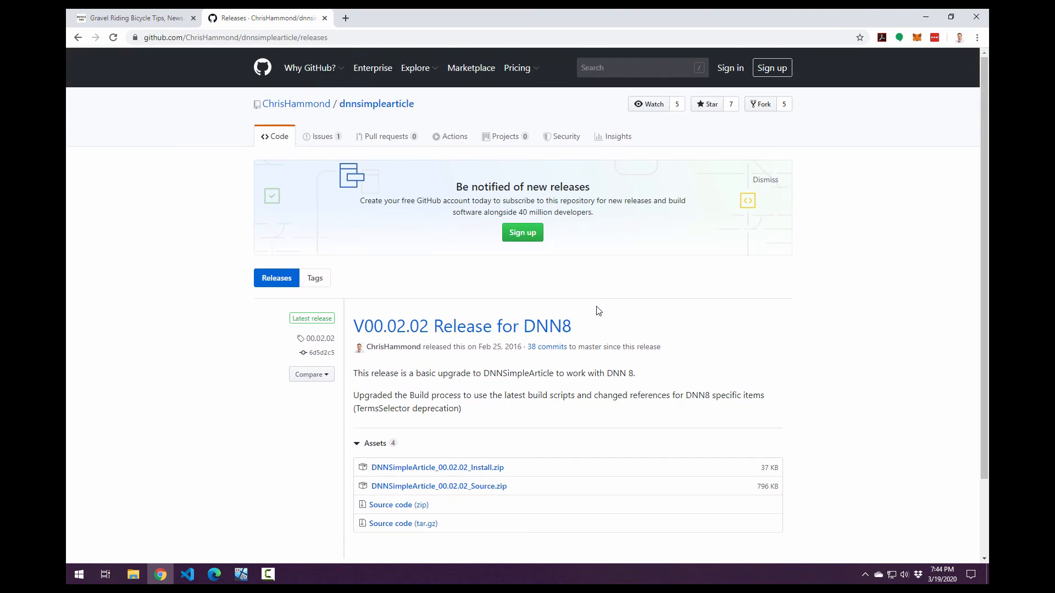
{"action": "mouse_move", "coordinate": [450, 210]}
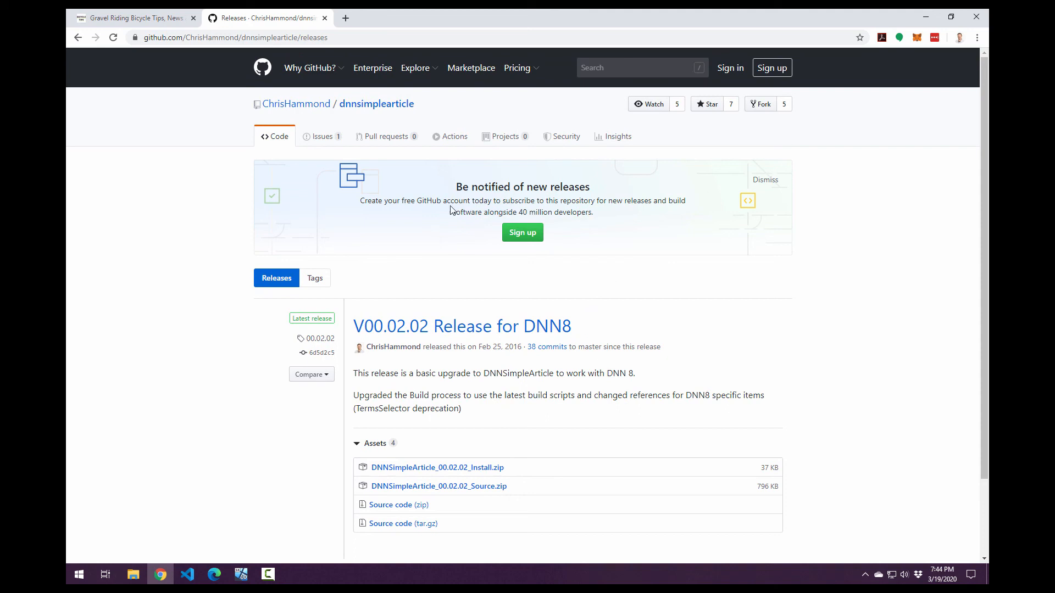
{"action": "mouse_move", "coordinate": [358, 107]}
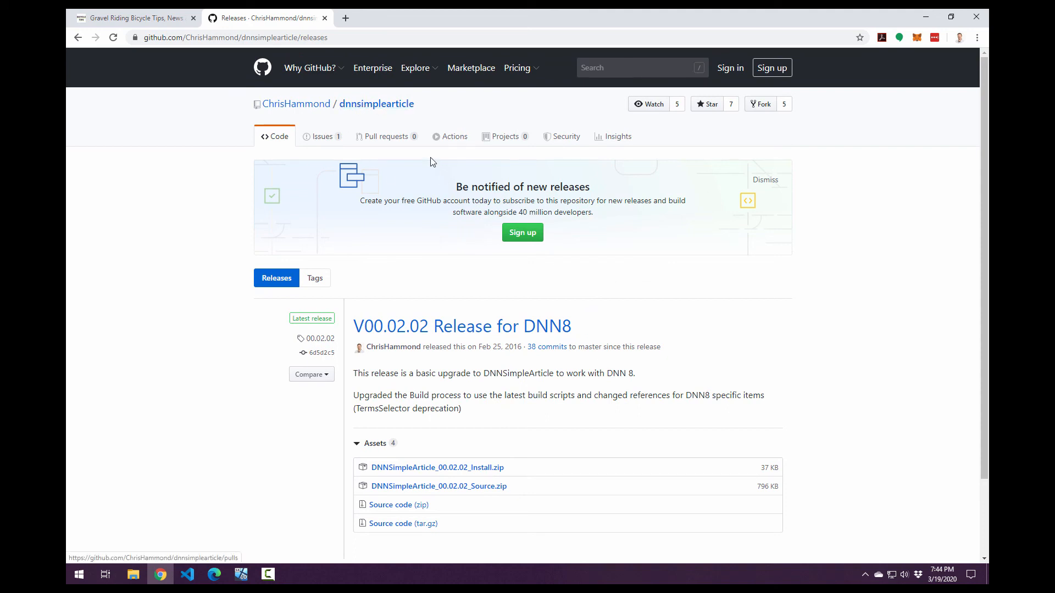
{"action": "mouse_move", "coordinate": [350, 108]}
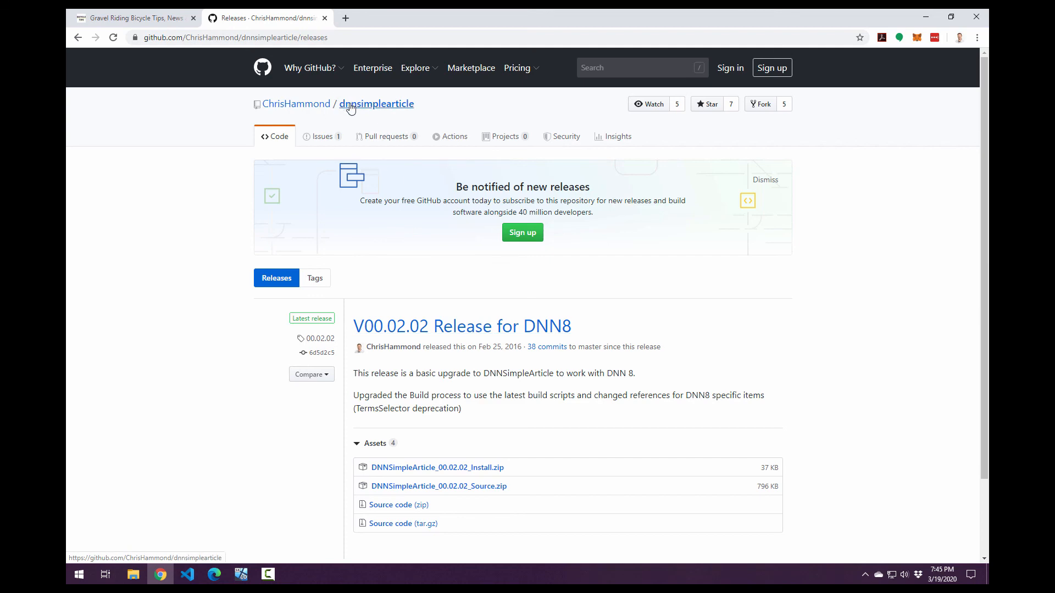
{"action": "left_click", "coordinate": [376, 104]}
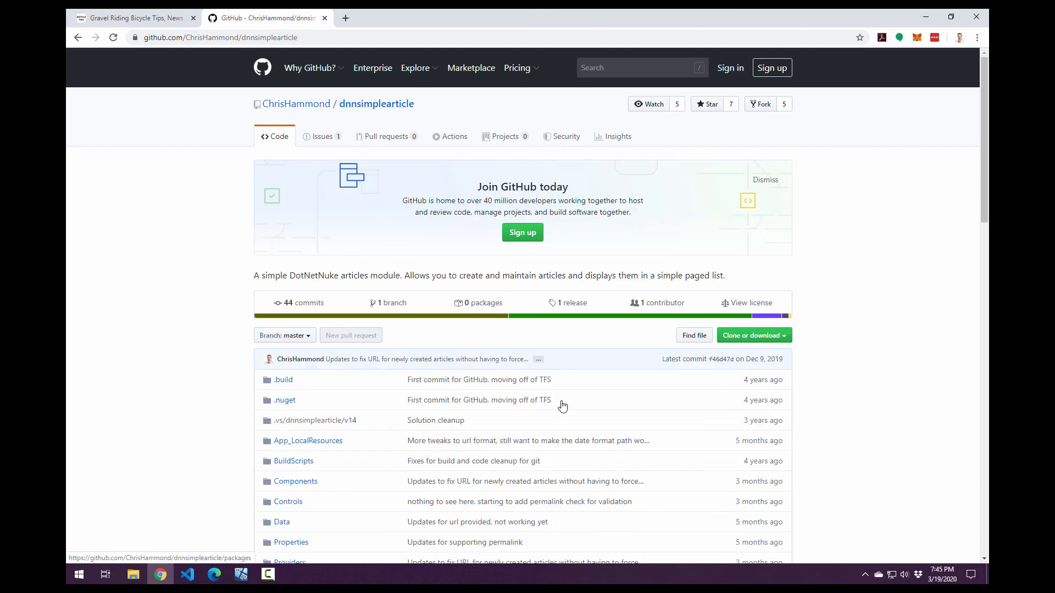
{"action": "scroll", "scroll_direction": "down", "scroll_amount": 3}
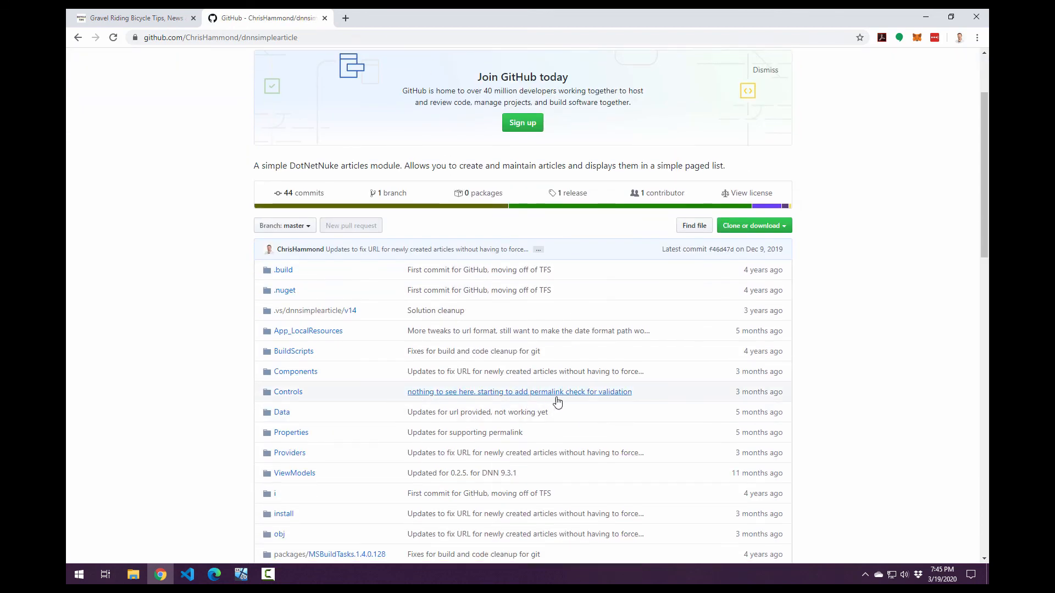